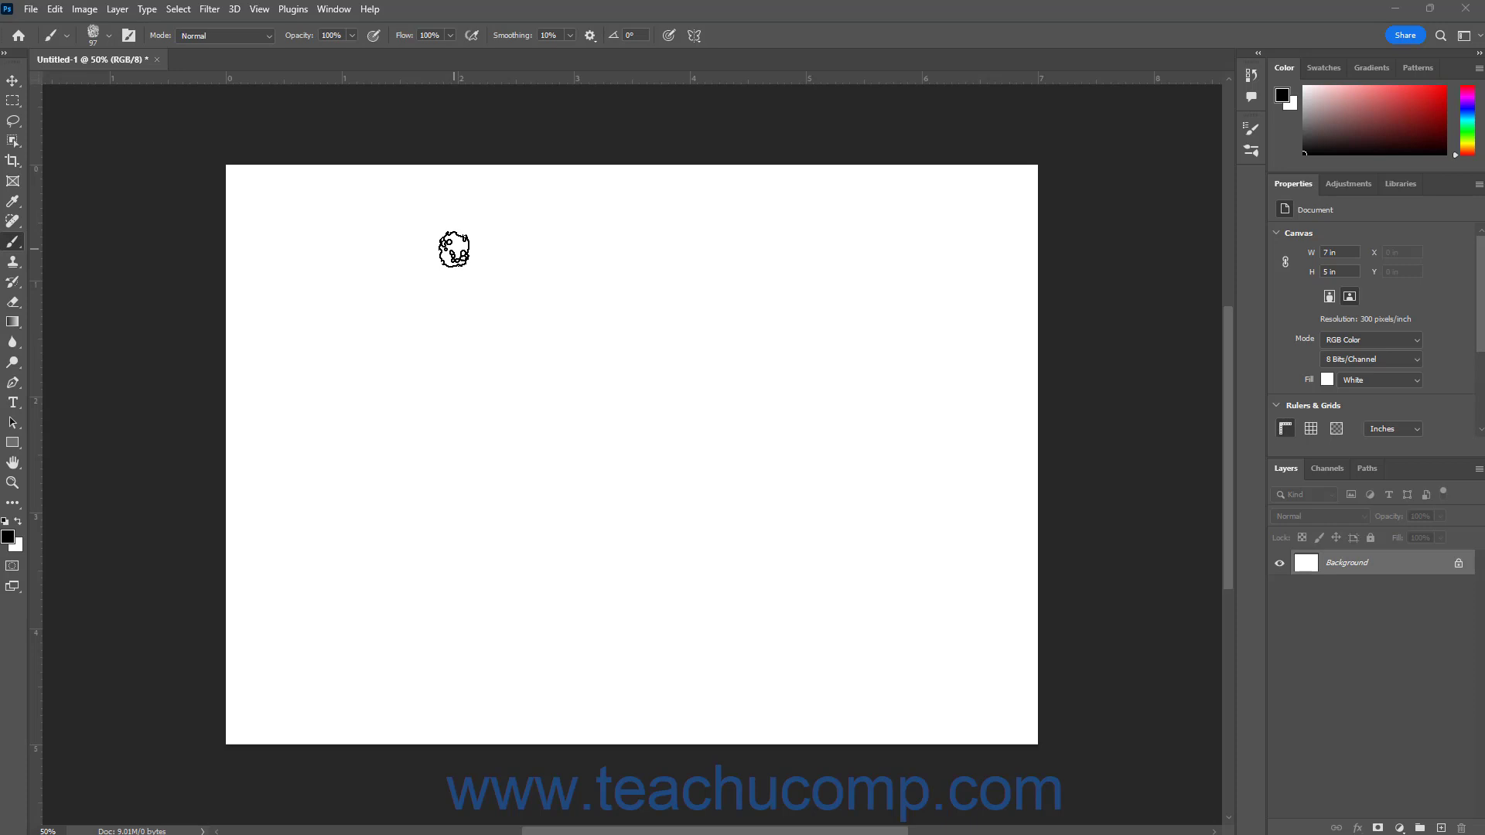
# - Paint a short stroke near the top and bring up the brush presets to pick My Mophead
pyautogui.moveTo(453, 249); pyautogui.dragTo(428, 249)
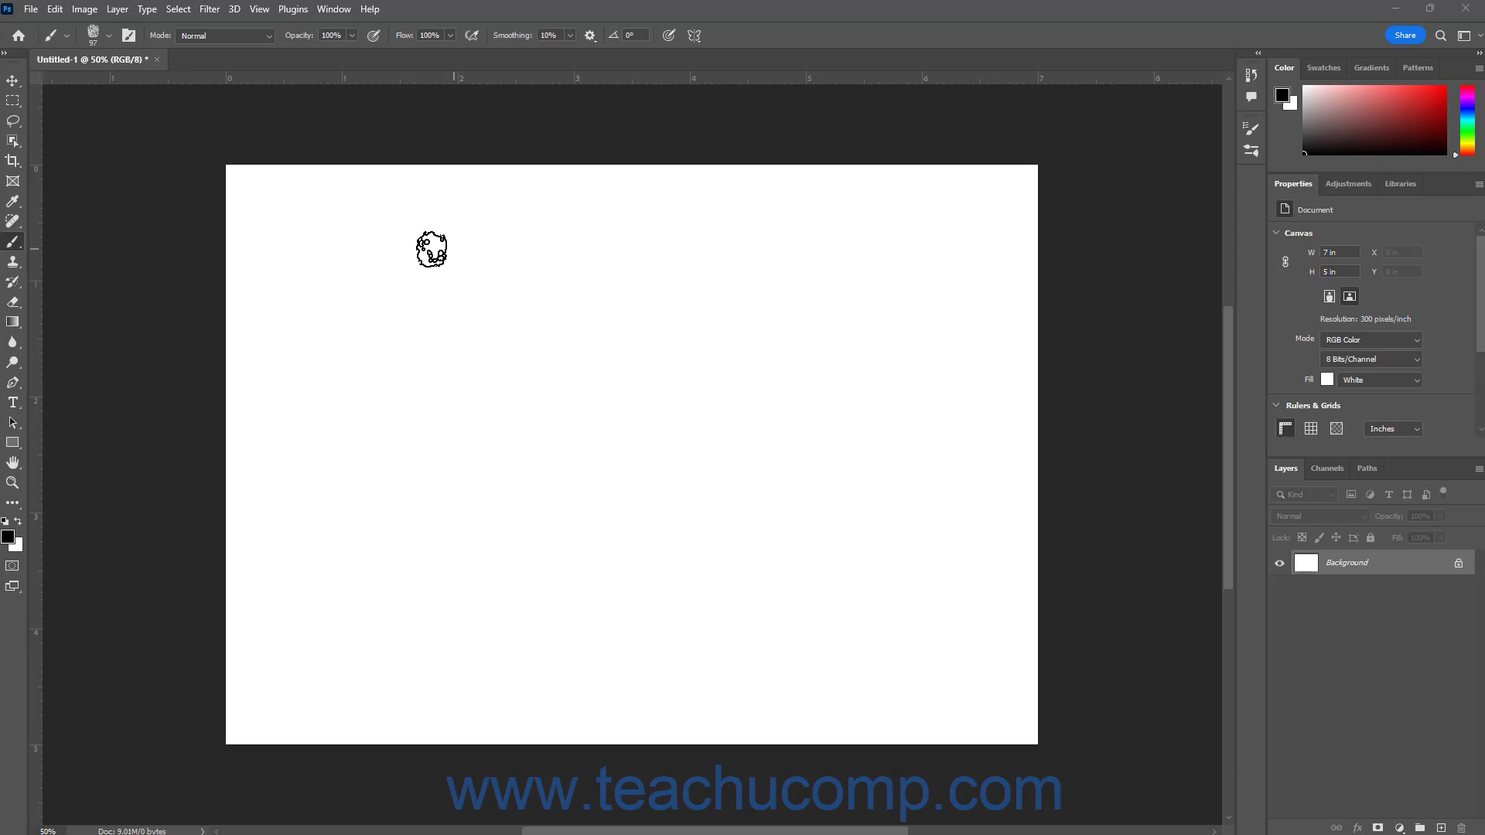
pyautogui.click(99, 36)
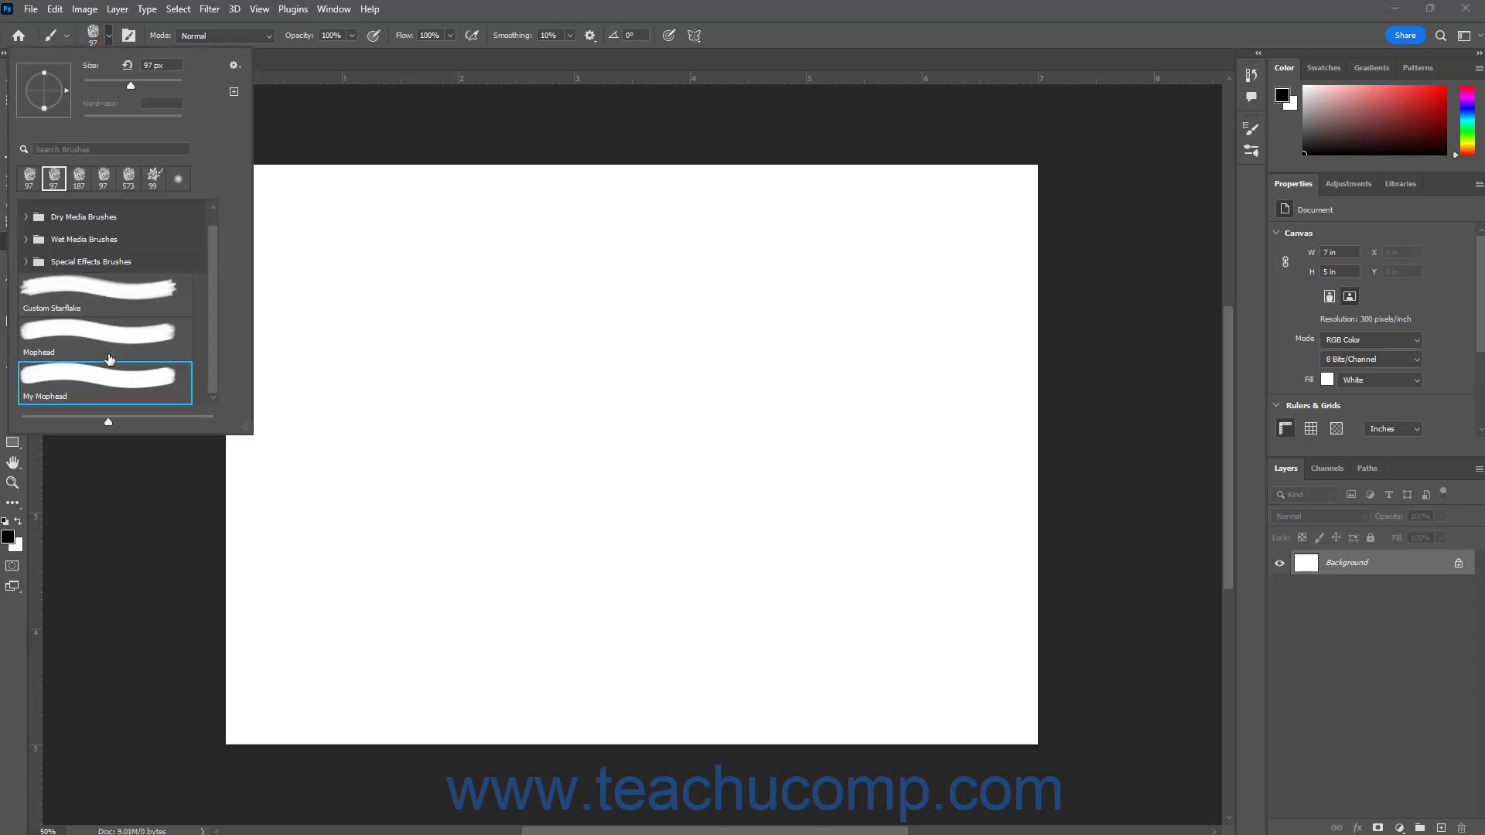
pyautogui.moveTo(112, 379)
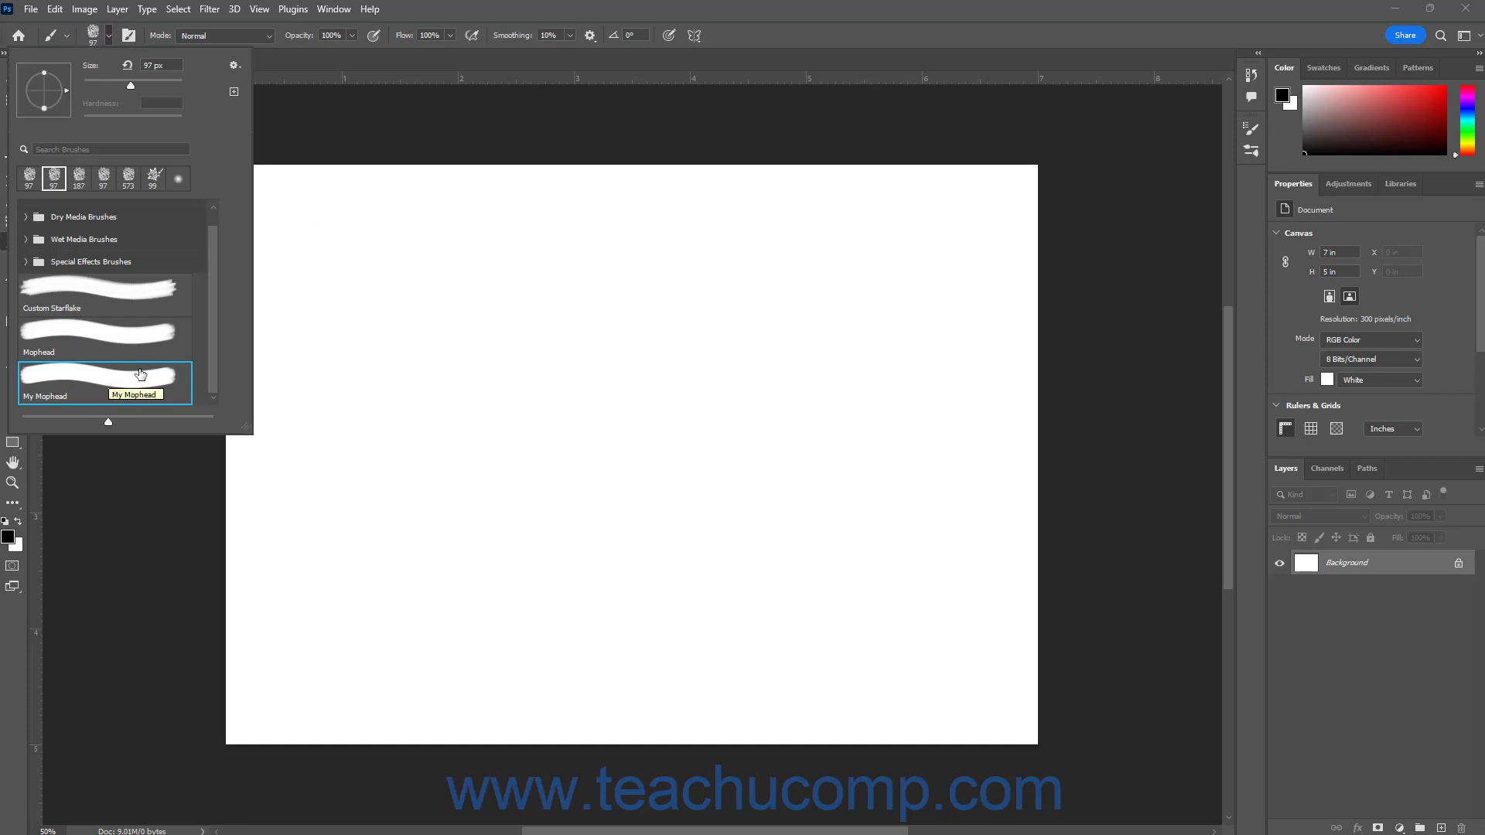
pyautogui.moveTo(159, 373)
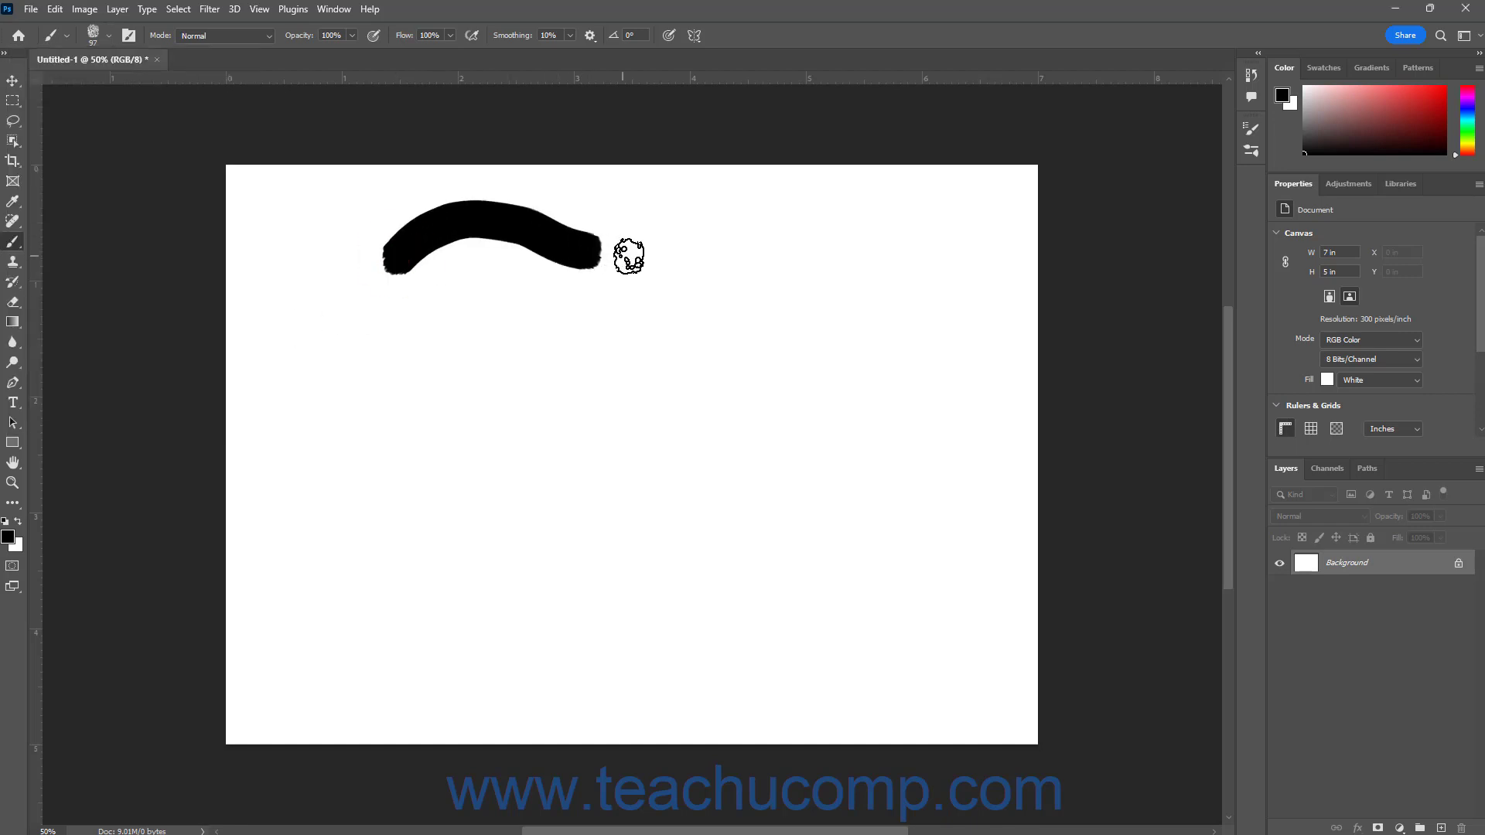
# - Bring up the brush presets to enlarge the My Mophead brush toward 291 px
pyautogui.click(113, 37)
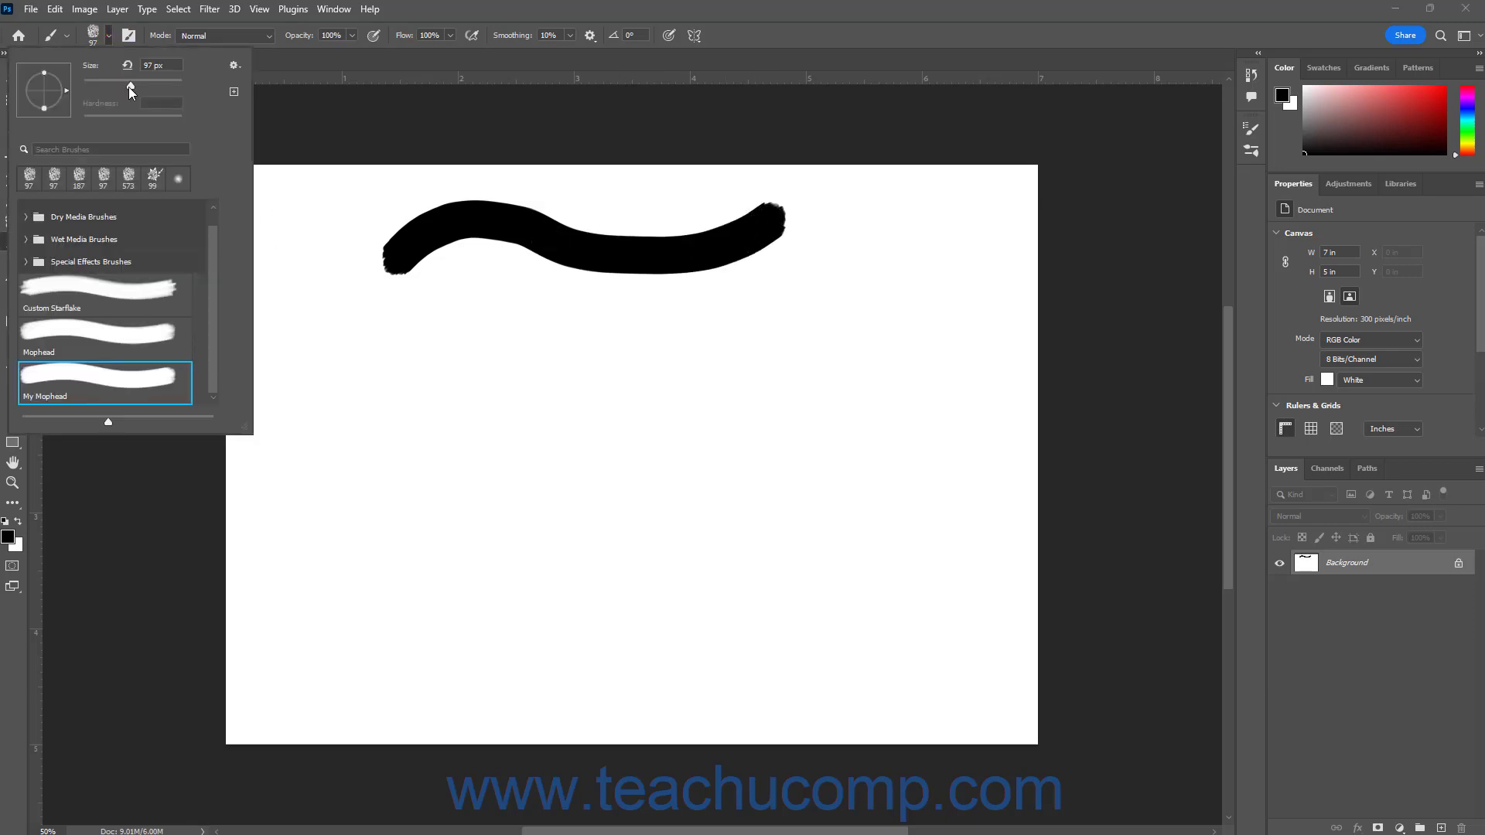
pyautogui.moveTo(130, 91)
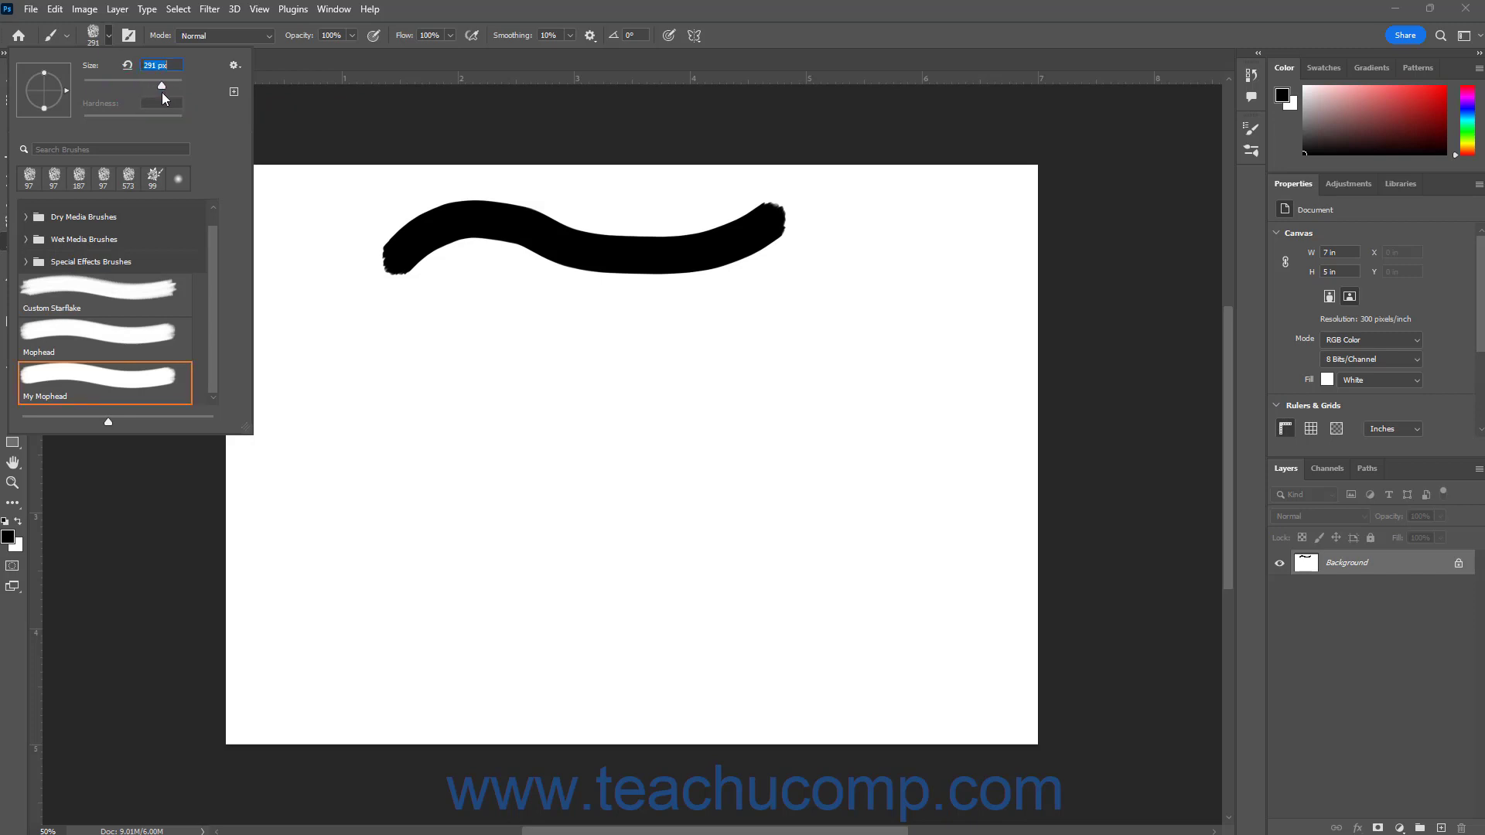
pyautogui.moveTo(88, 386)
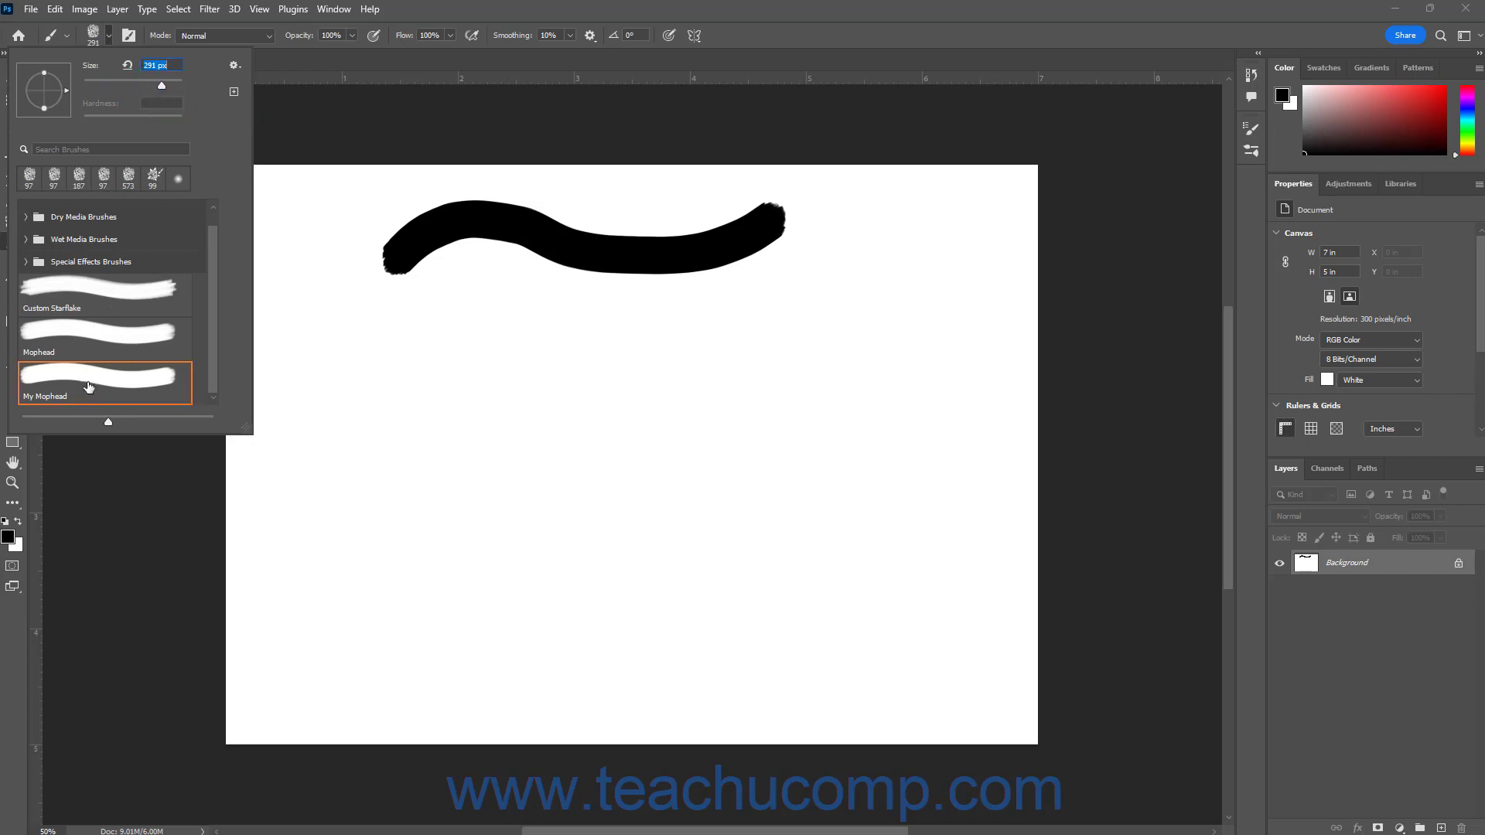
pyautogui.moveTo(87, 387)
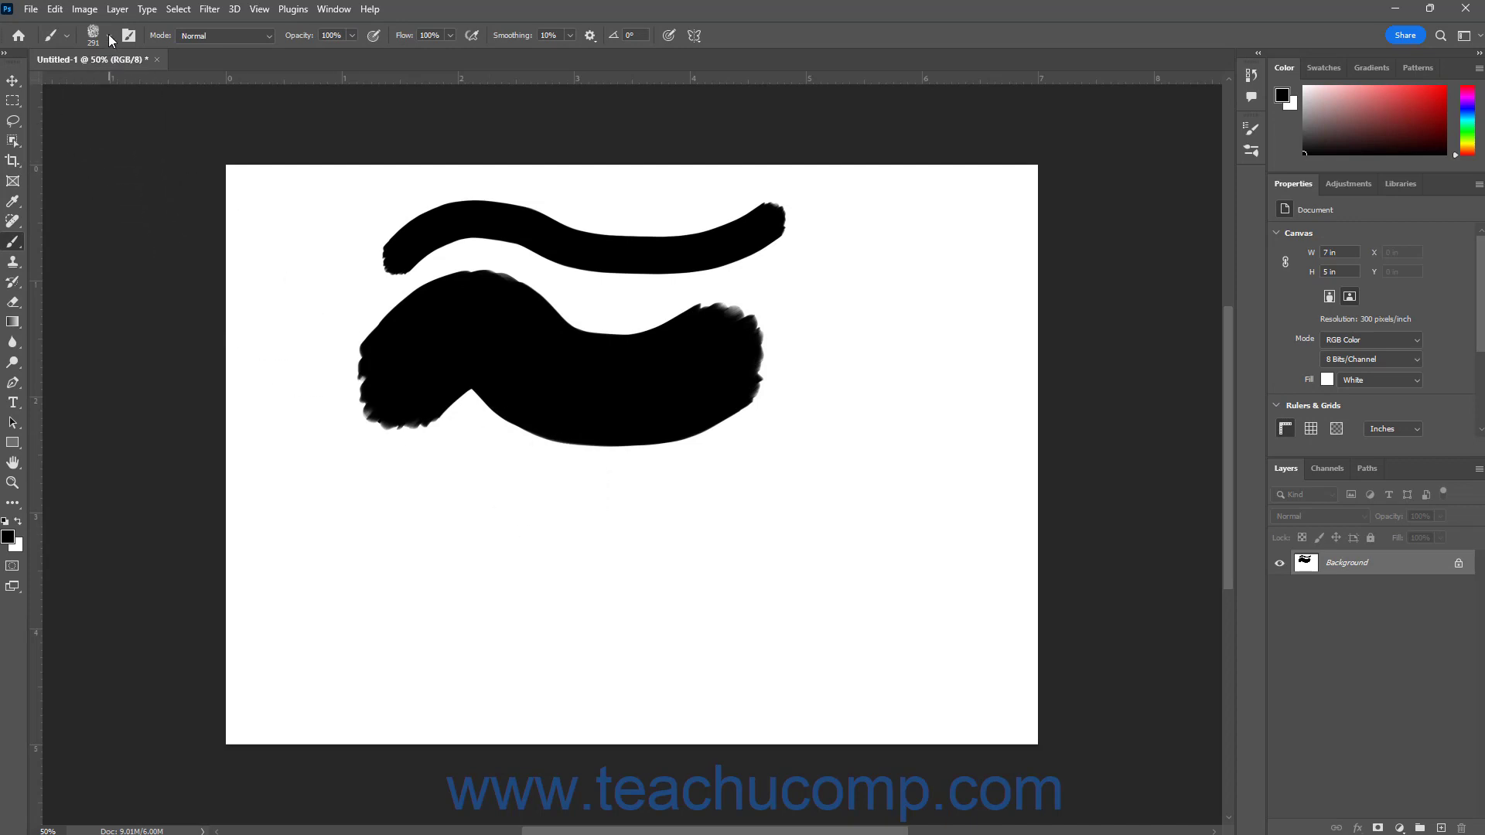
# - Reselect the My Mophead preset to restore its saved 97 px size
pyautogui.click(113, 35)
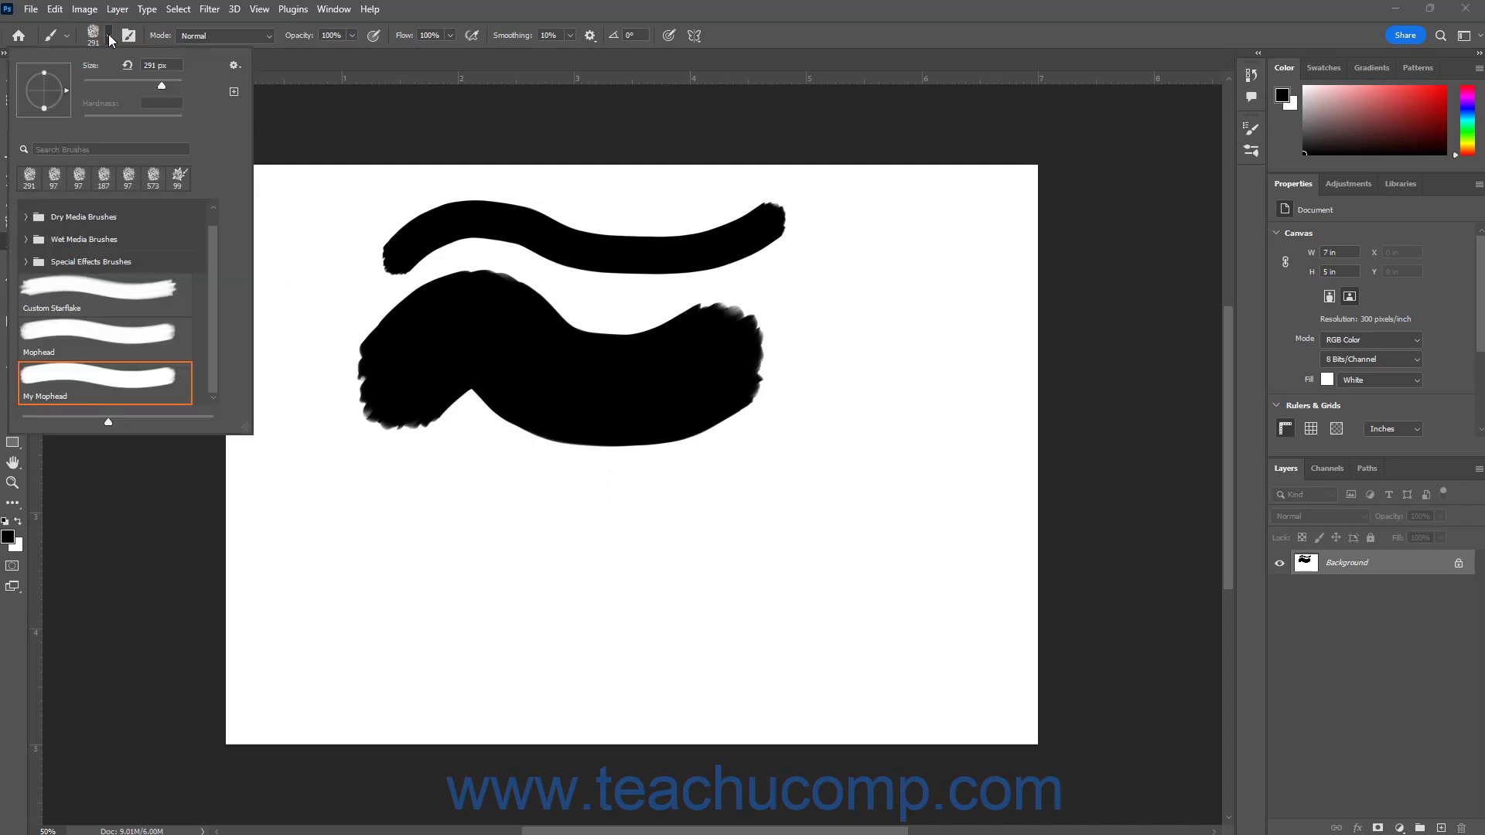
pyautogui.moveTo(119, 275)
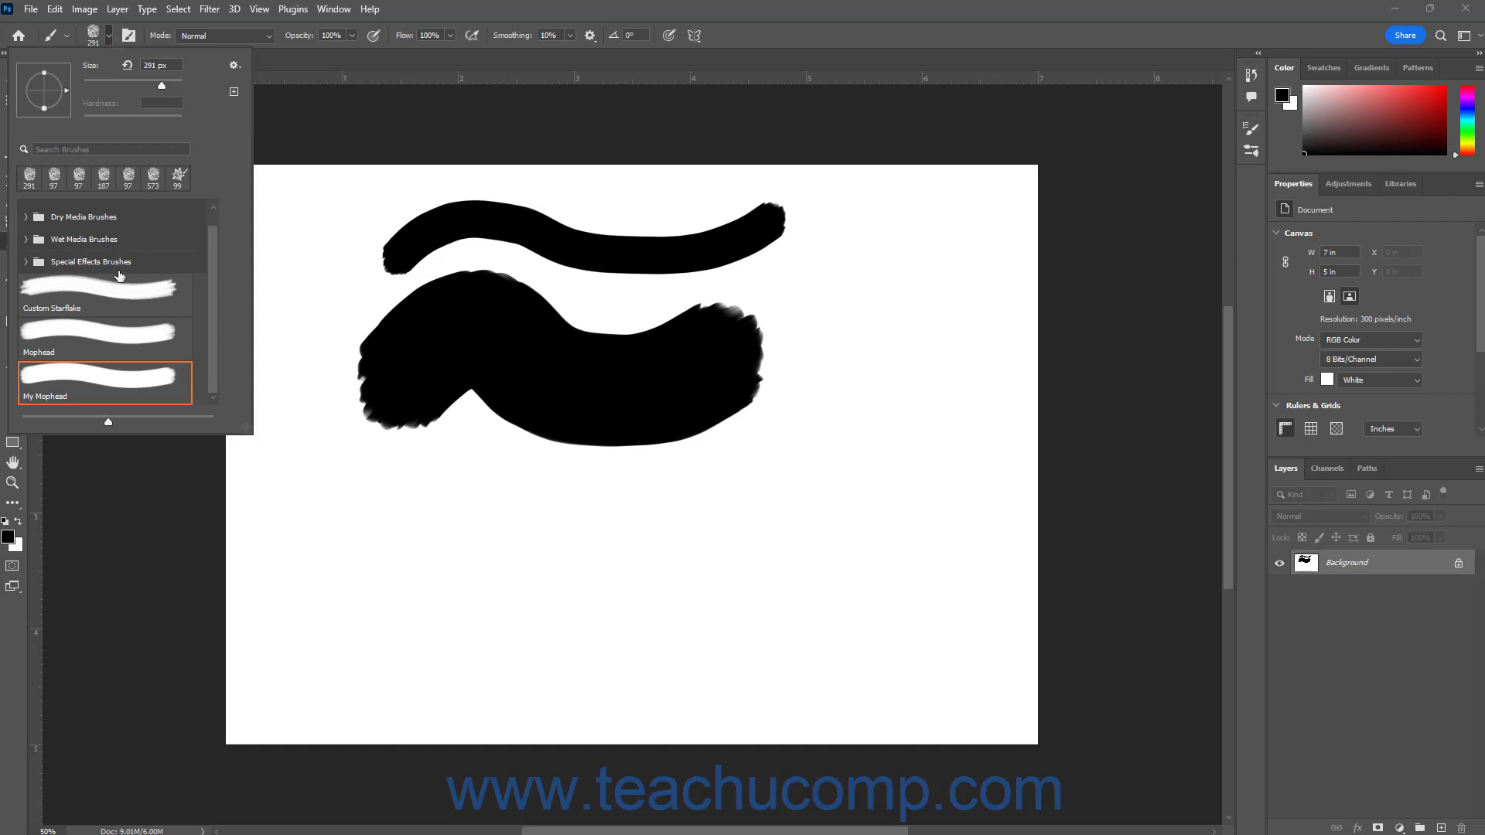
pyautogui.moveTo(99, 384)
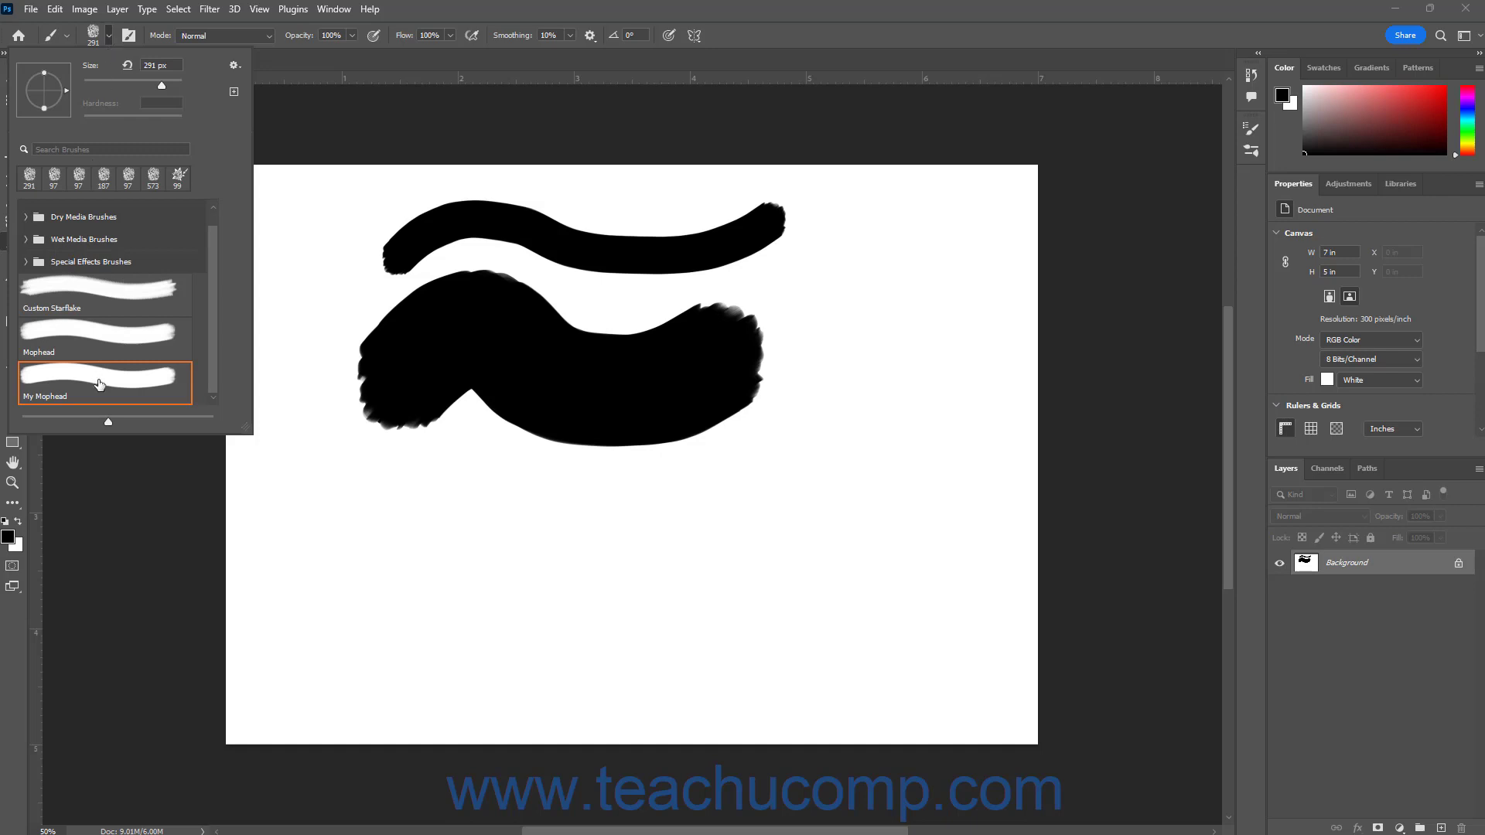
pyautogui.moveTo(99, 384)
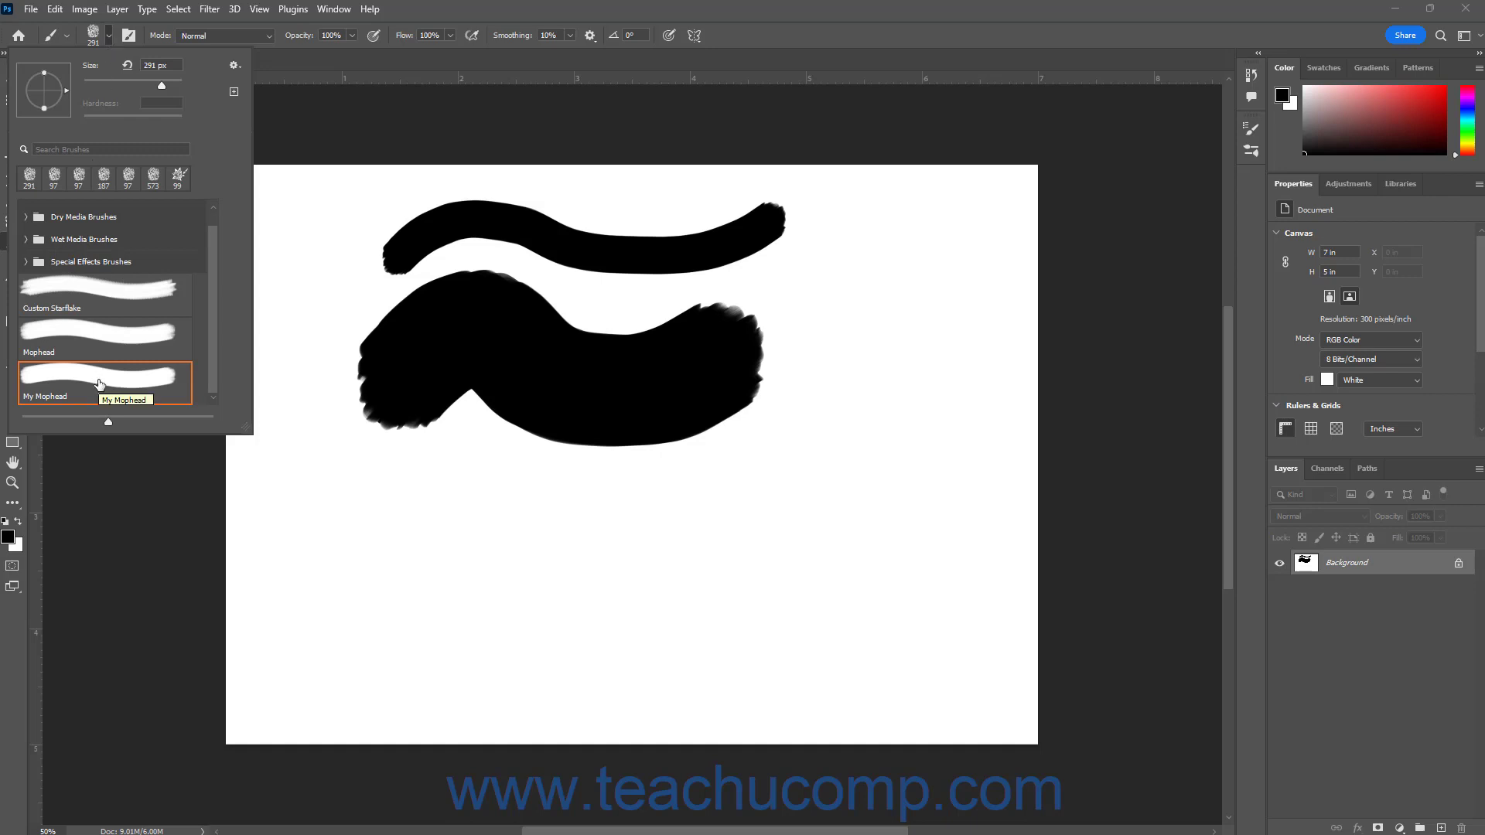
pyautogui.click(99, 383)
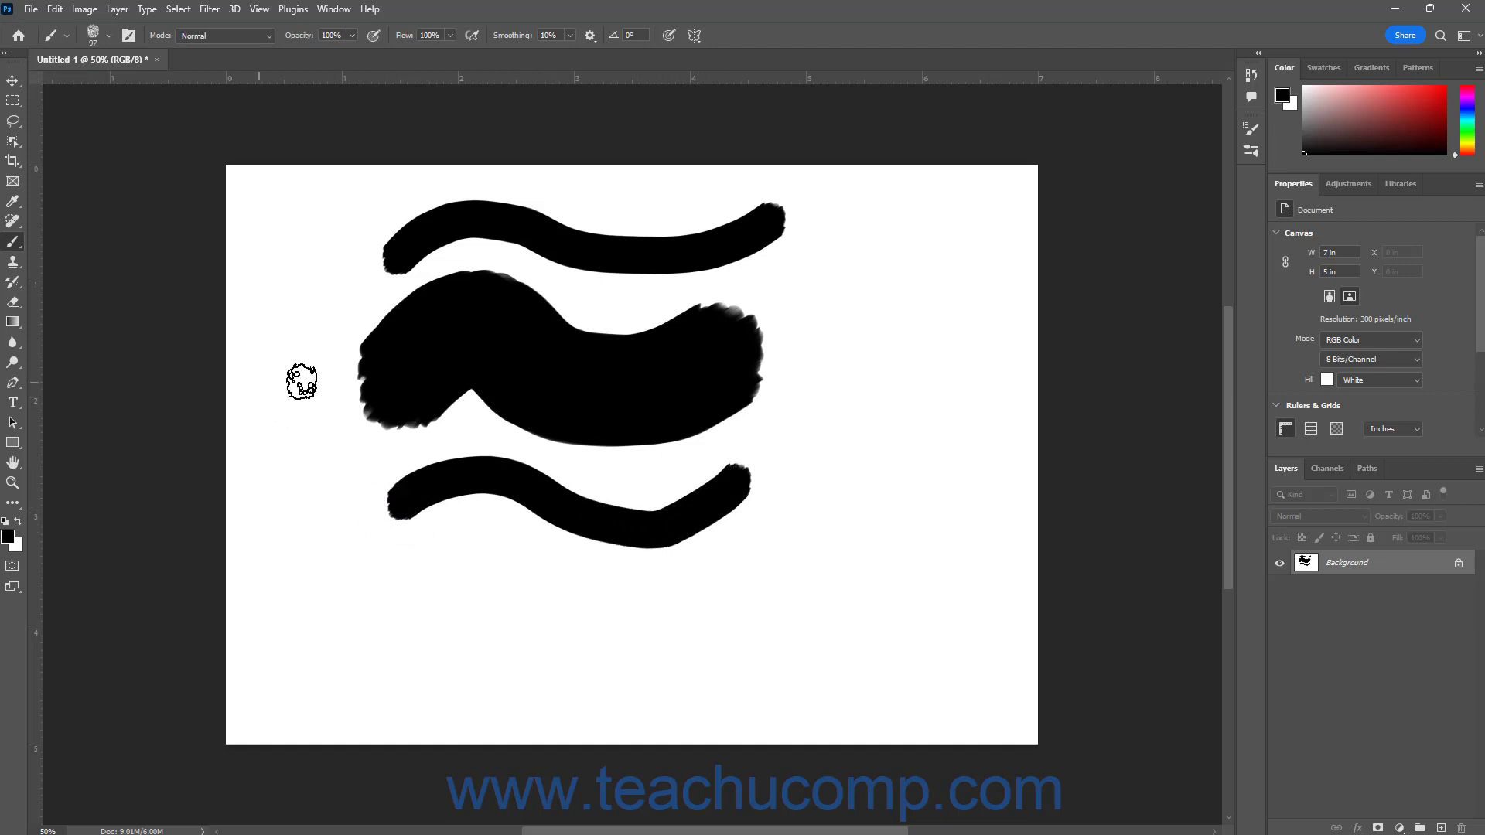
pyautogui.moveTo(484, 396)
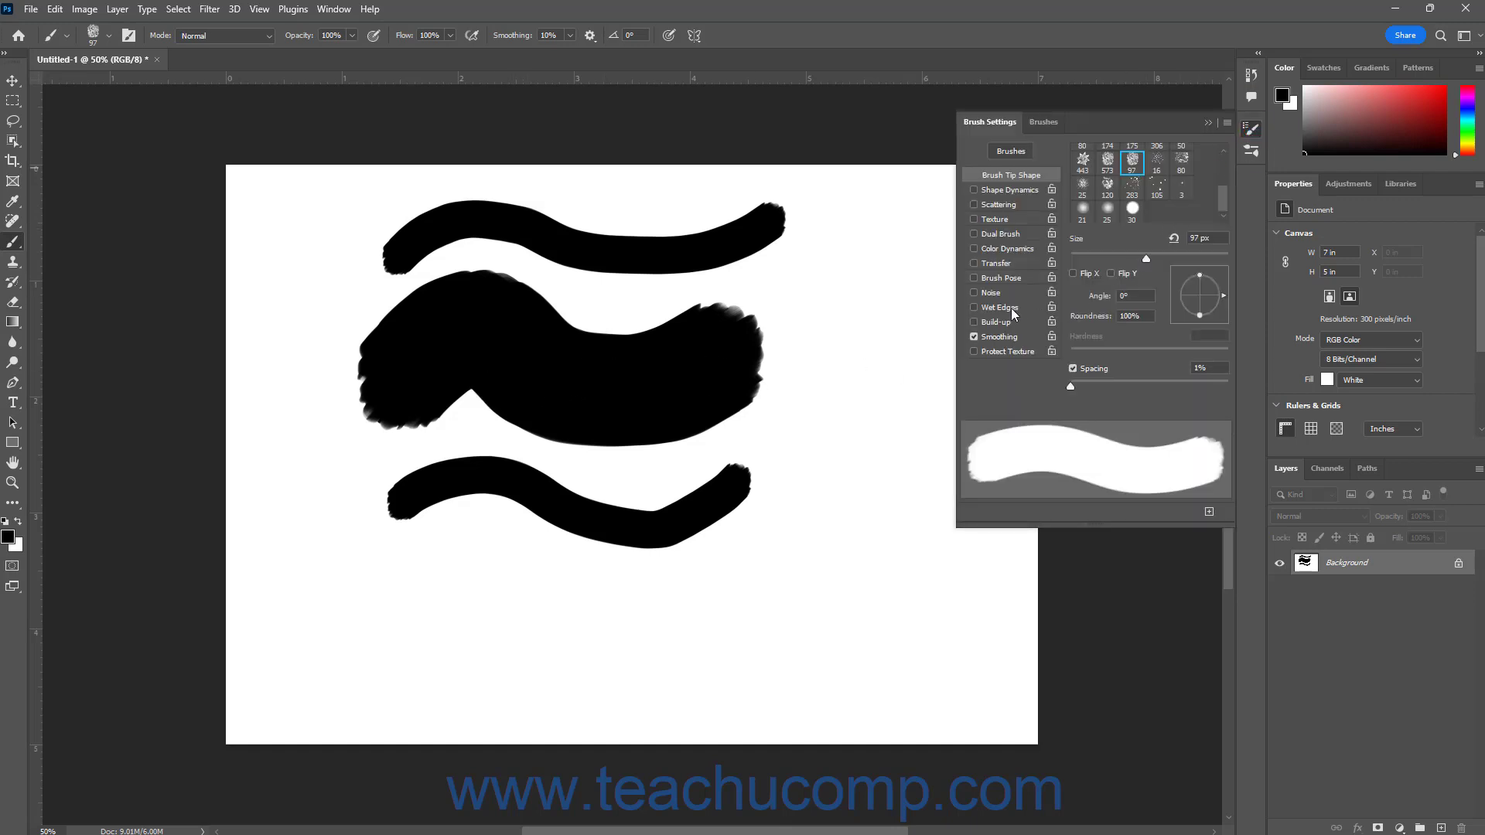
# - Enable Wet Edges on the My Mophead brush and bring up the brush presets
pyautogui.click(974, 306)
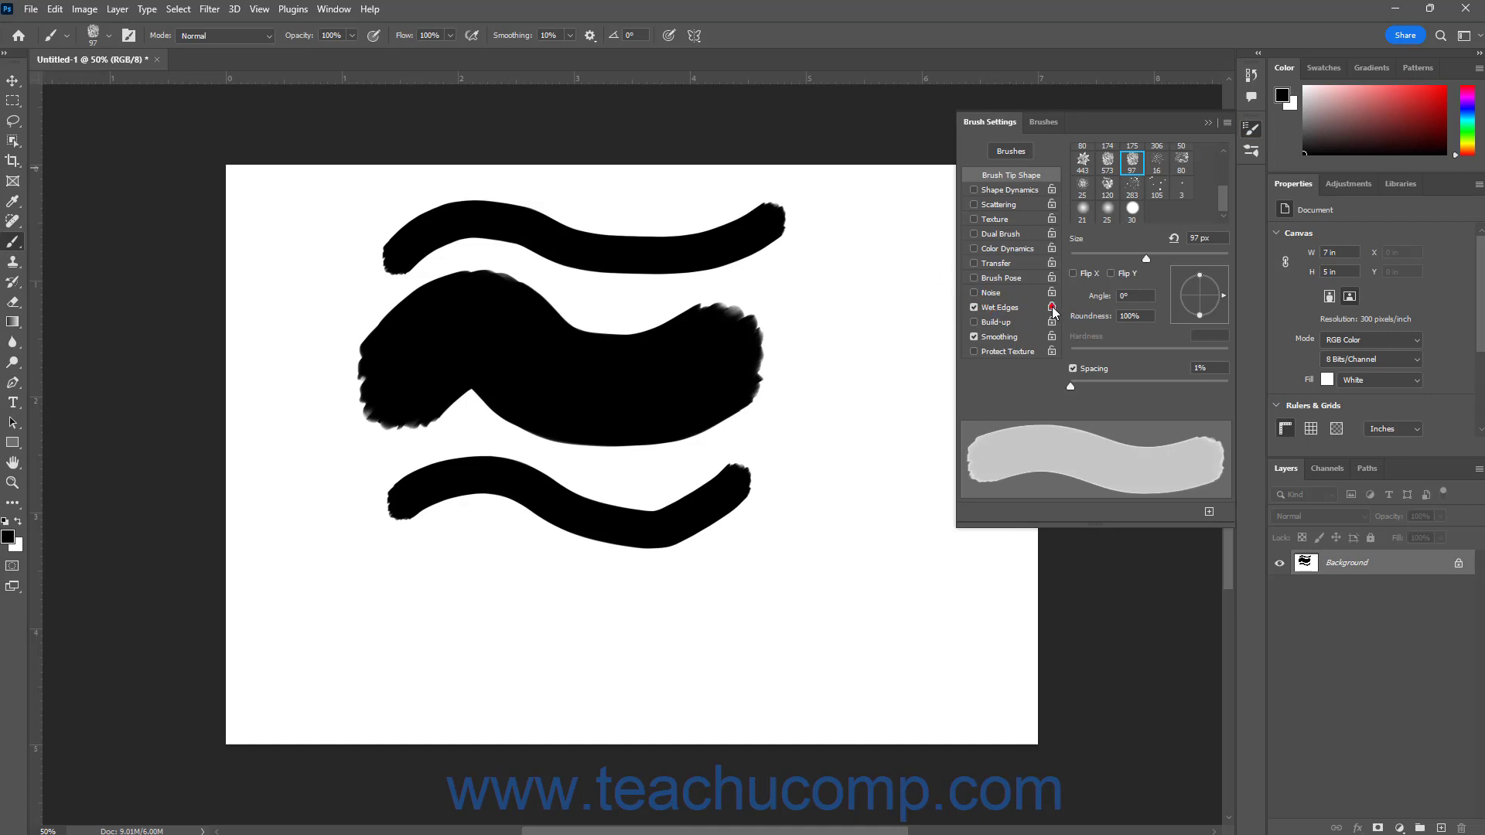
pyautogui.moveTo(106, 40)
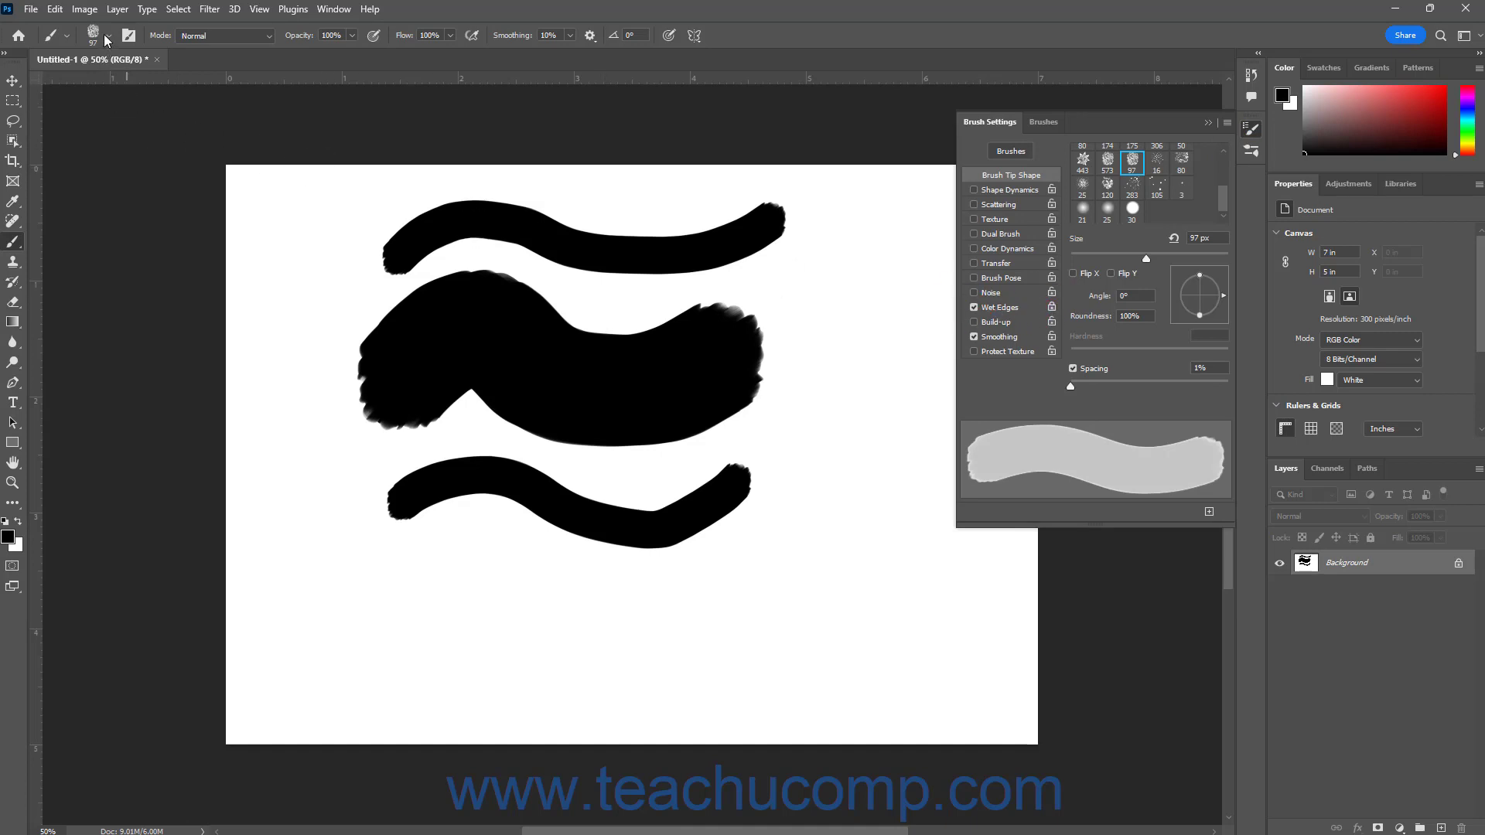
pyautogui.click(113, 35)
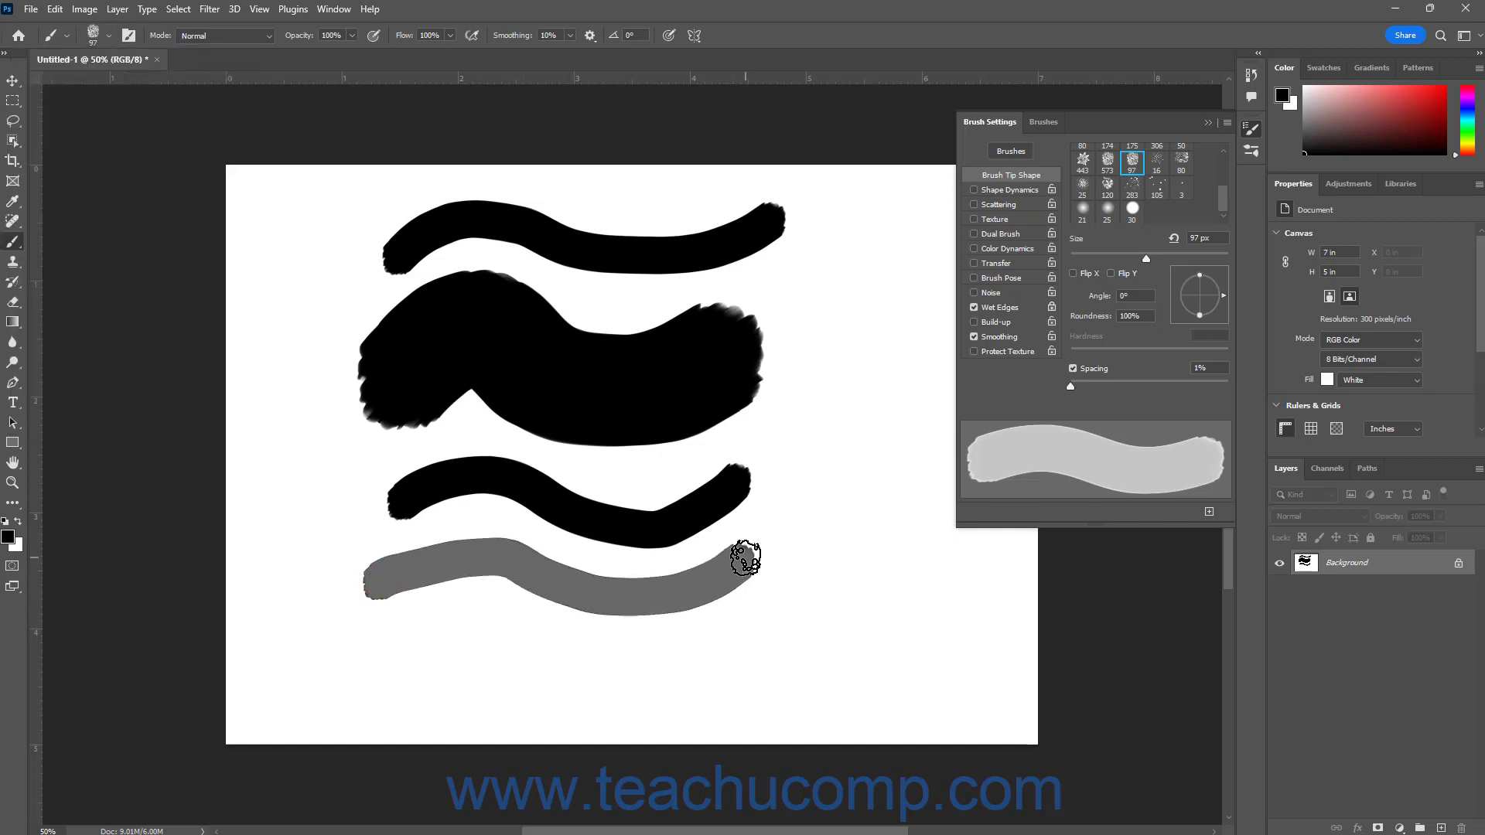
pyautogui.click(112, 36)
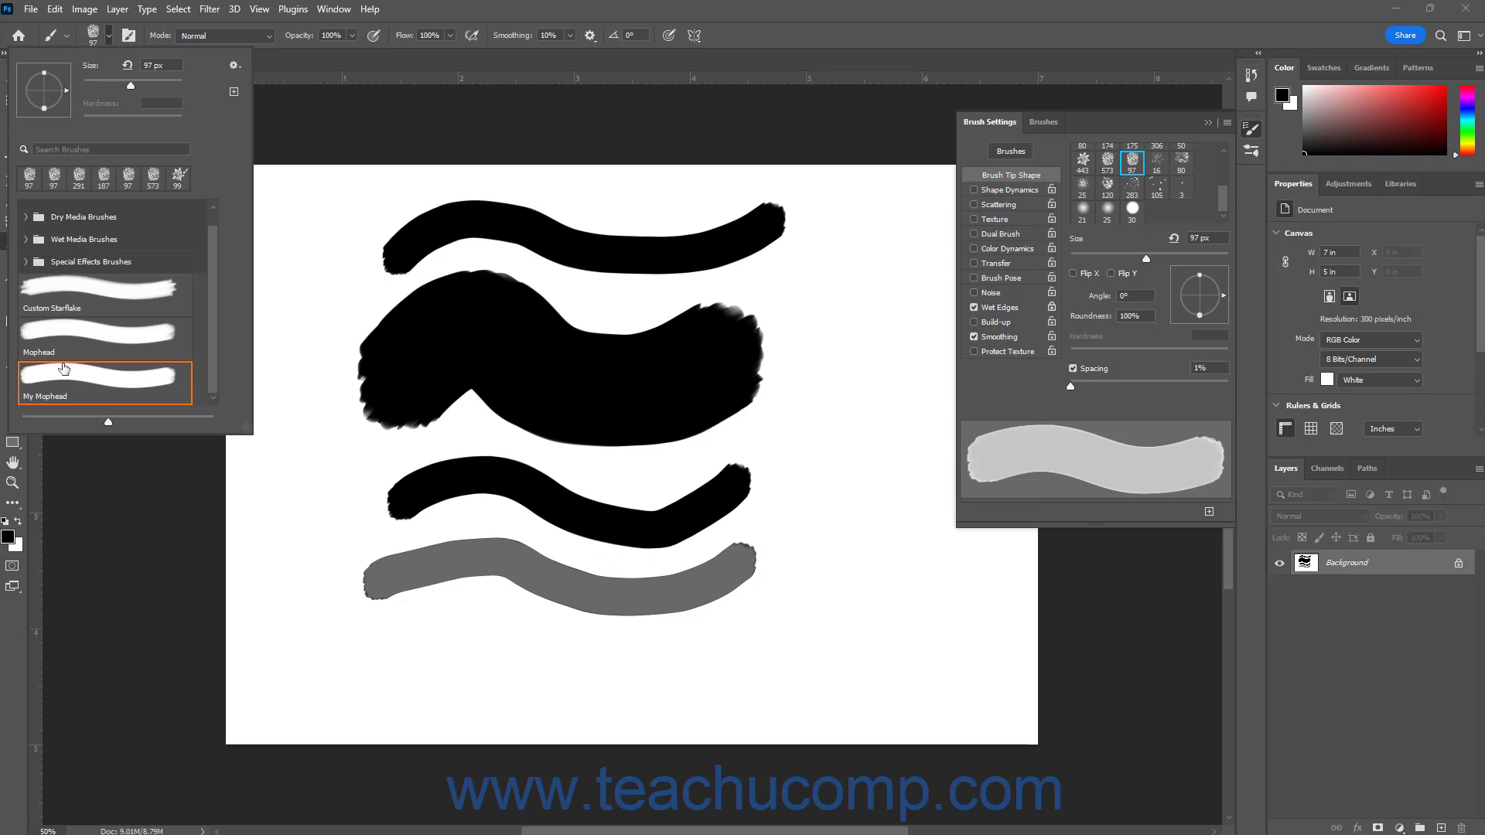
pyautogui.moveTo(61, 374)
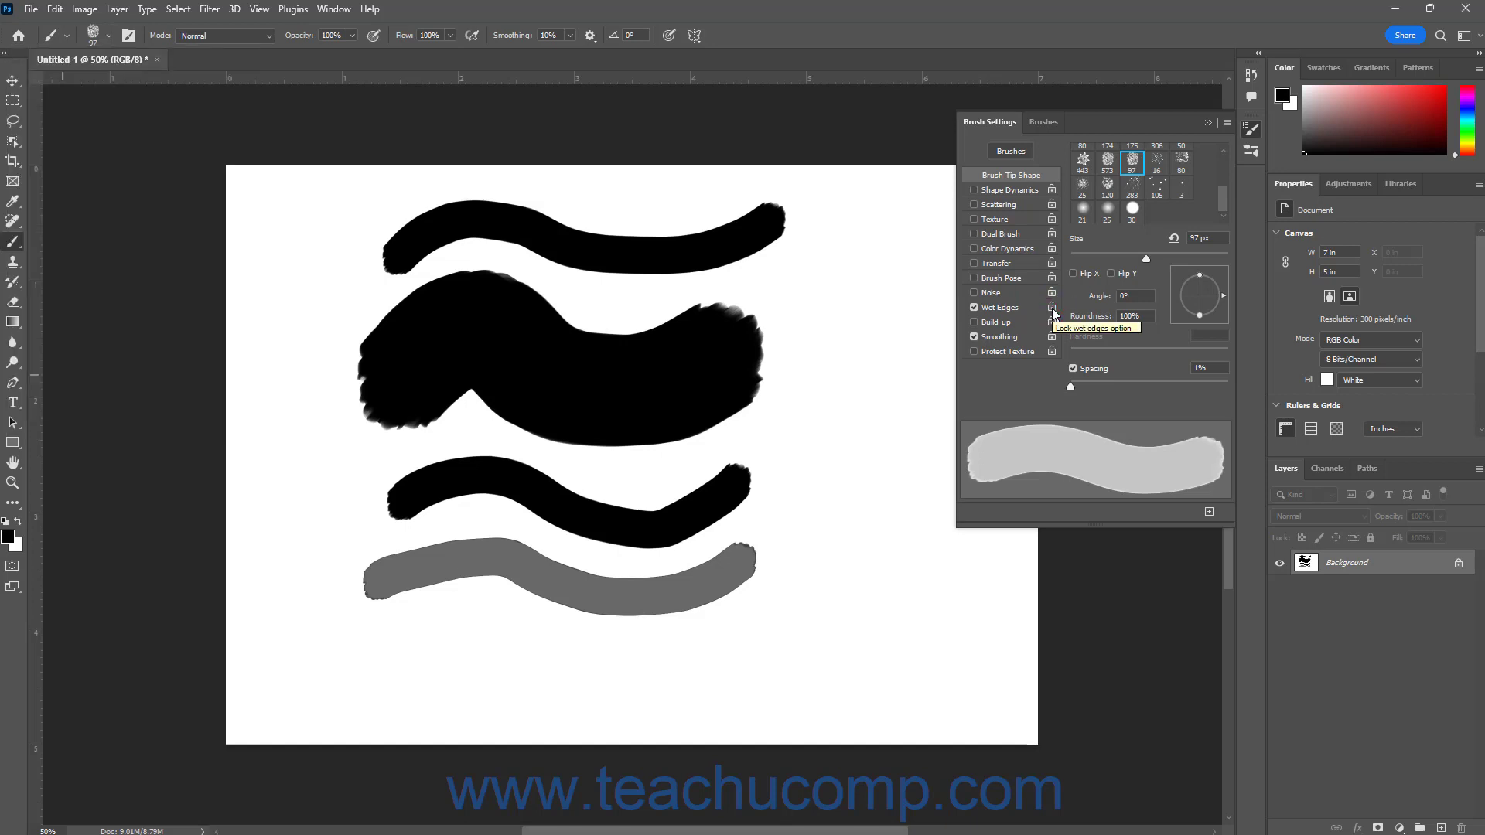
# - Bring up the brush presets to reload My Mophead without wet edges
pyautogui.click(112, 35)
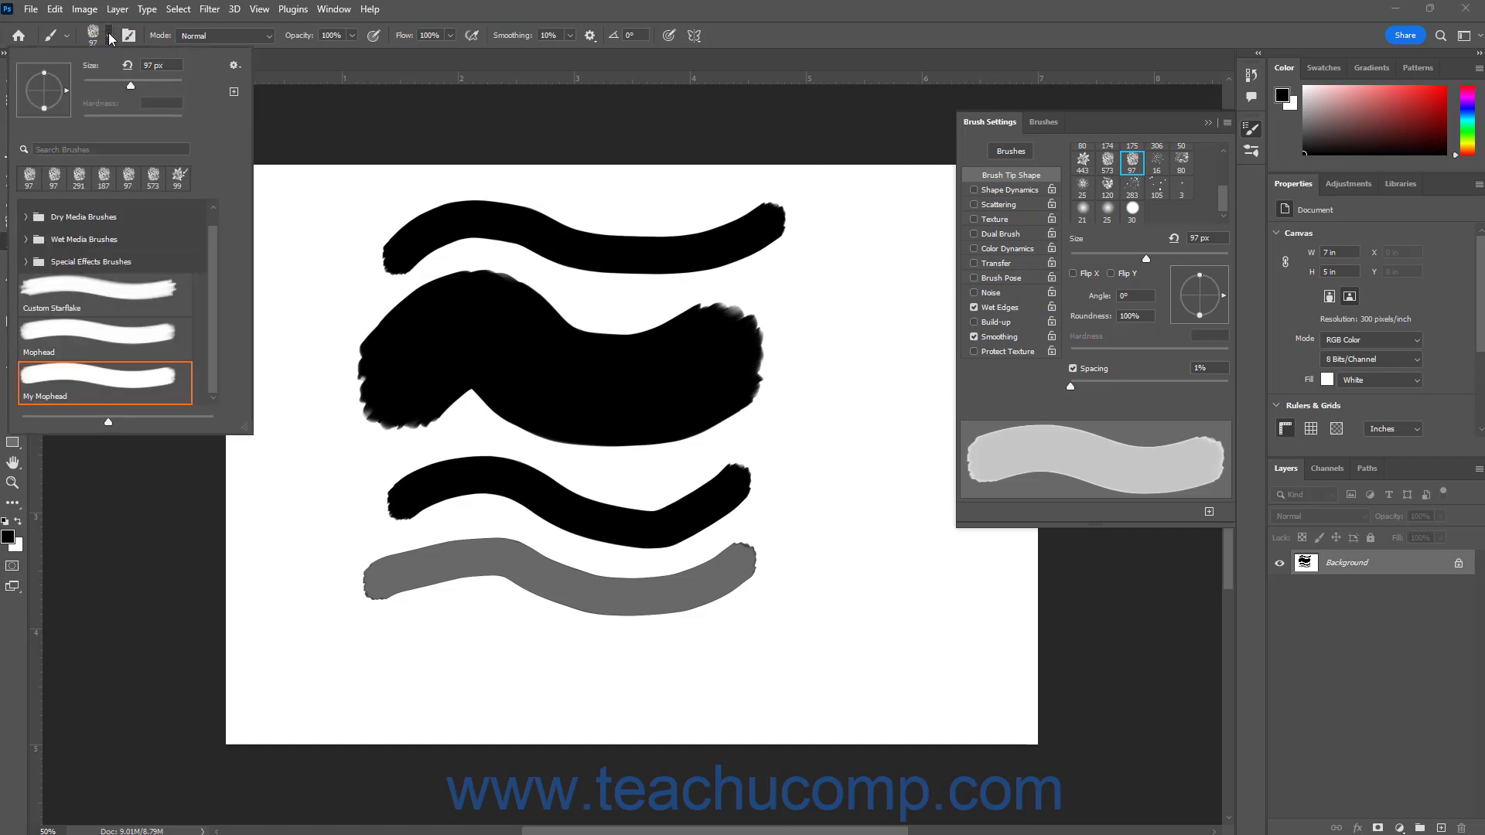
pyautogui.moveTo(111, 382)
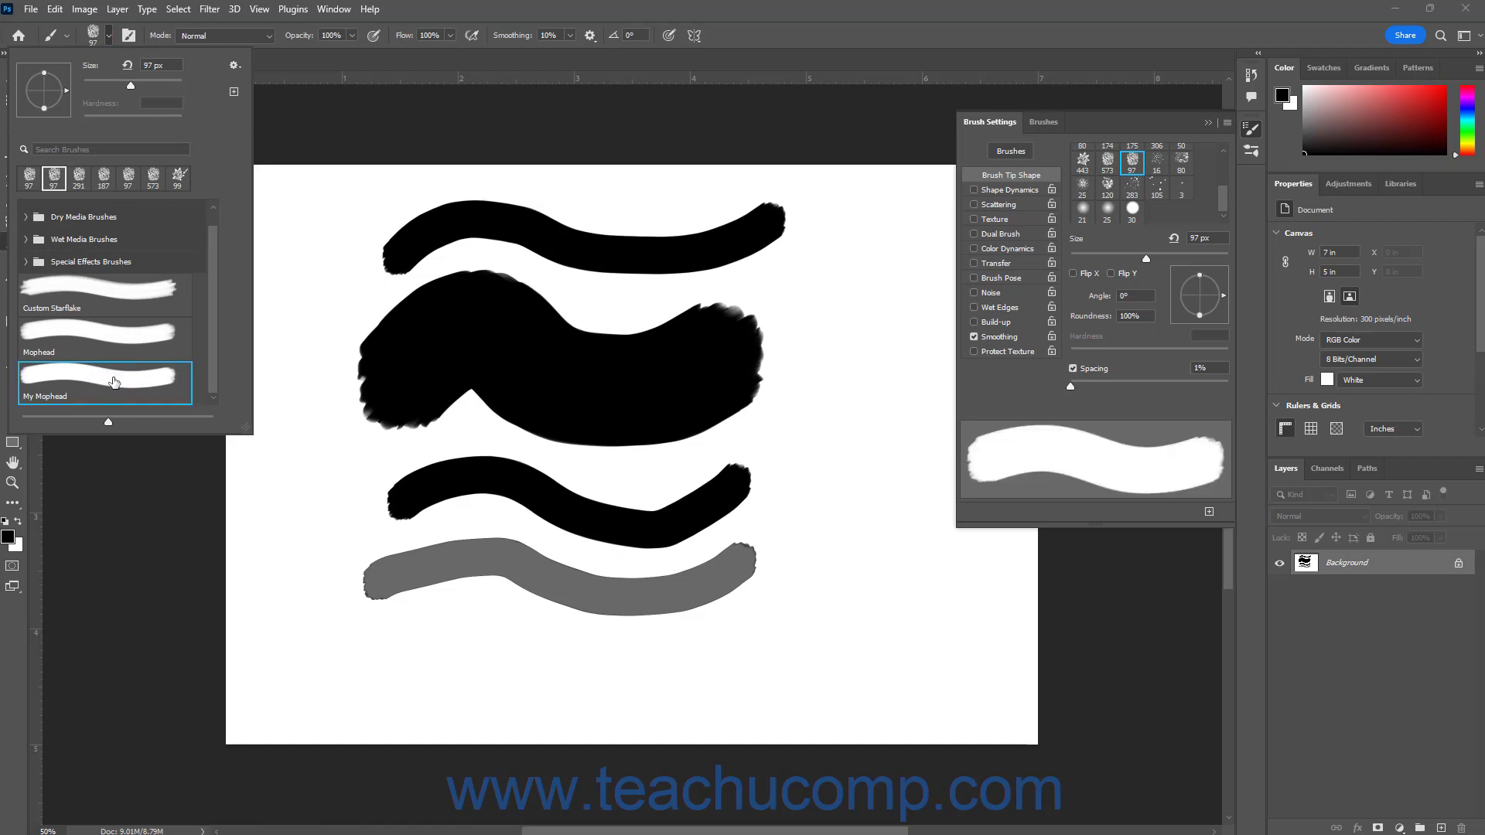
pyautogui.moveTo(931, 422)
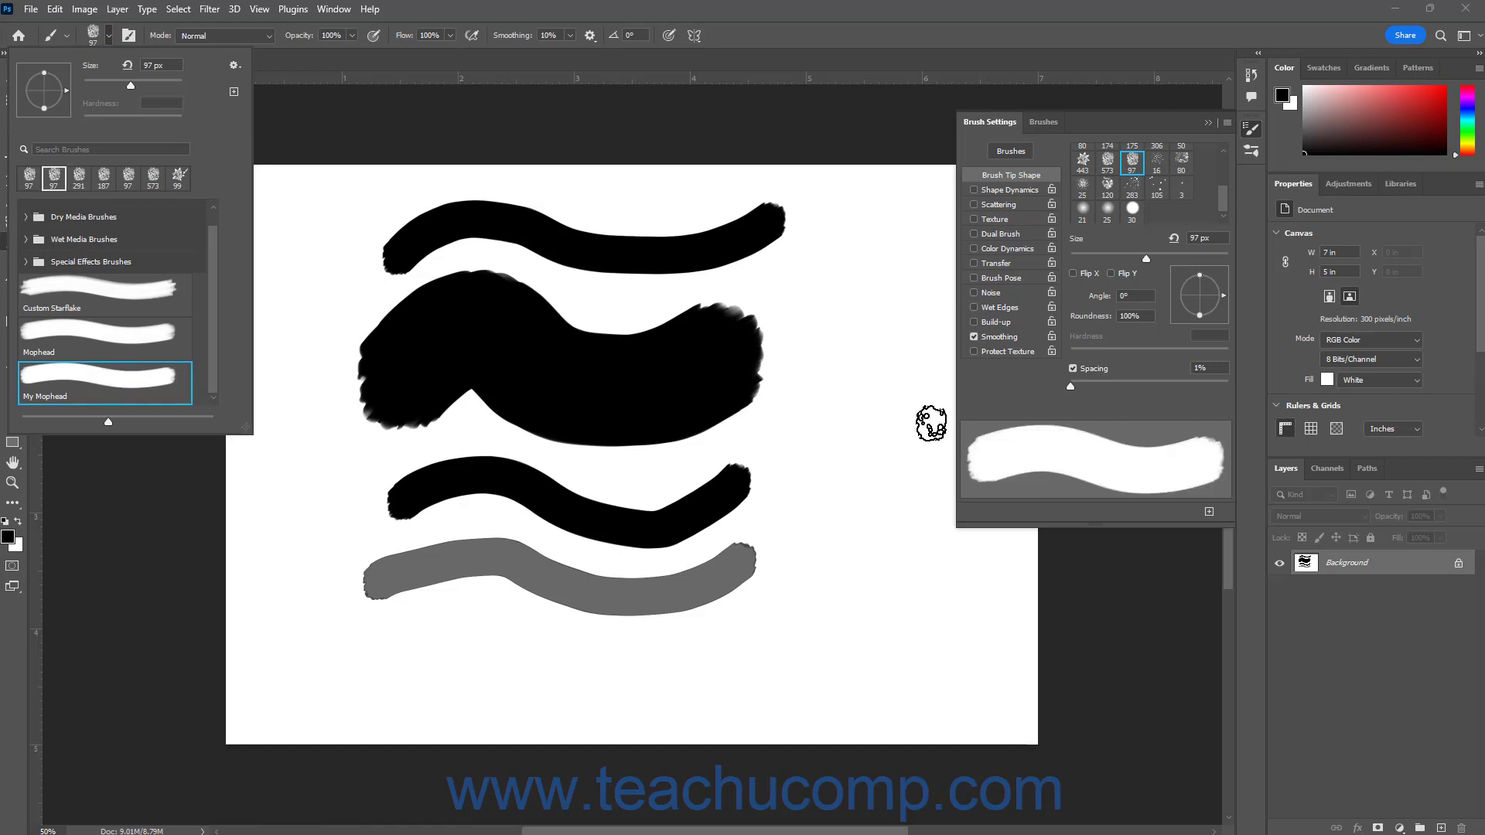
pyautogui.moveTo(984, 455)
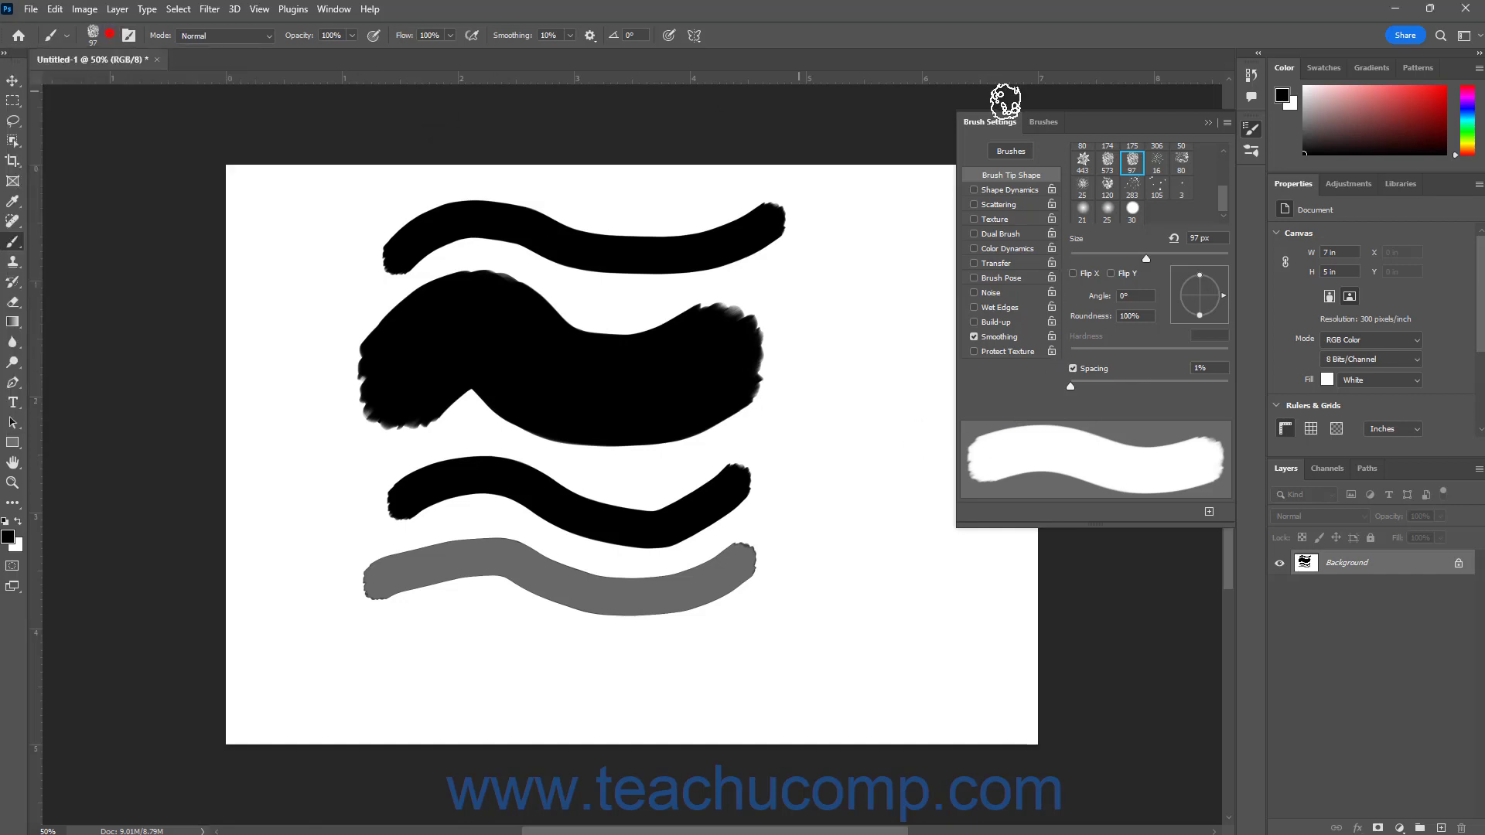
# - Revert the document to its first history state so the canvas is blank white
pyautogui.click(1250, 73)
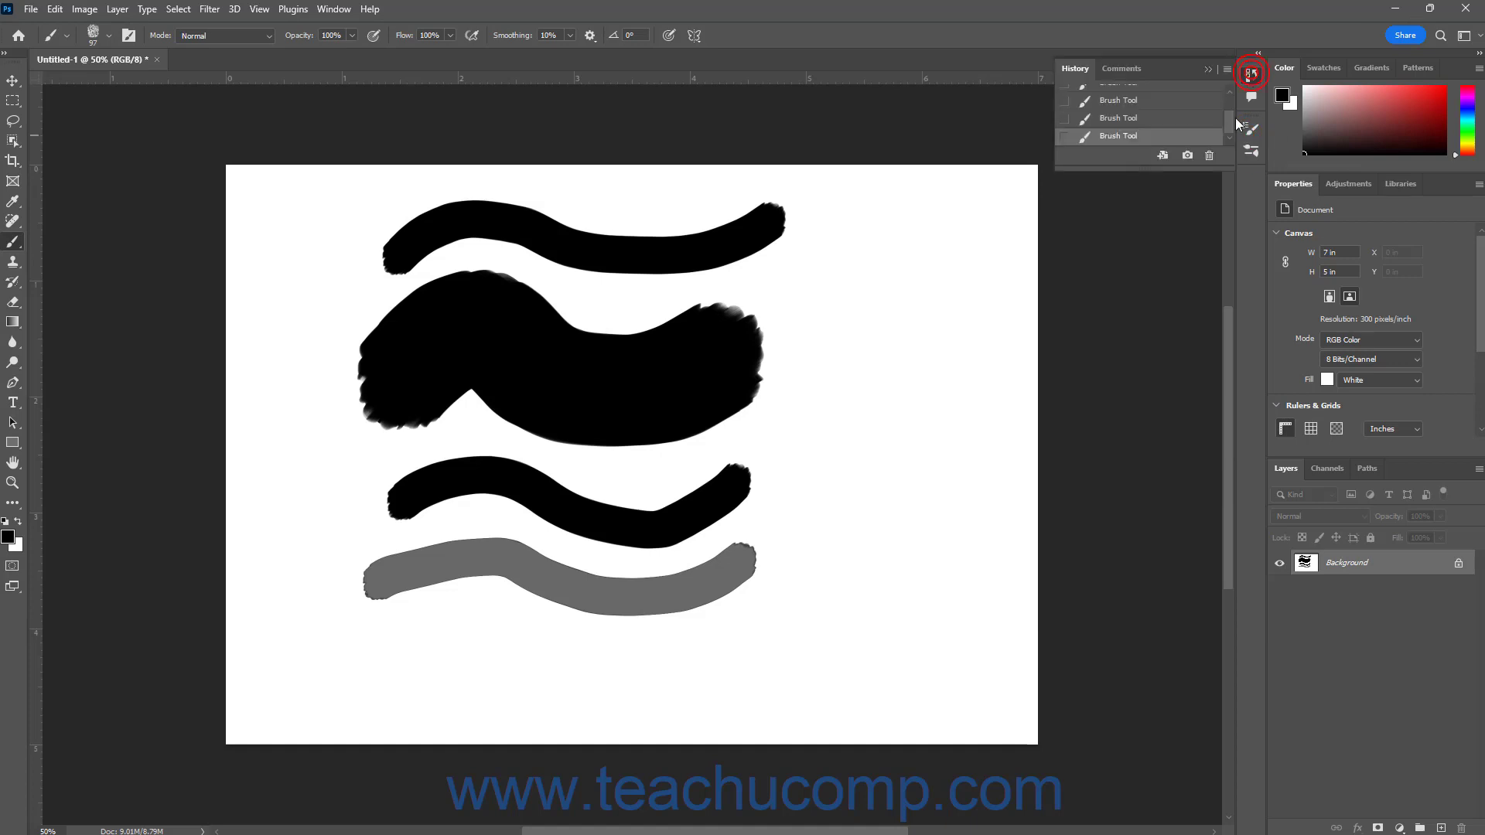
pyautogui.click(1120, 95)
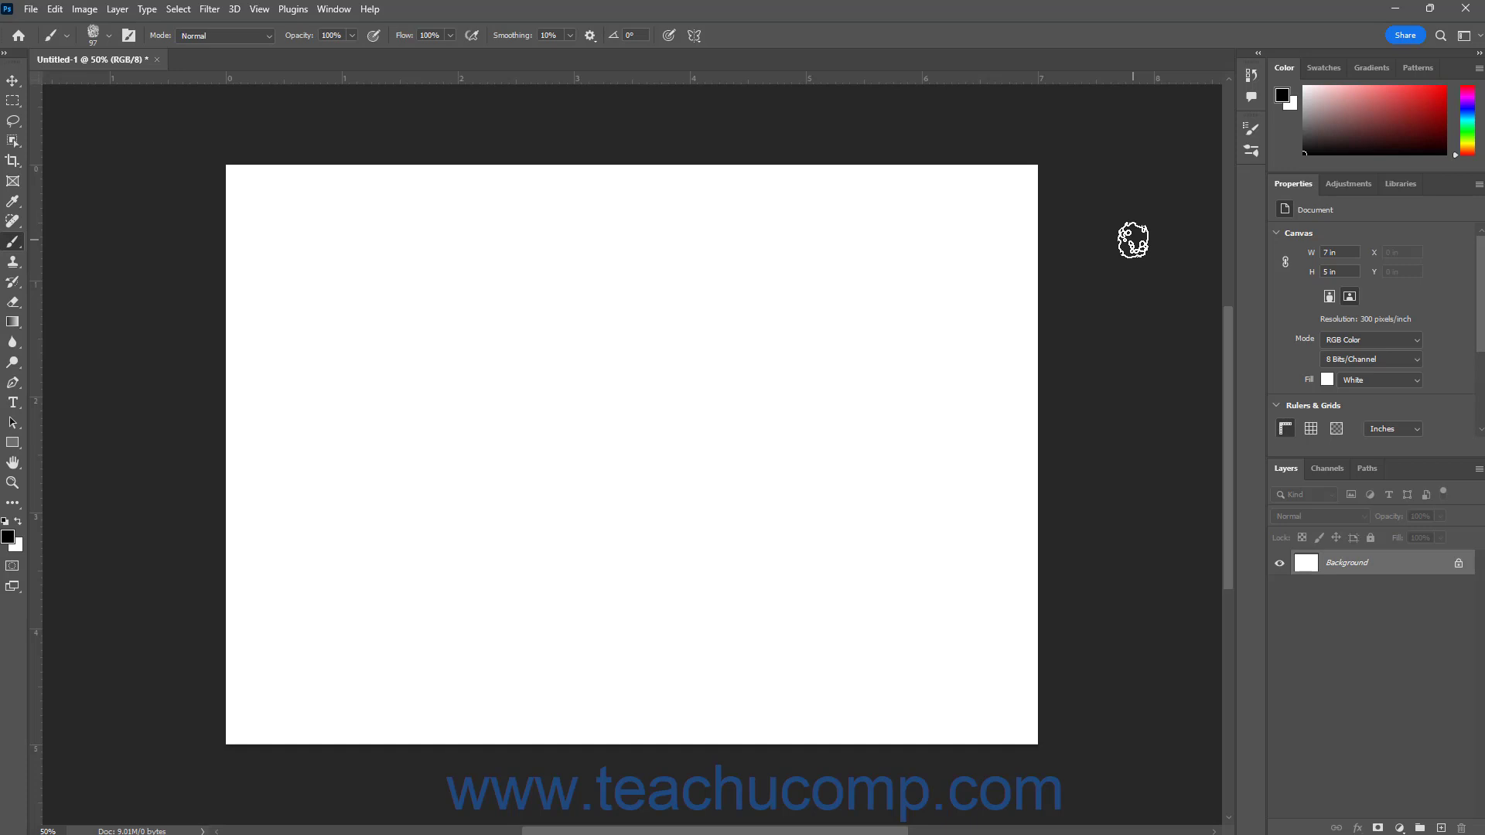
# - Show the Brush Settings panel via the Window menu and switch on Scattering
pyautogui.click(334, 8)
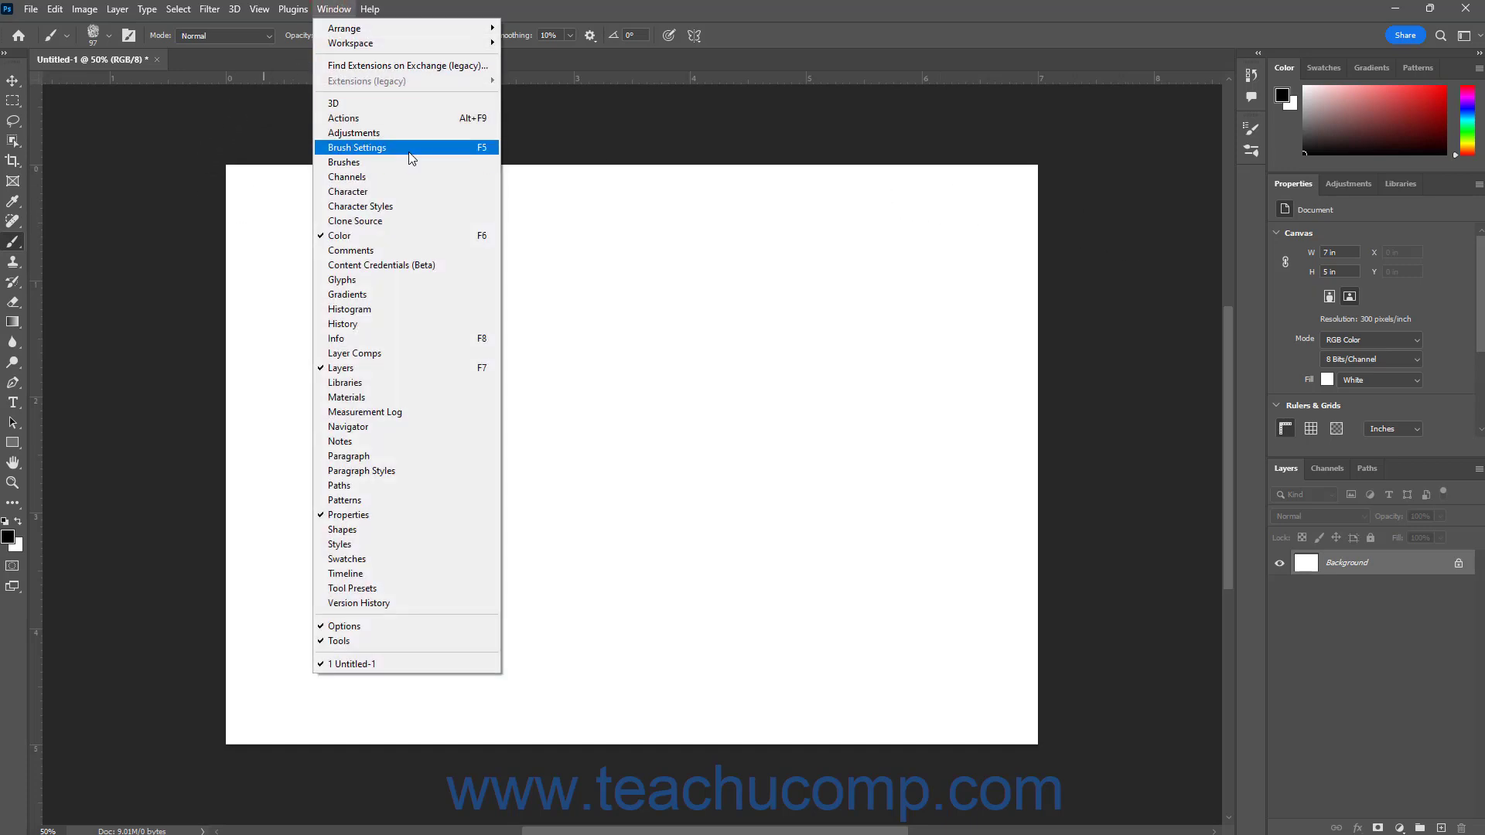
pyautogui.click(356, 147)
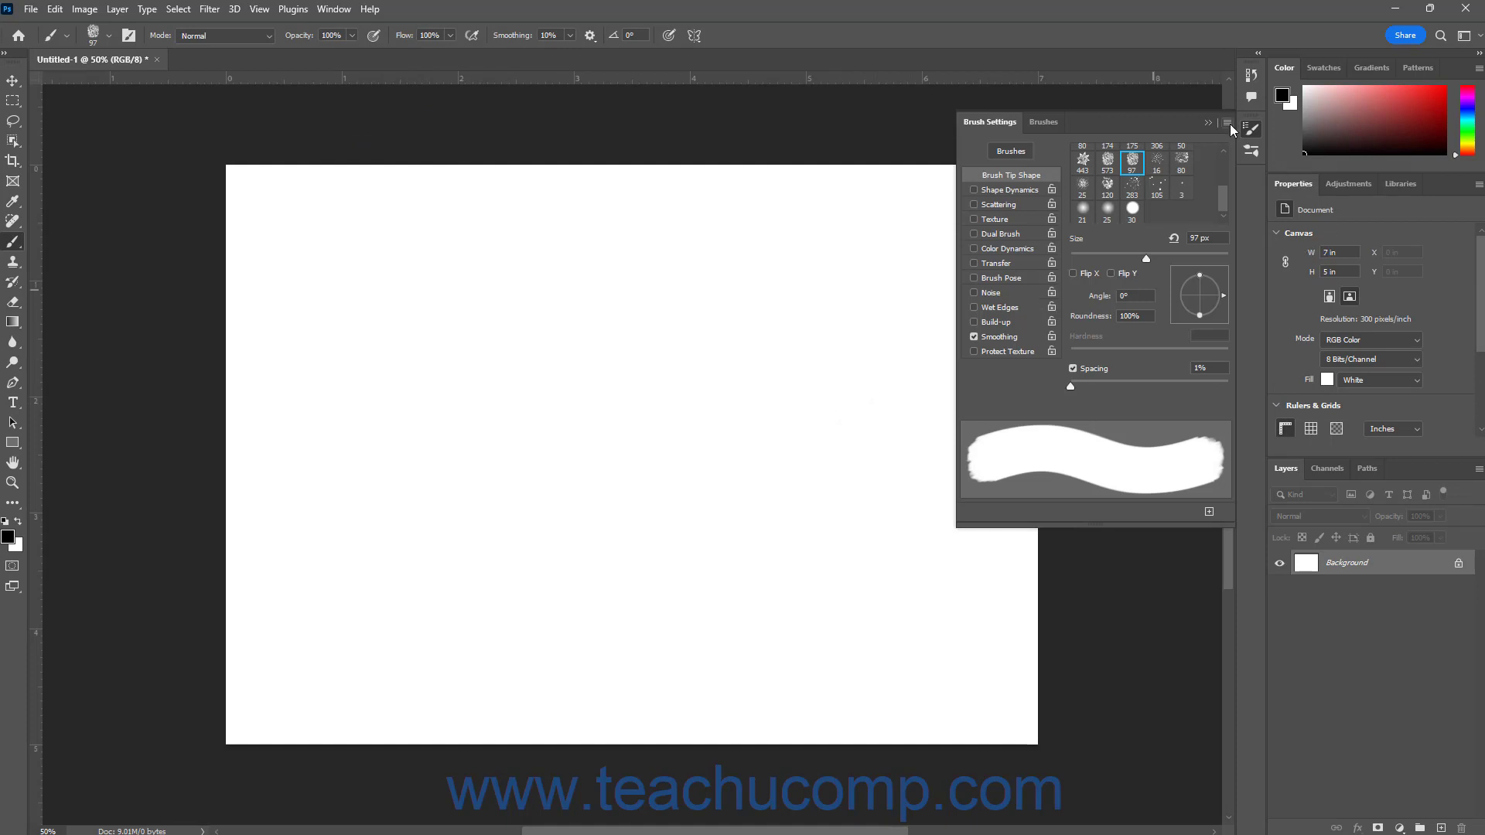
pyautogui.click(1227, 122)
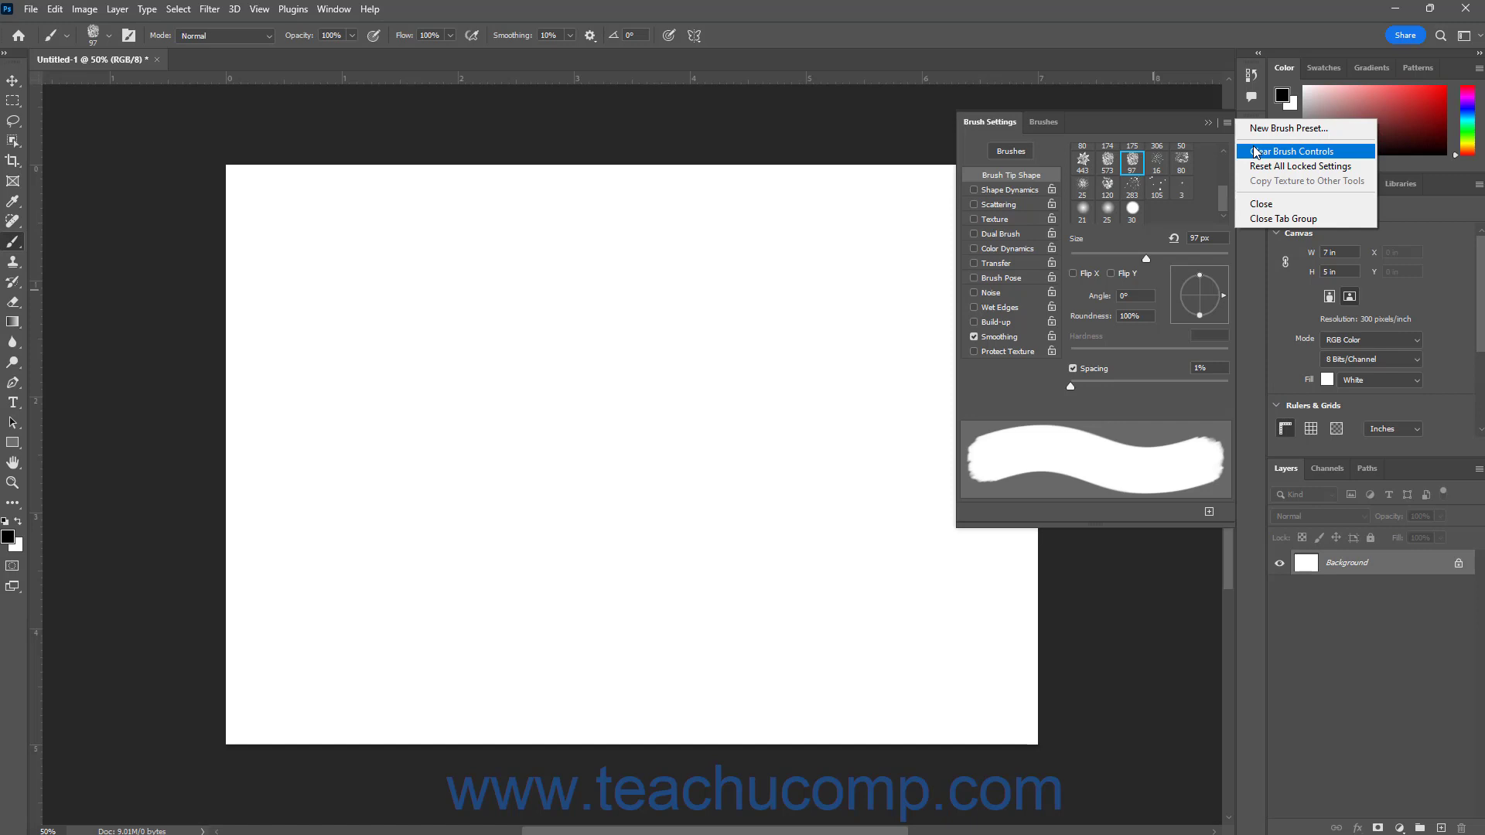
pyautogui.click(999, 205)
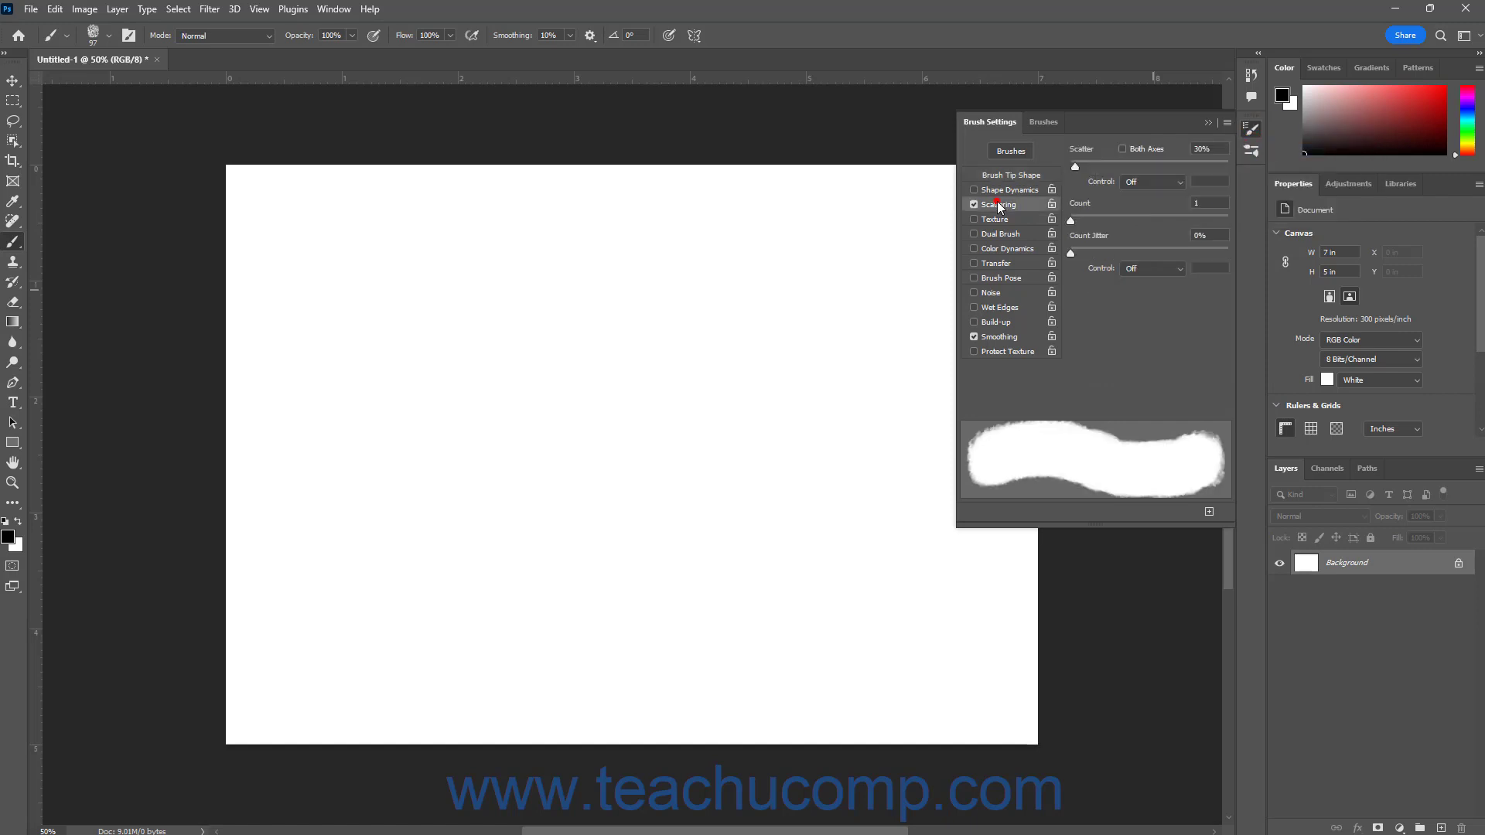
pyautogui.click(993, 220)
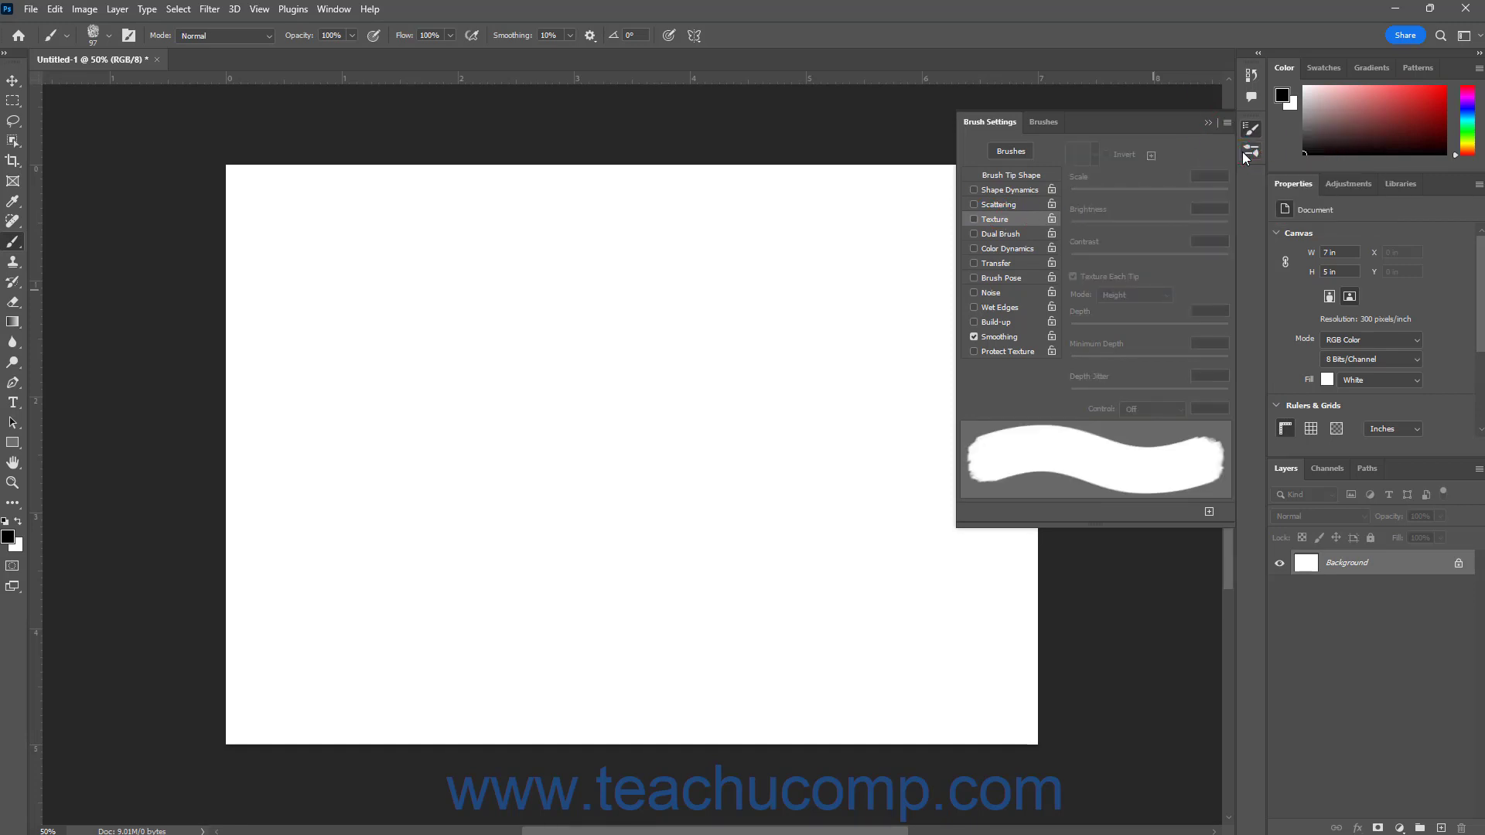
pyautogui.moveTo(1182, 201)
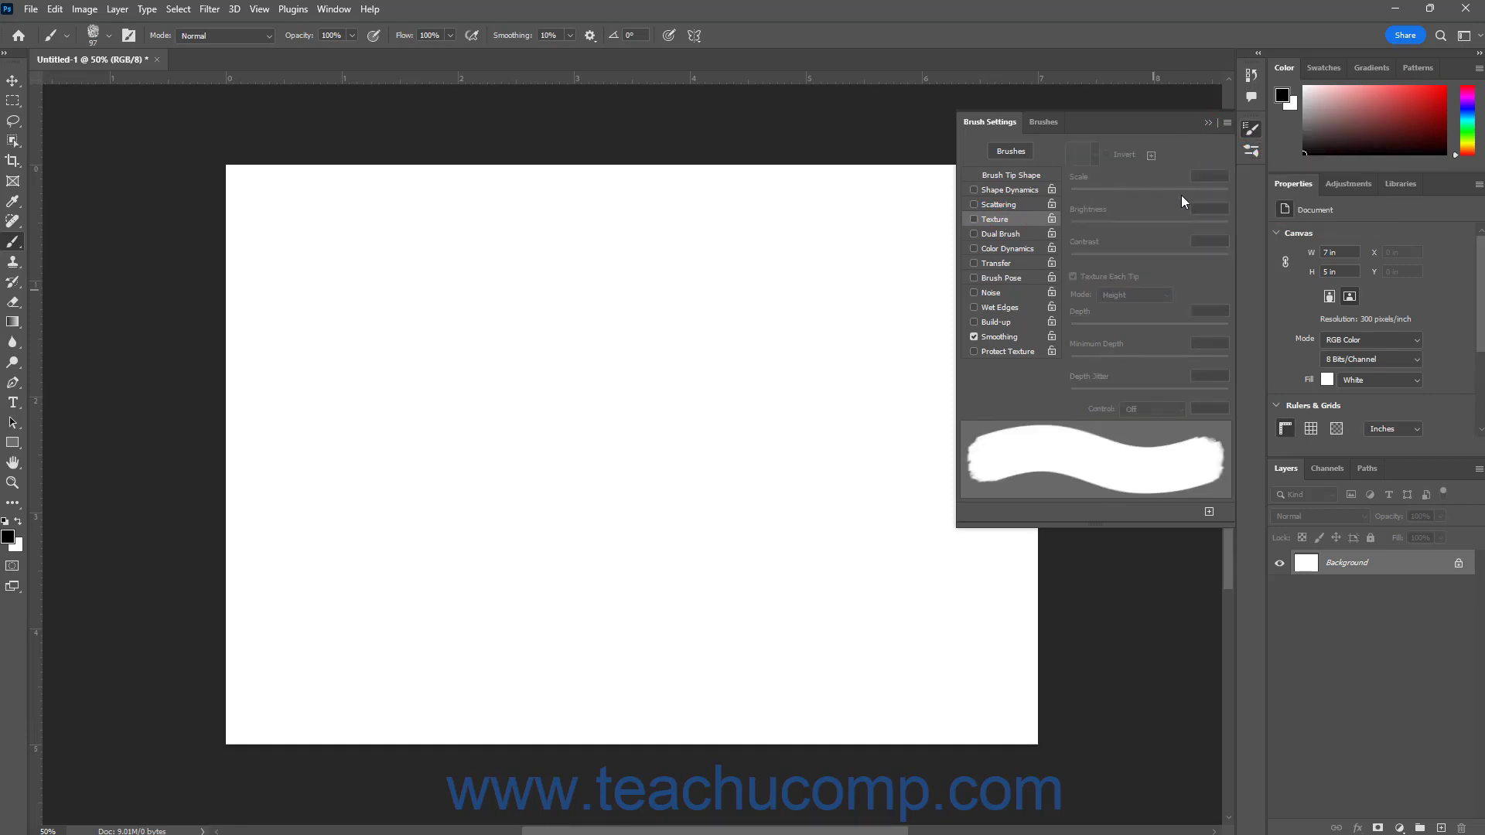
pyautogui.click(972, 337)
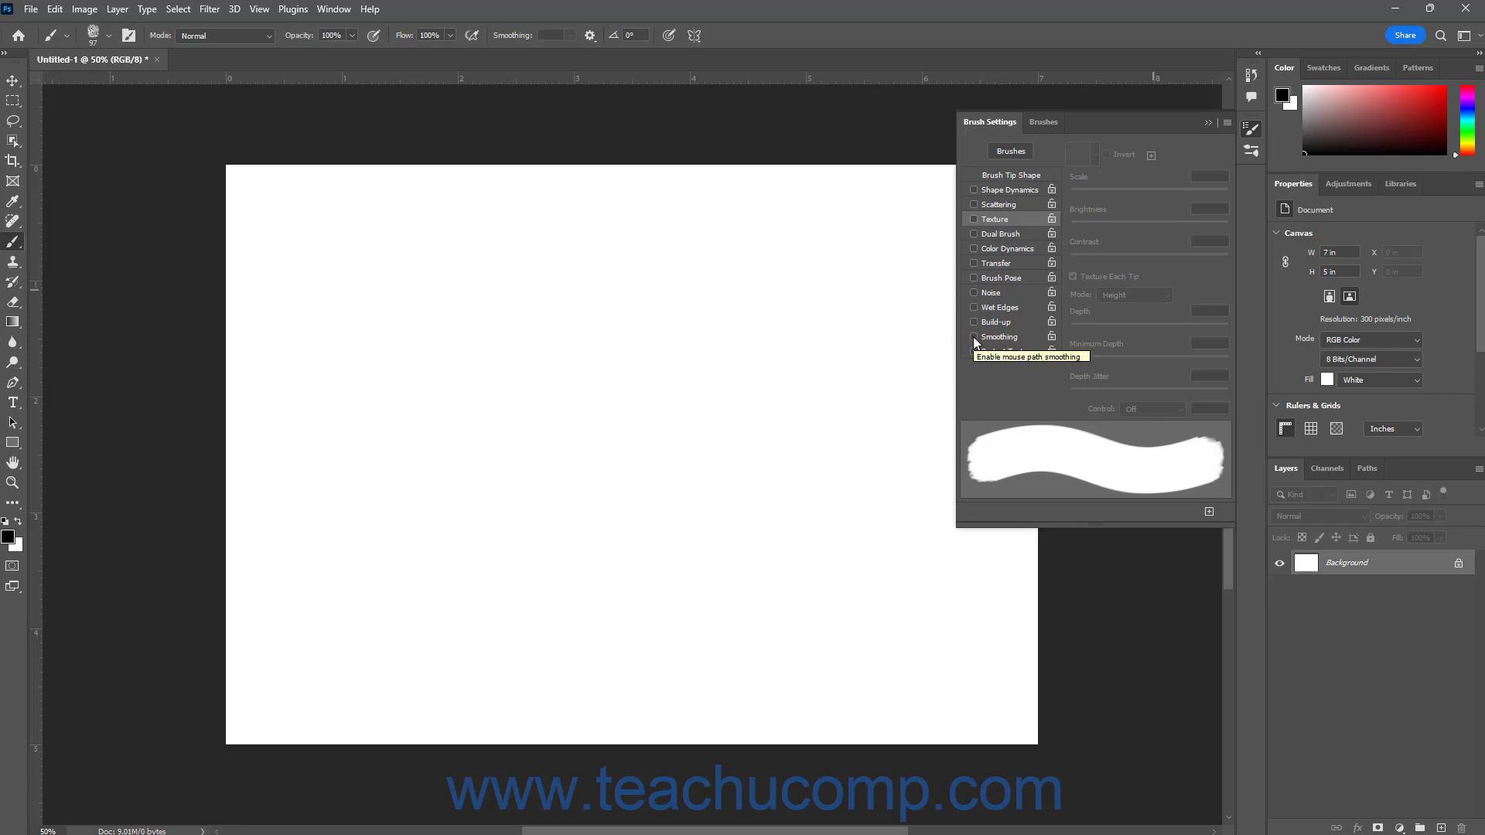
pyautogui.click(974, 337)
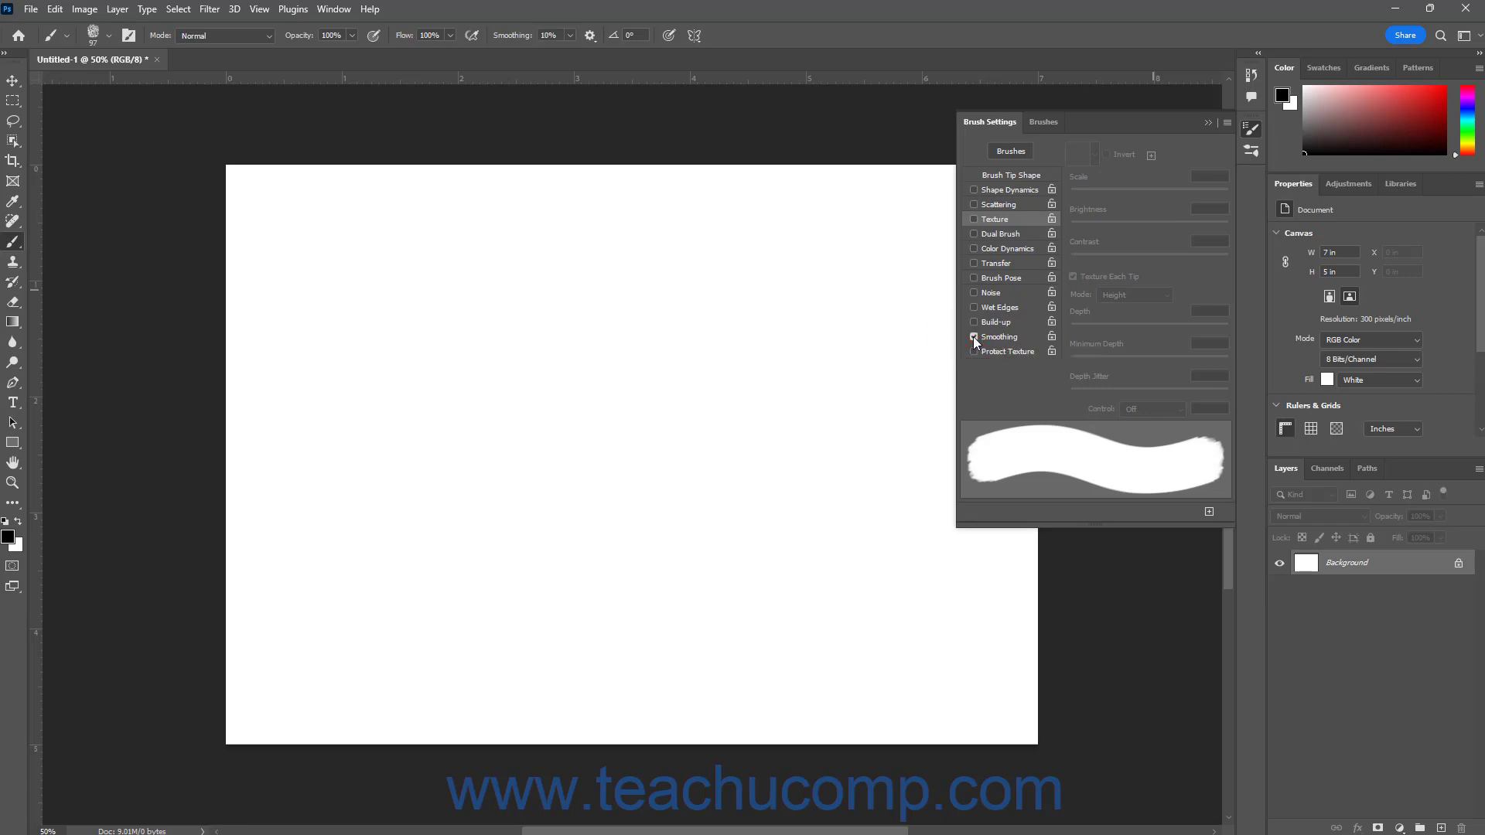
pyautogui.click(974, 337)
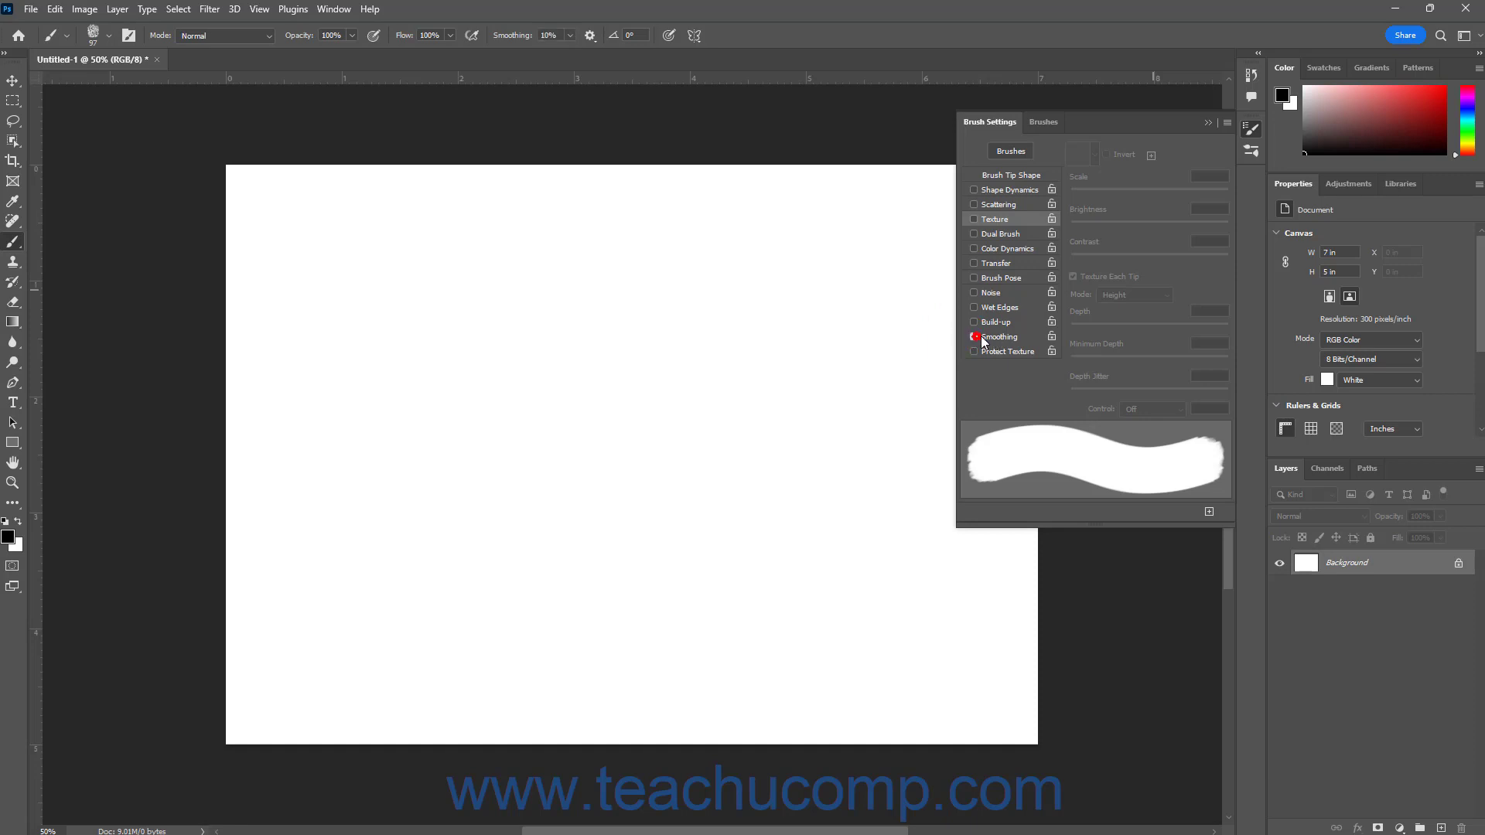
pyautogui.click(974, 337)
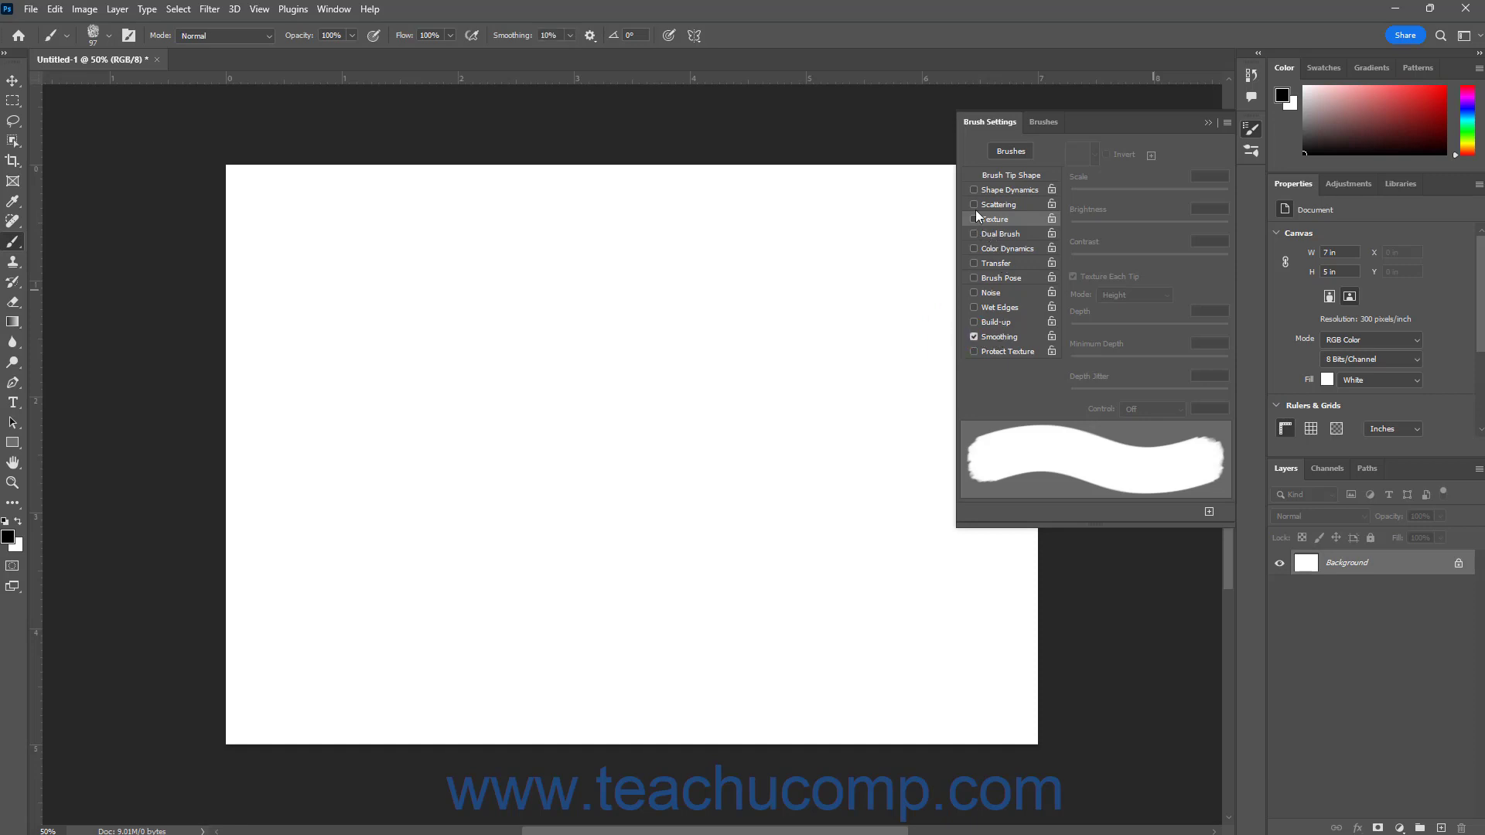
pyautogui.click(974, 204)
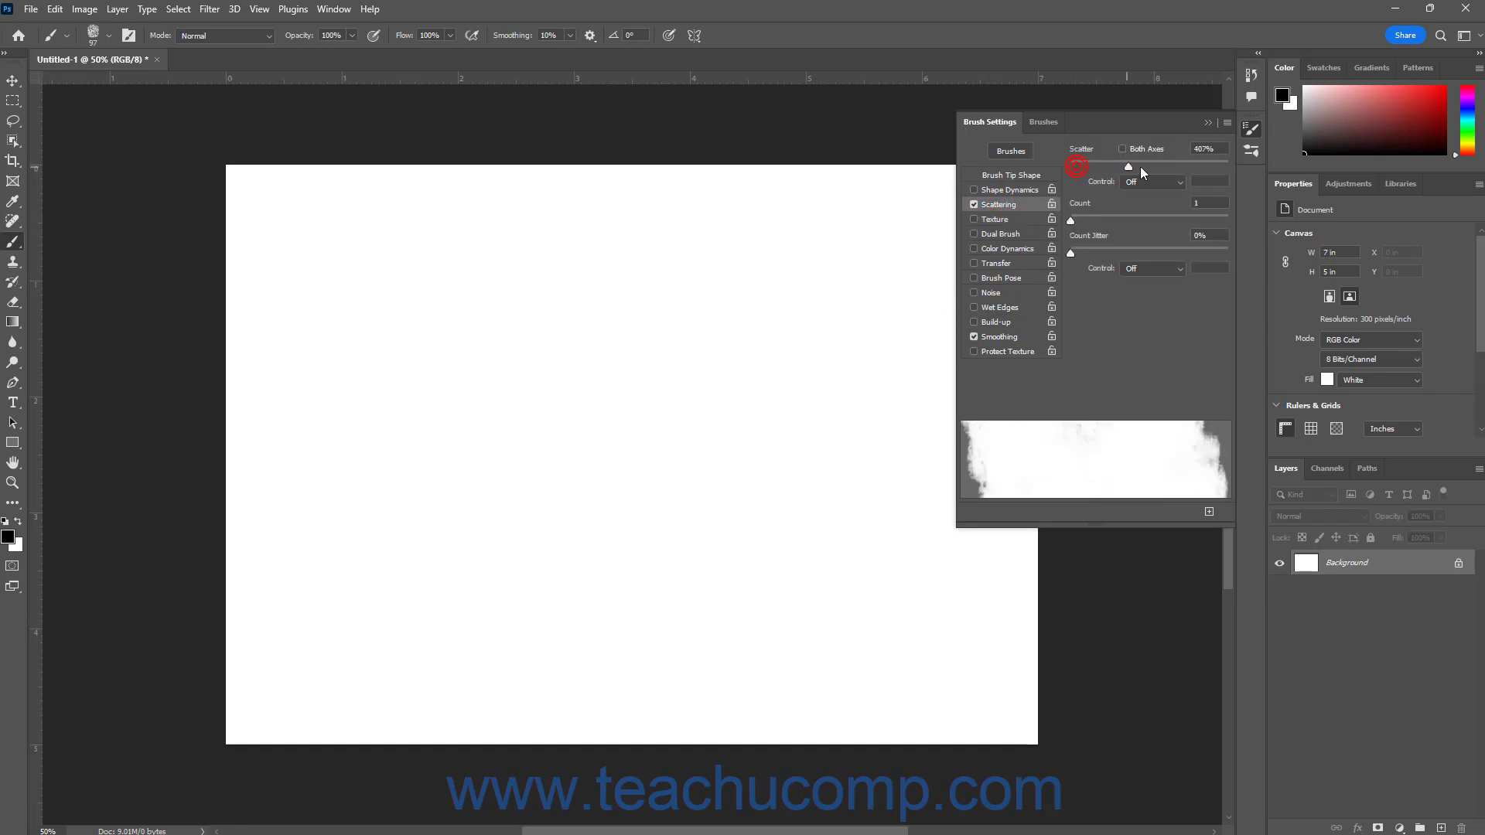
# - Scatter on both axes and enable Color Dynamics with about 73% foreground/background jitter, locked
pyautogui.click(1123, 148)
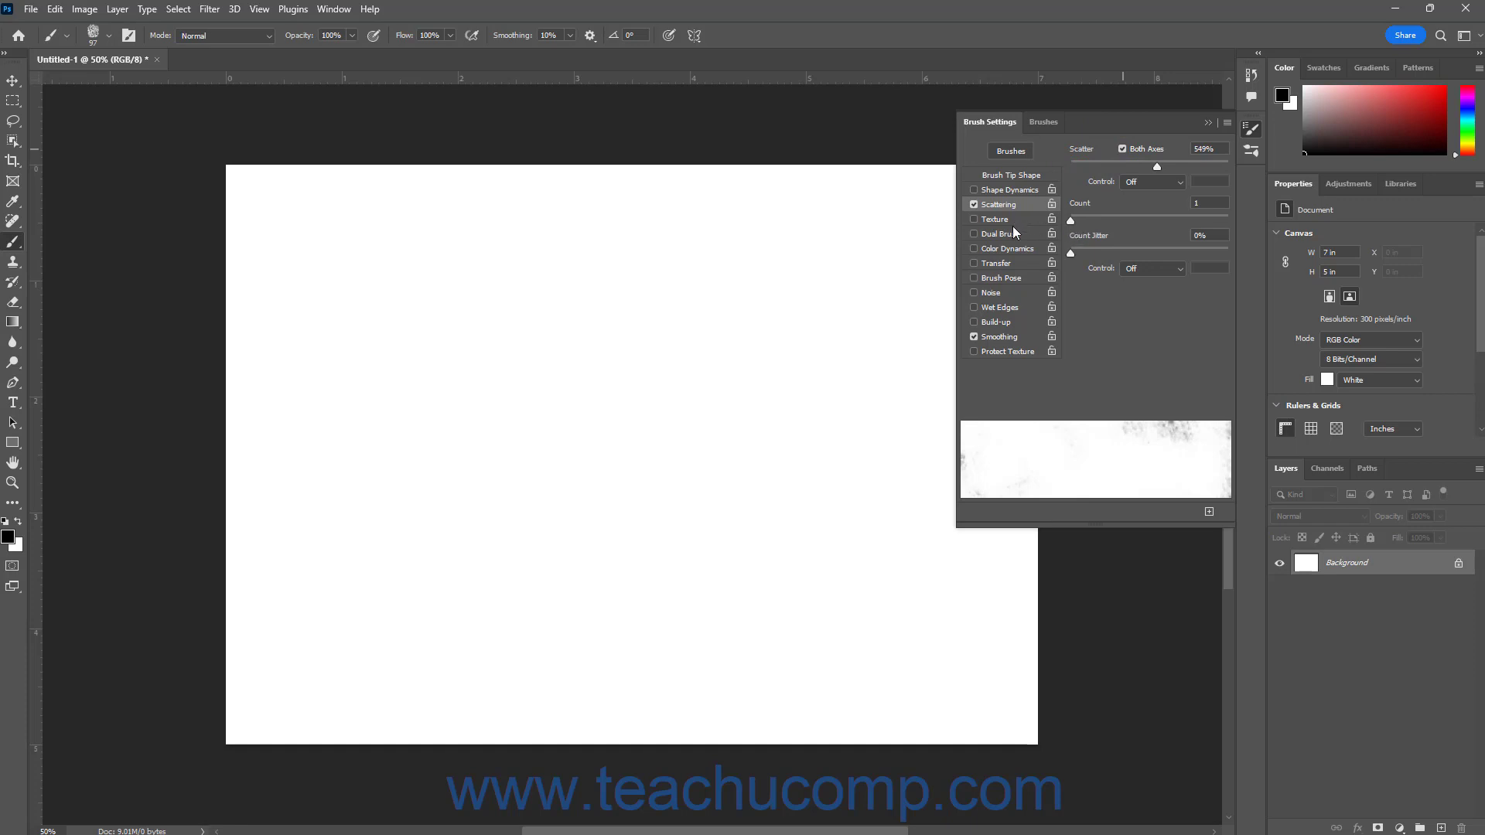
pyautogui.click(1008, 248)
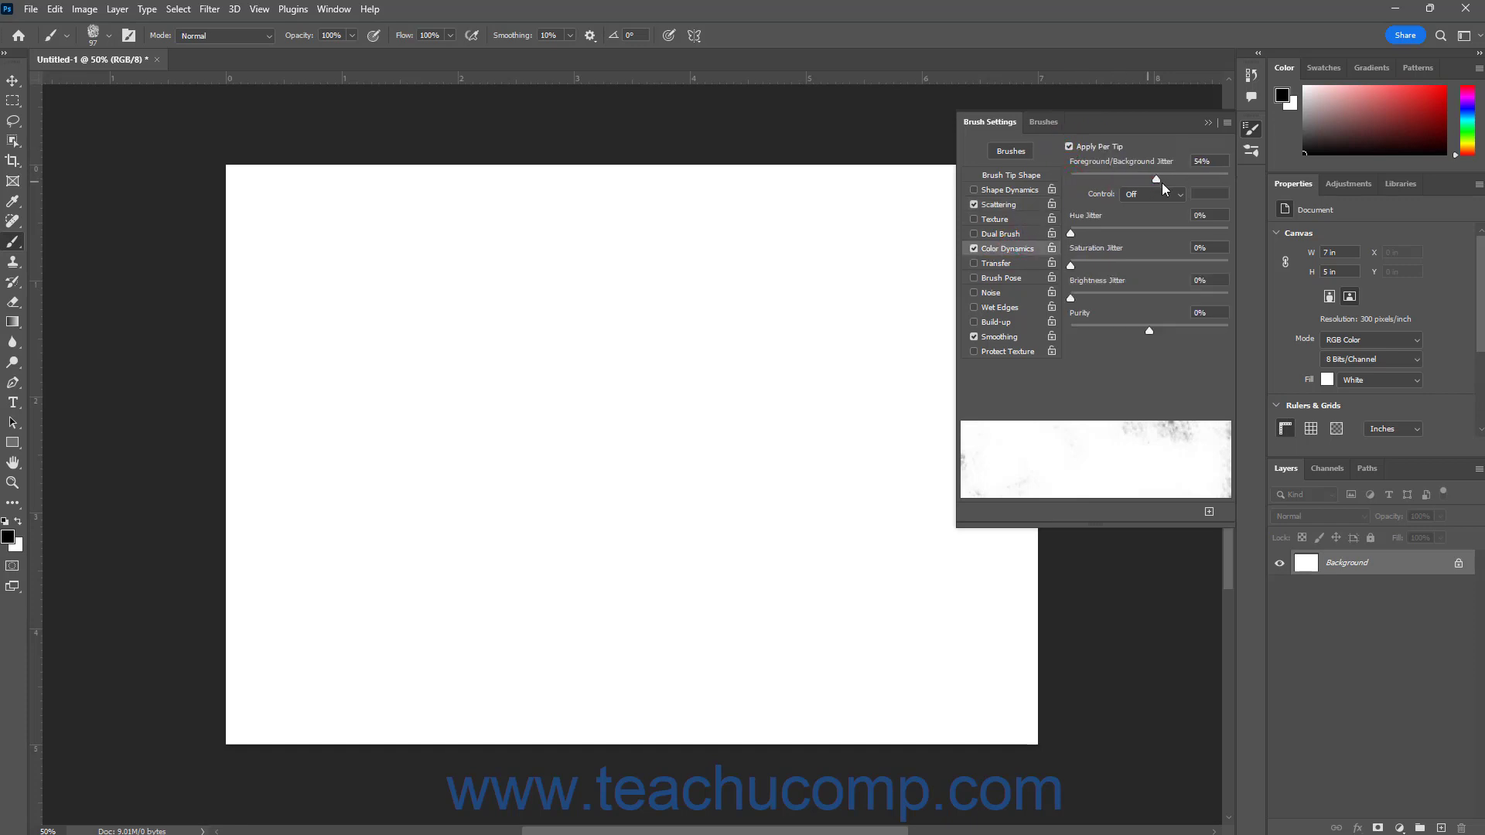
pyautogui.moveTo(1154, 180); pyautogui.dragTo(1185, 180)
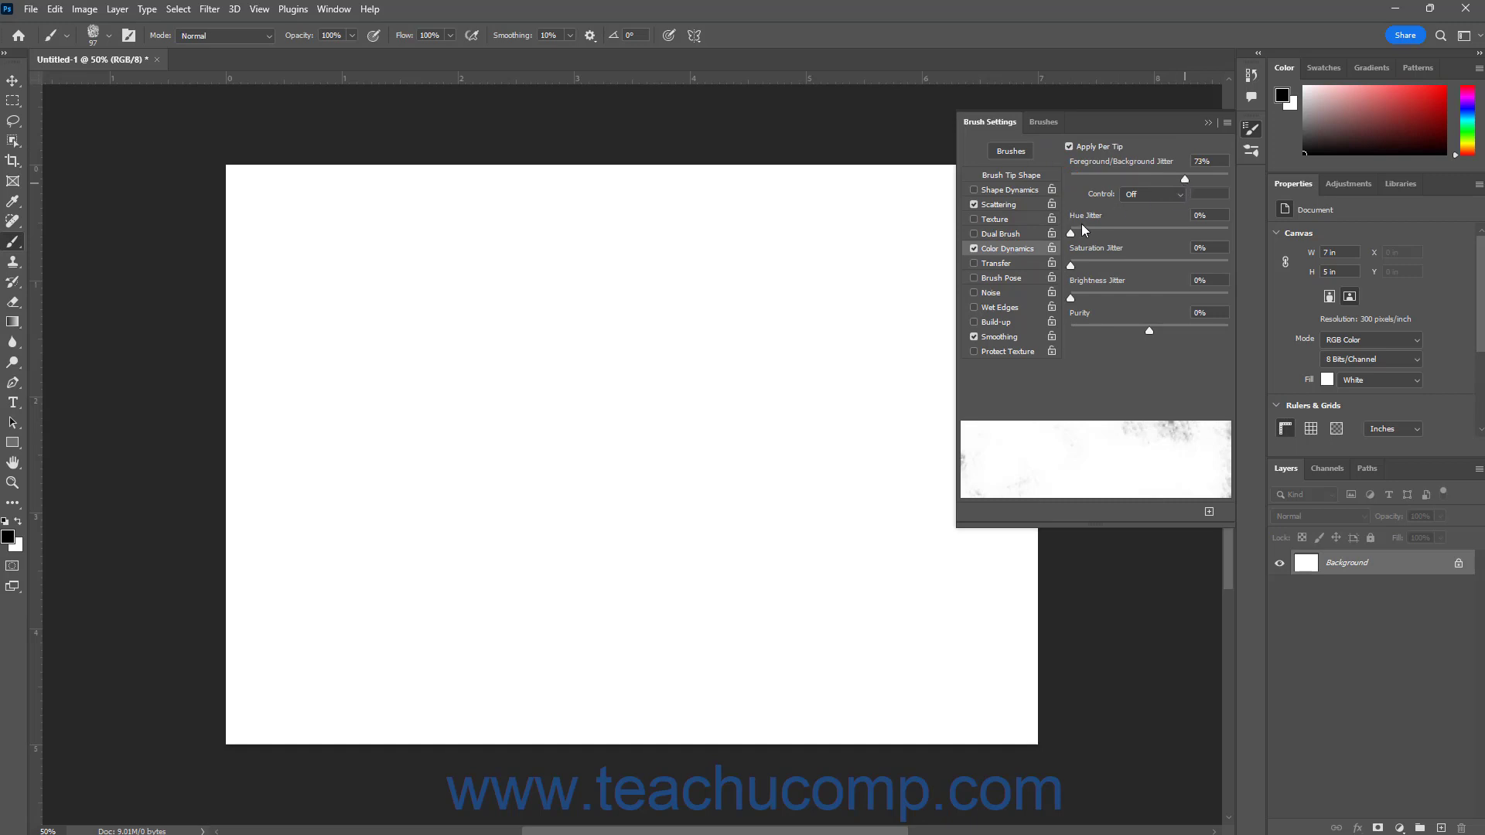
pyautogui.moveTo(1058, 252)
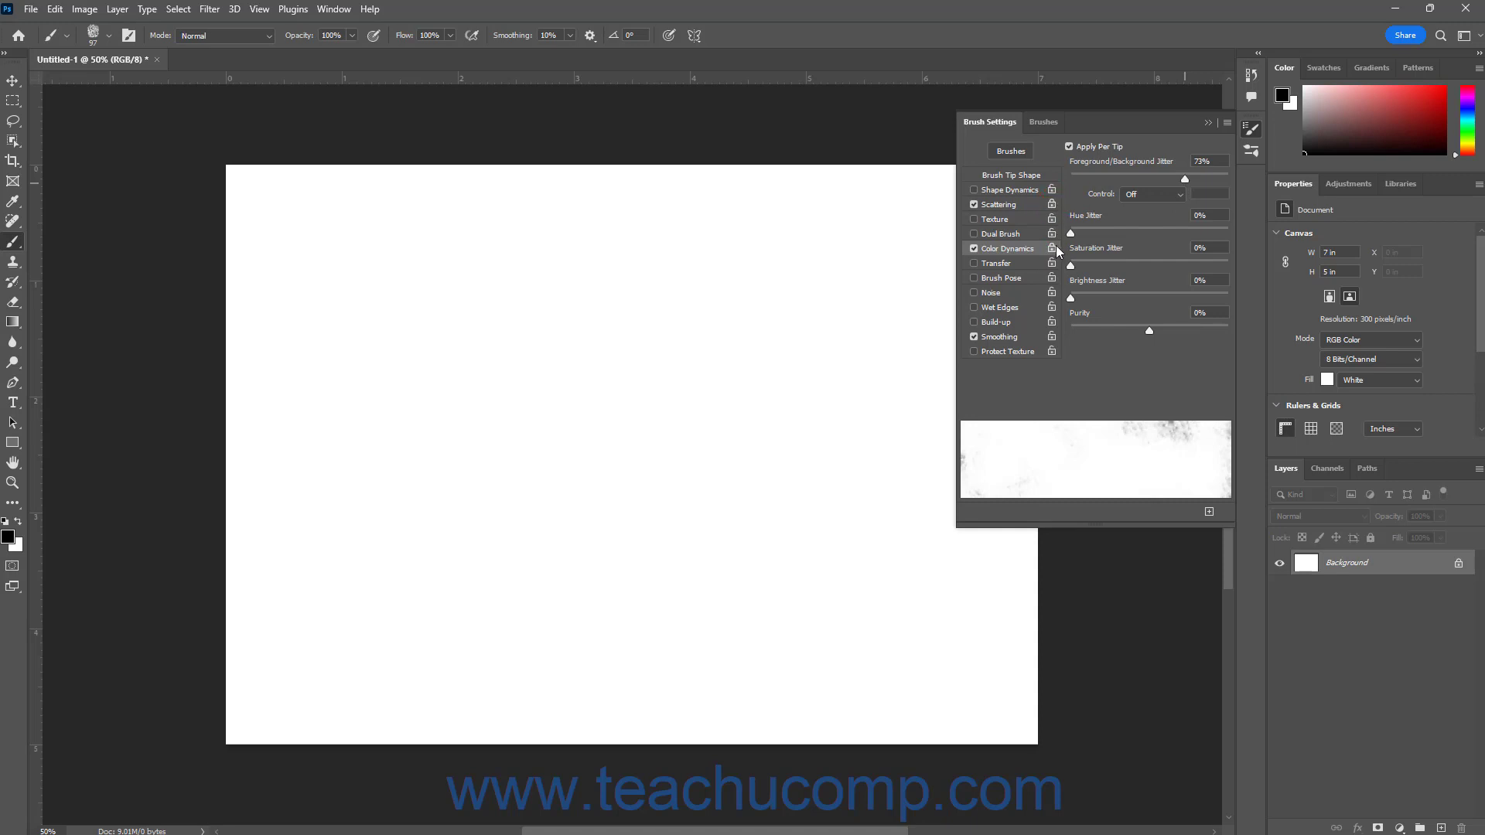
pyautogui.click(1225, 123)
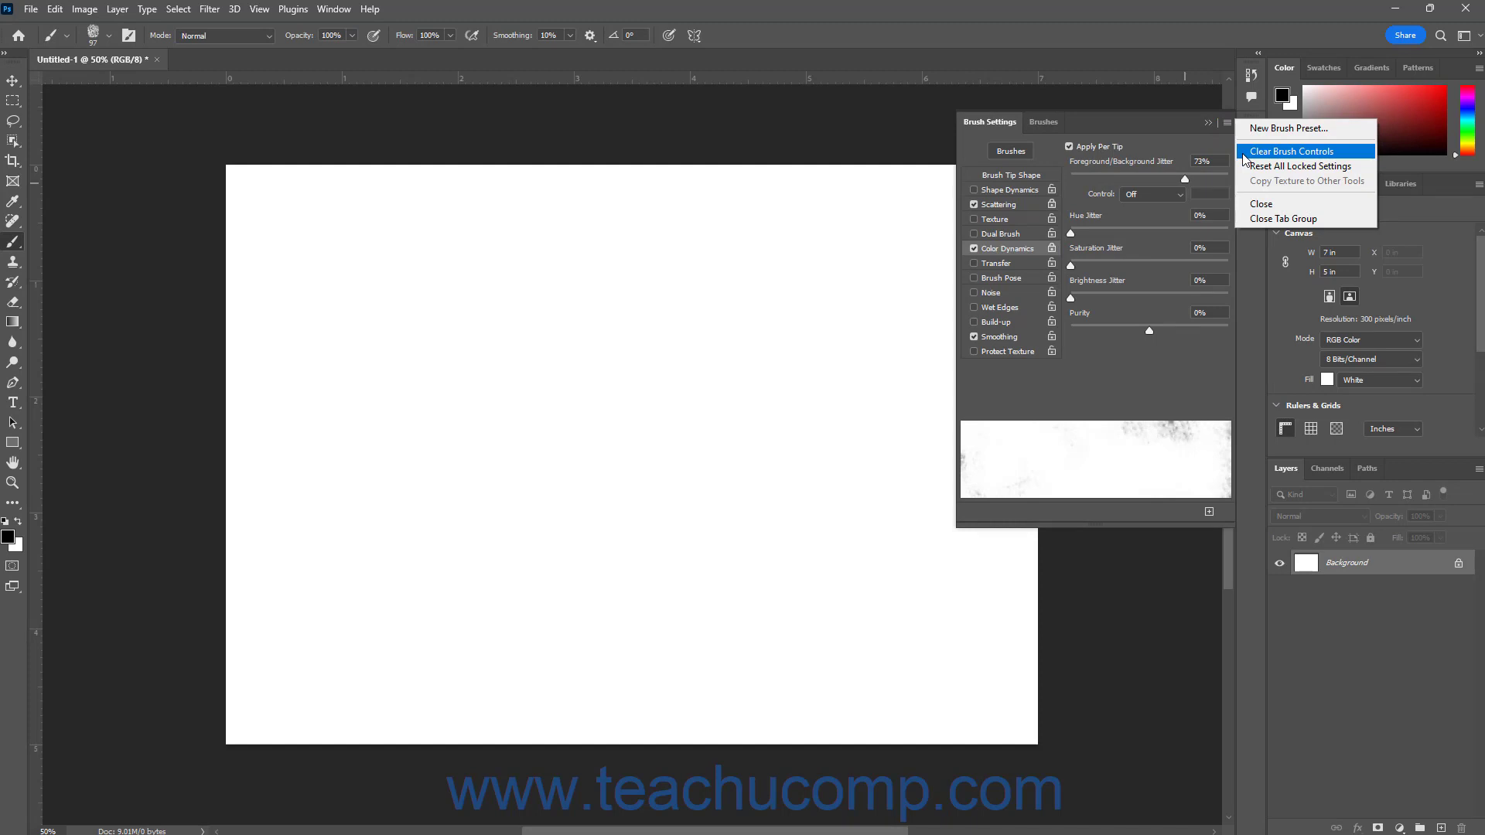
# - Clear Brush Controls so only Smoothing stays on
pyautogui.click(1290, 152)
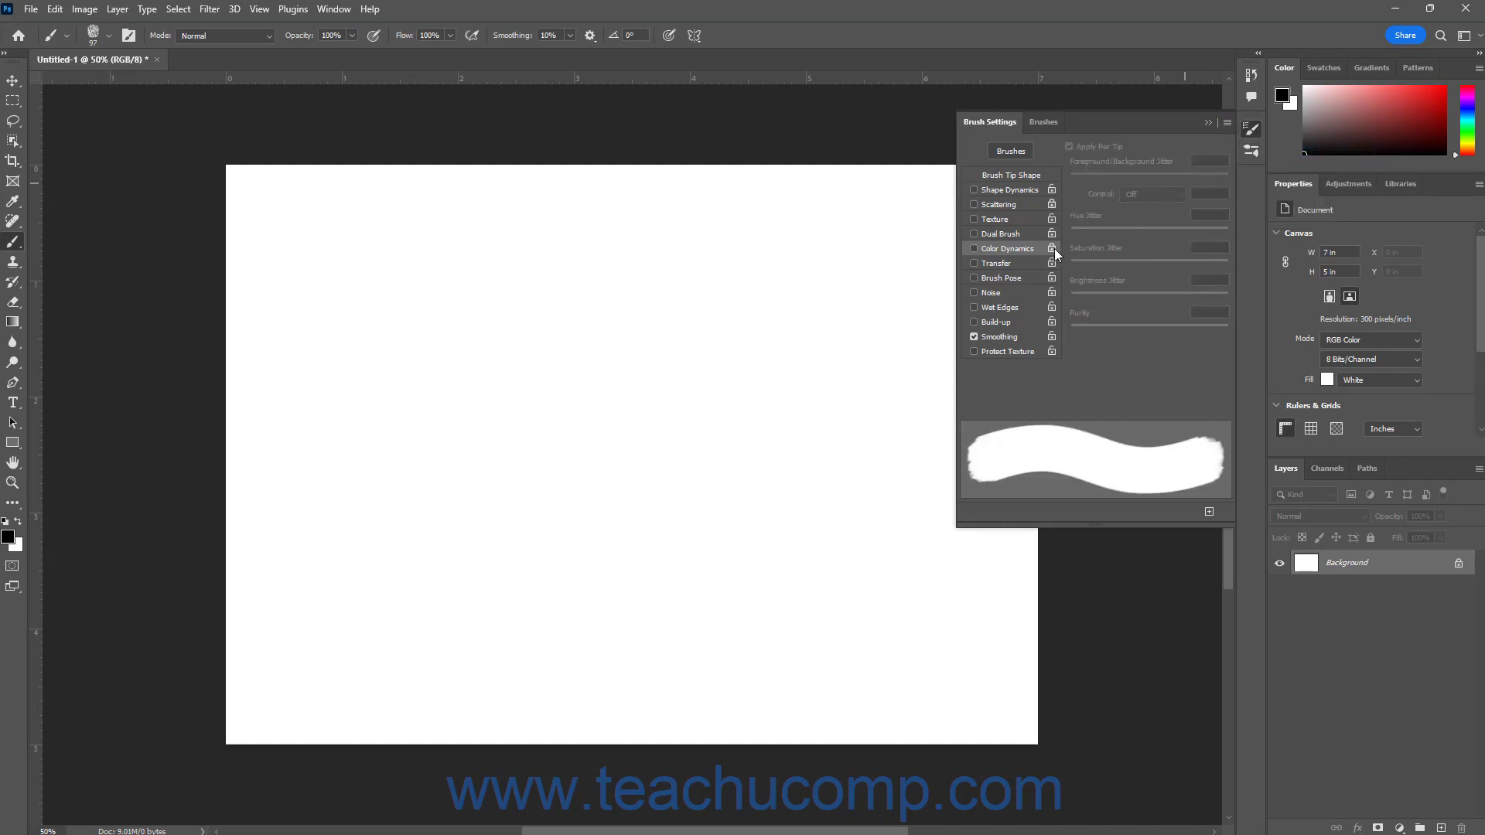
pyautogui.moveTo(1051, 251)
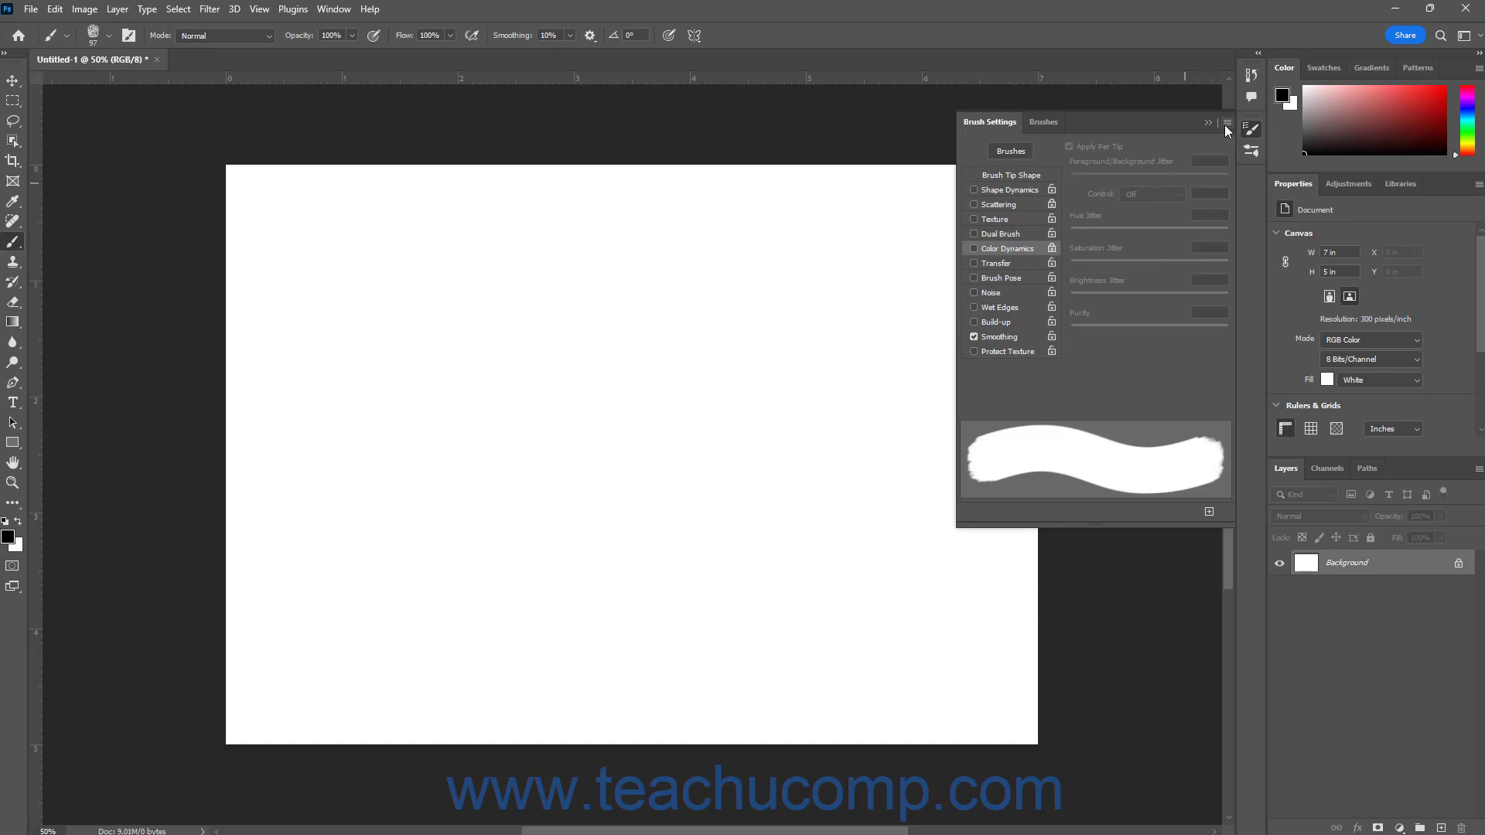
# - Bring up the Brush Settings panel menu for Reset All Locked Settings
pyautogui.click(1225, 124)
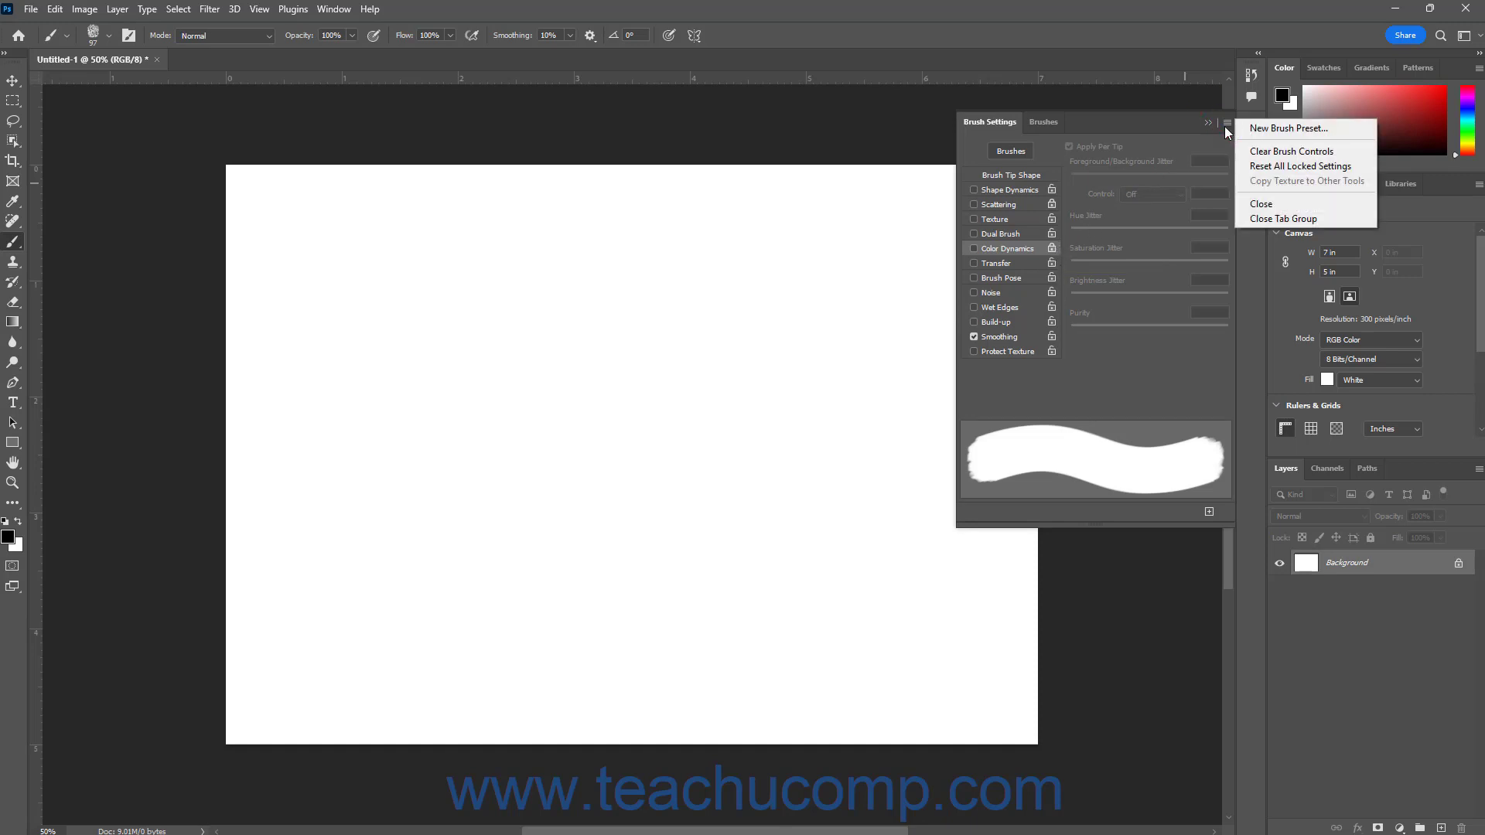
pyautogui.moveTo(1305, 166)
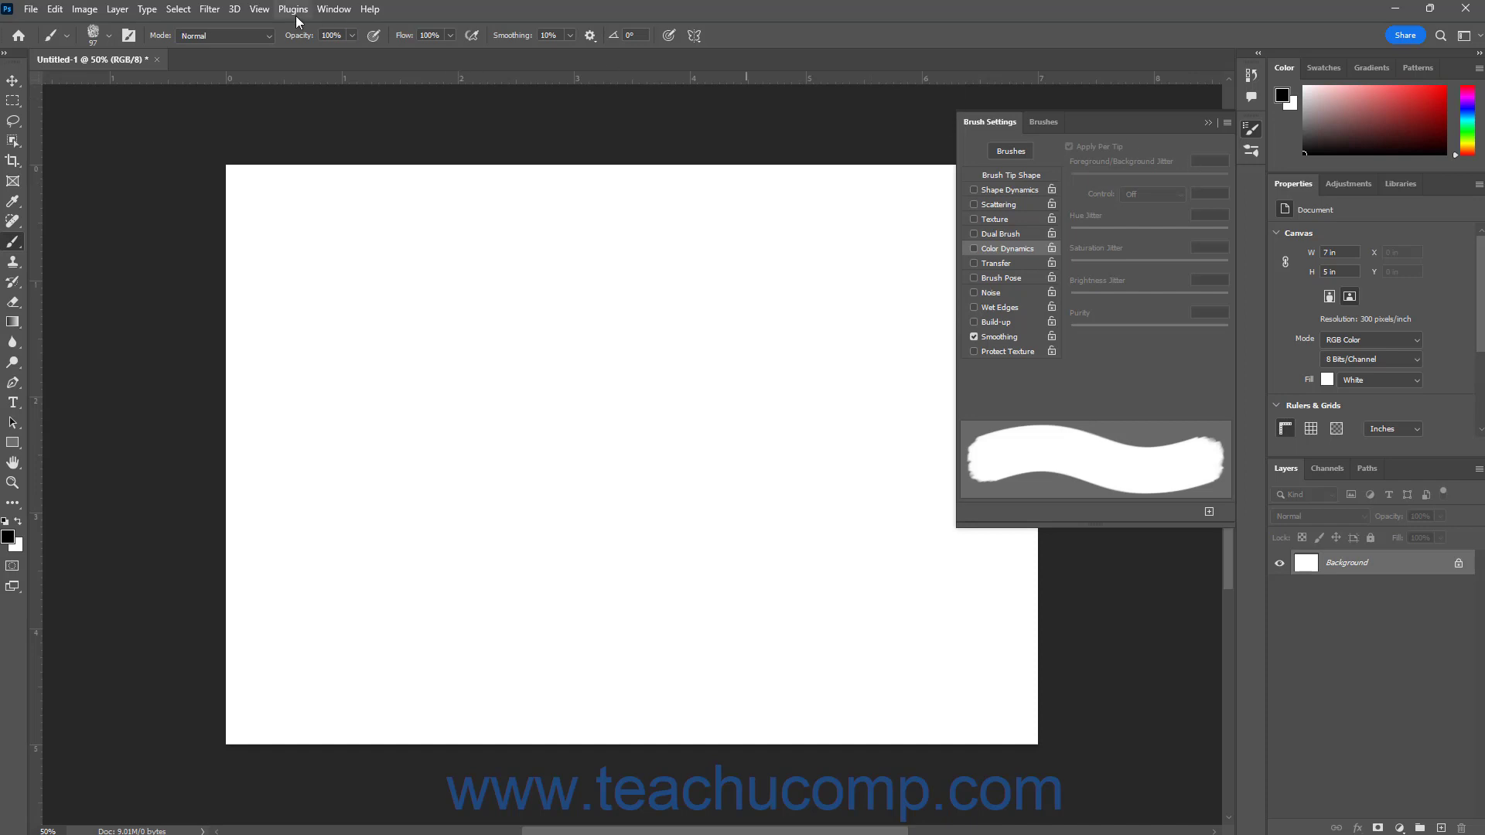
pyautogui.moveTo(164, 28)
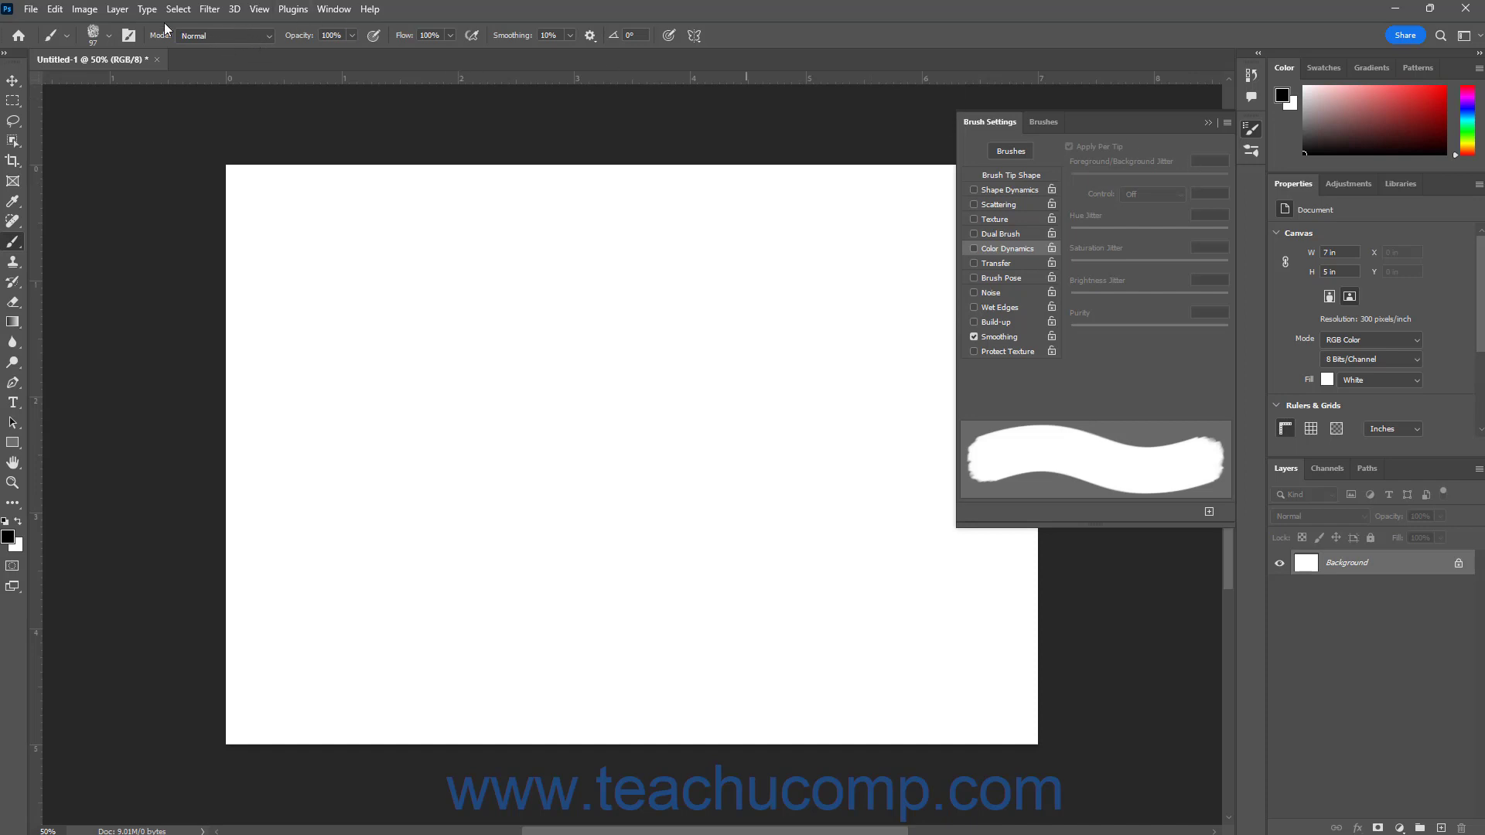
pyautogui.moveTo(261, 34)
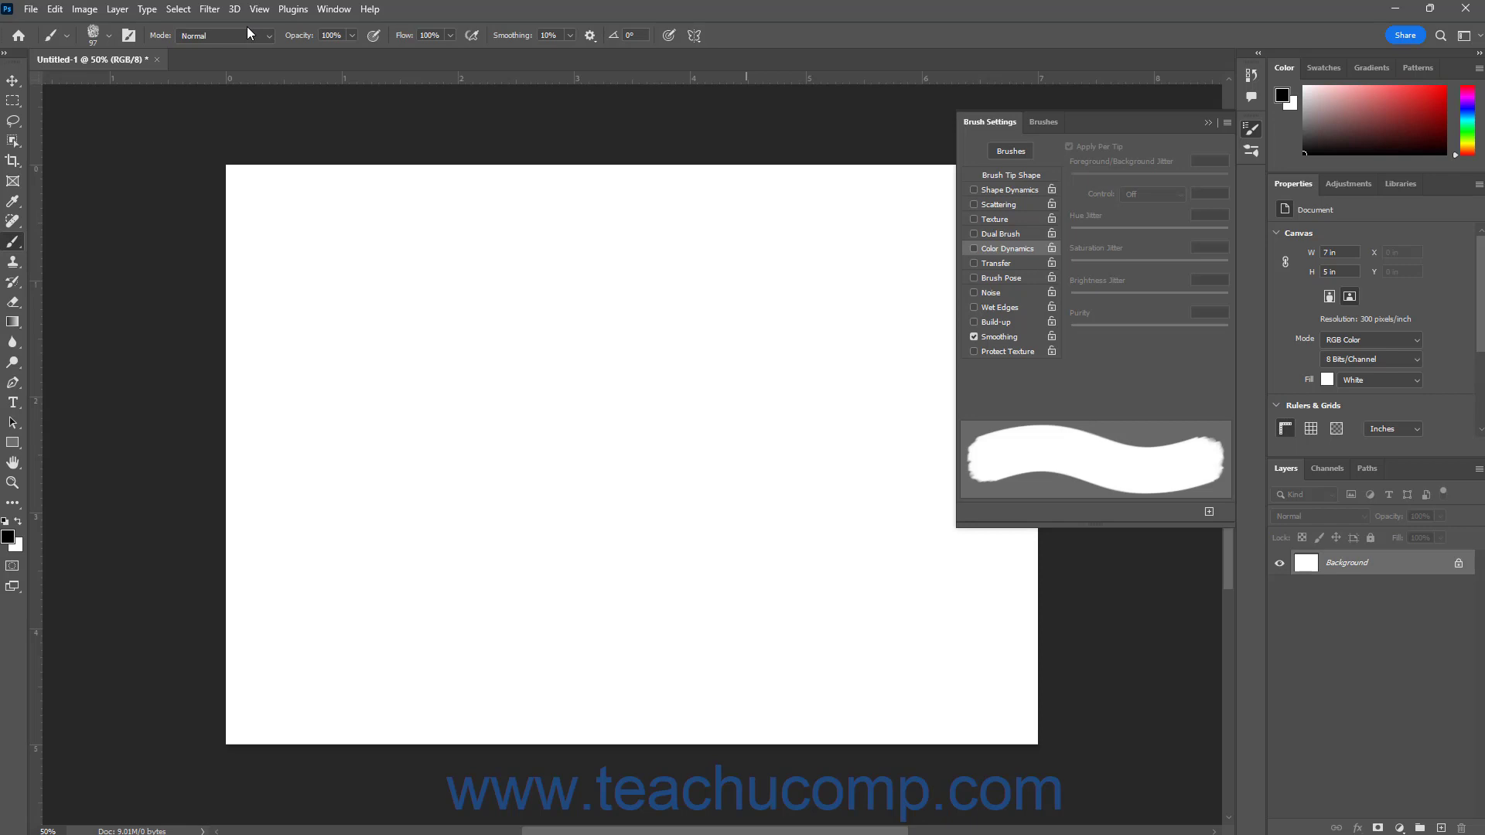
pyautogui.moveTo(1257, 135)
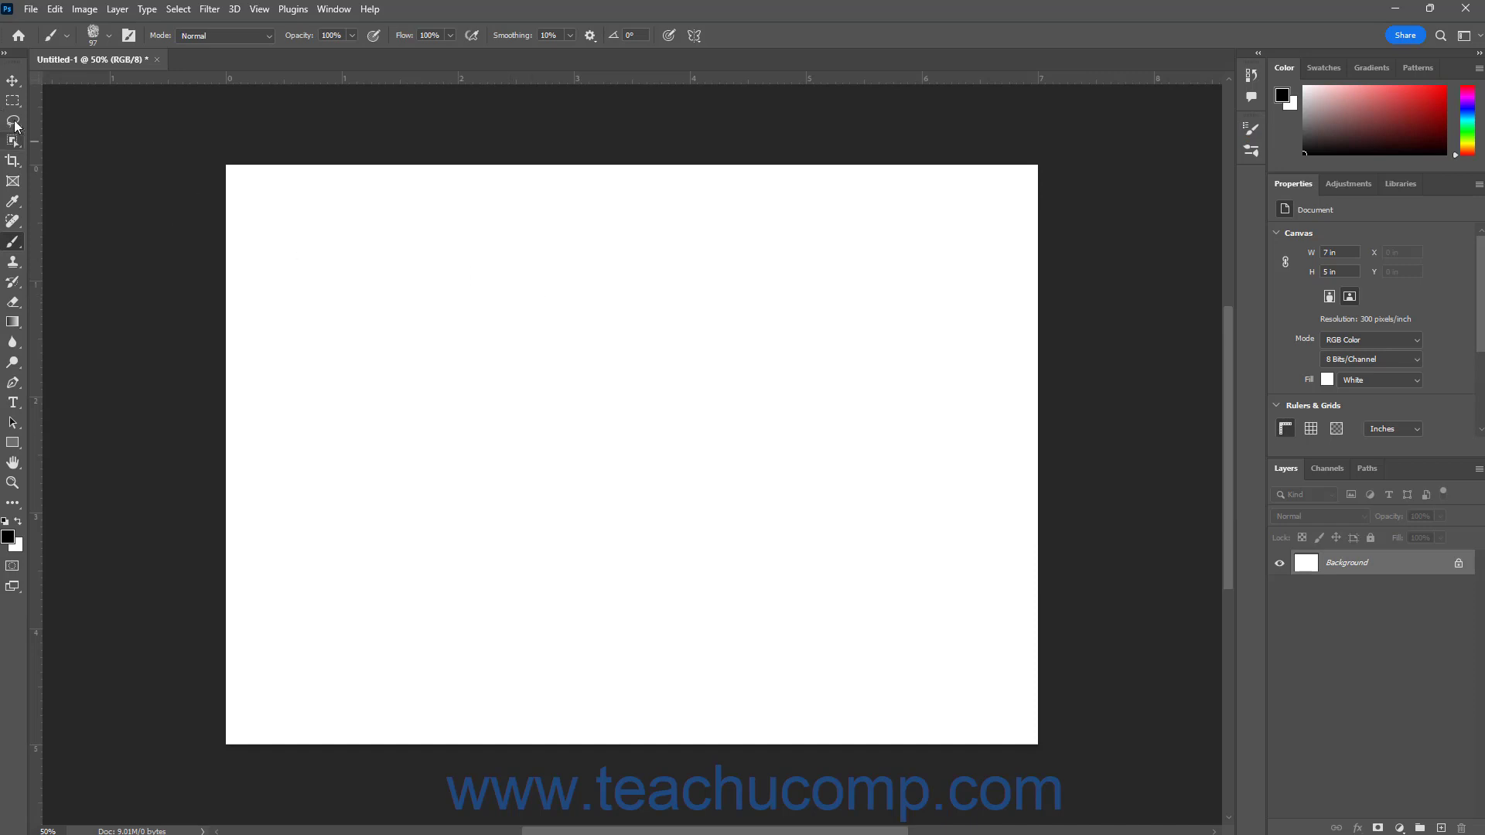
pyautogui.moveTo(12, 242)
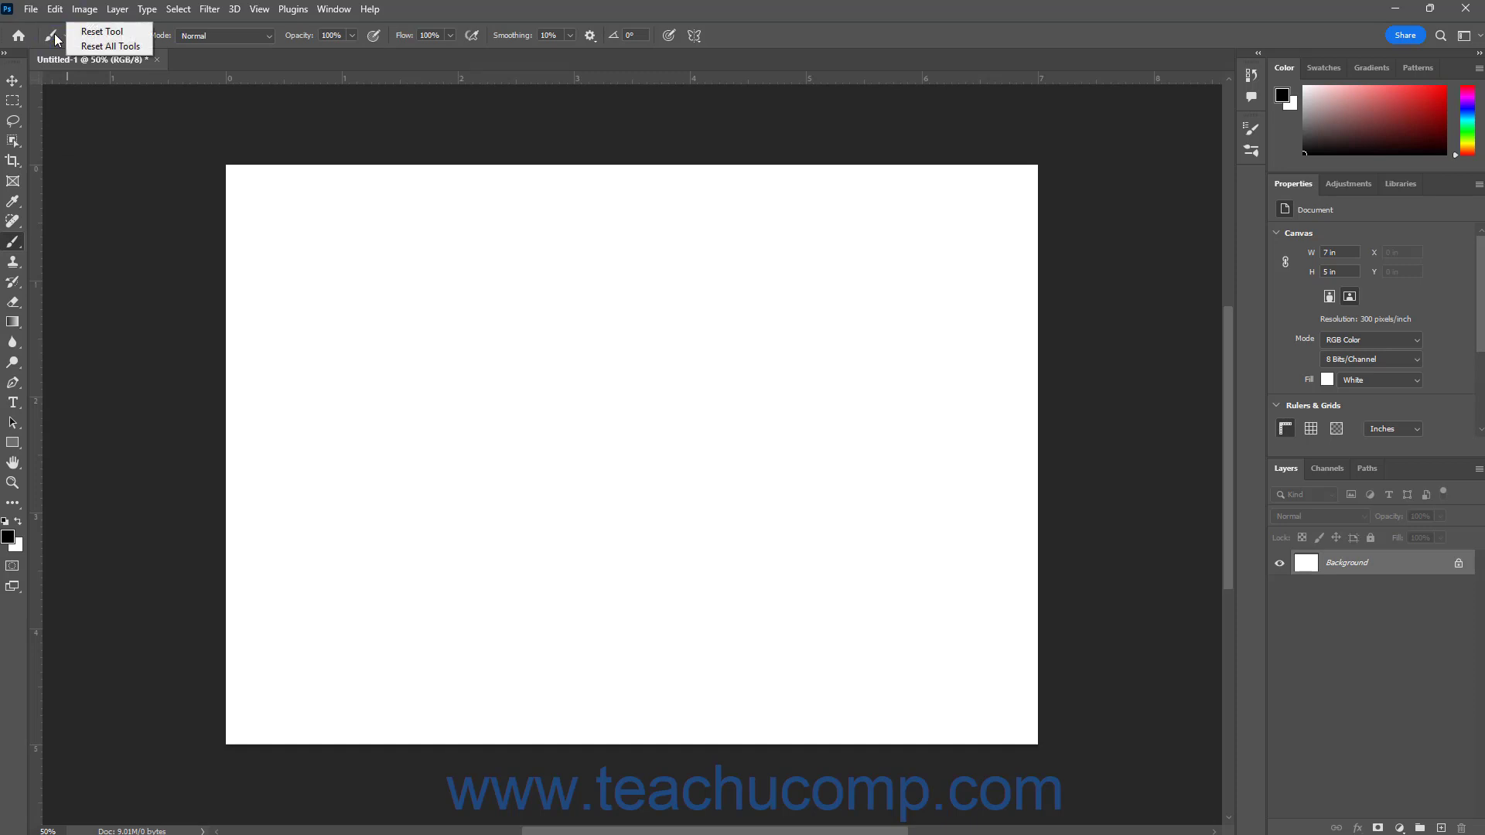
pyautogui.moveTo(95, 34)
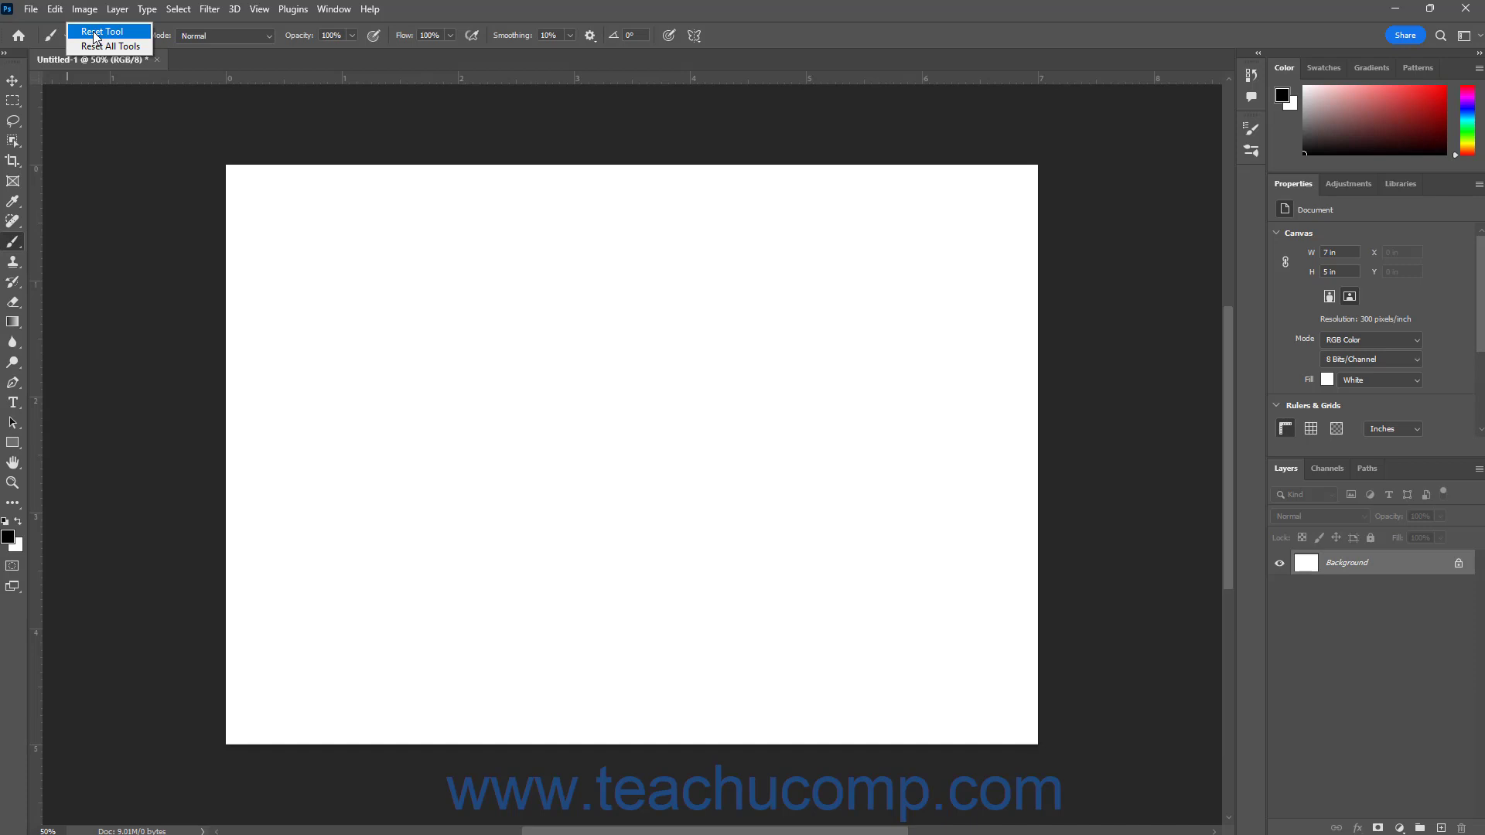
pyautogui.moveTo(94, 48)
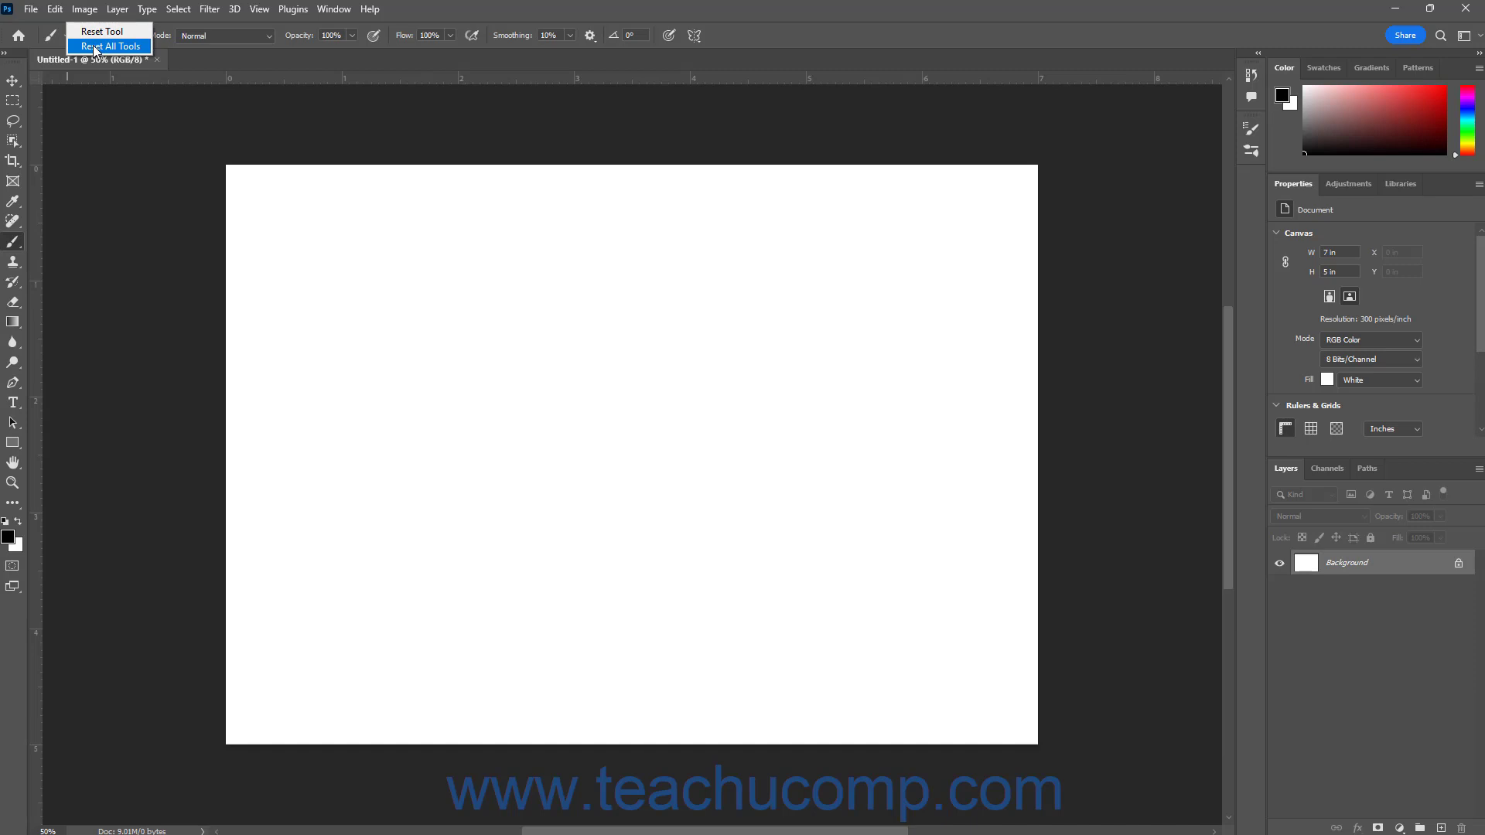
# - Reset All Tools, then show the Brush Tool's default Shape Dynamics settings in Brush Settings
pyautogui.click(102, 45)
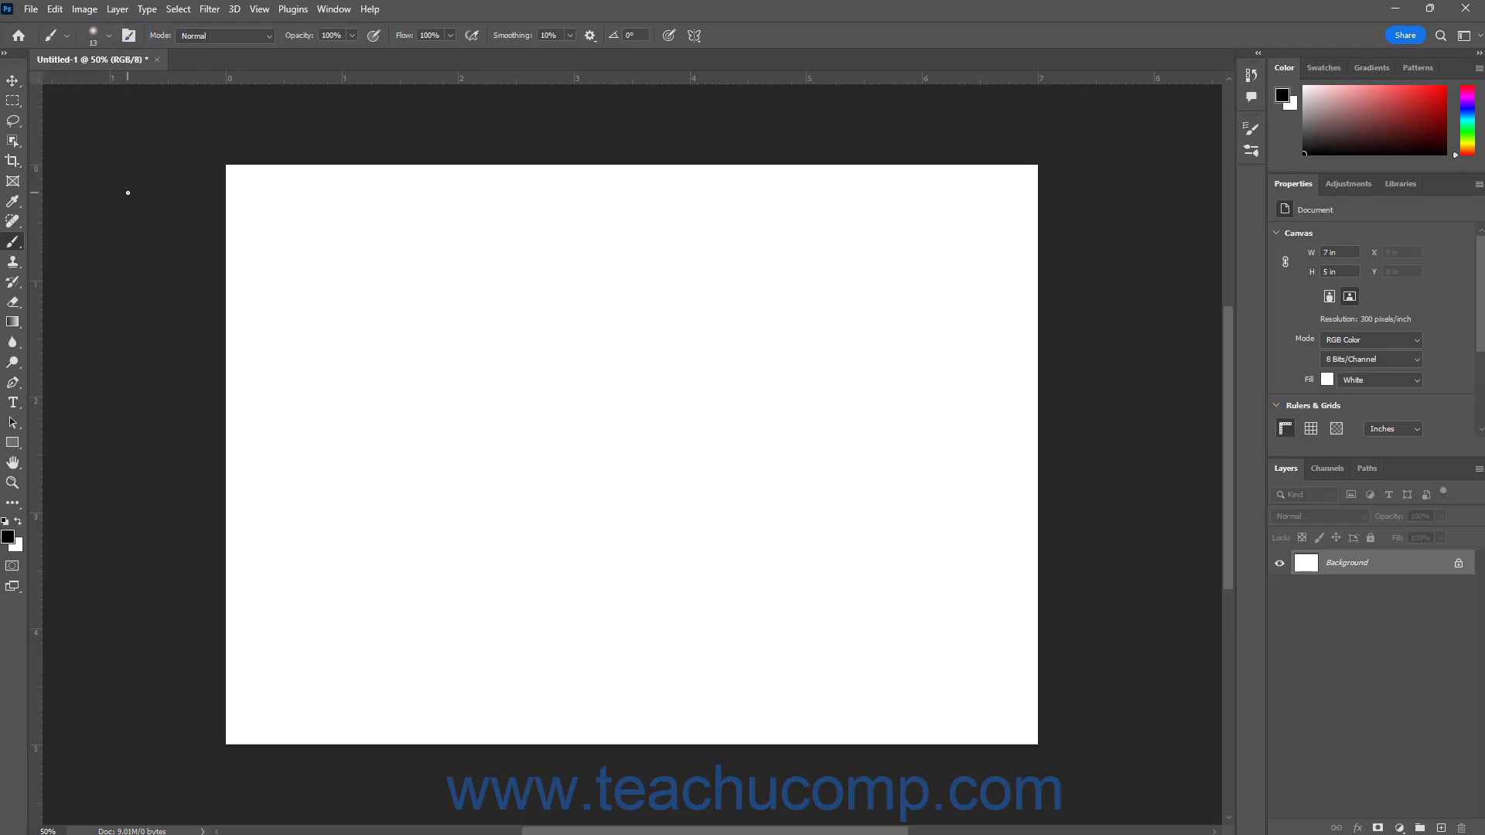
pyautogui.moveTo(928, 149)
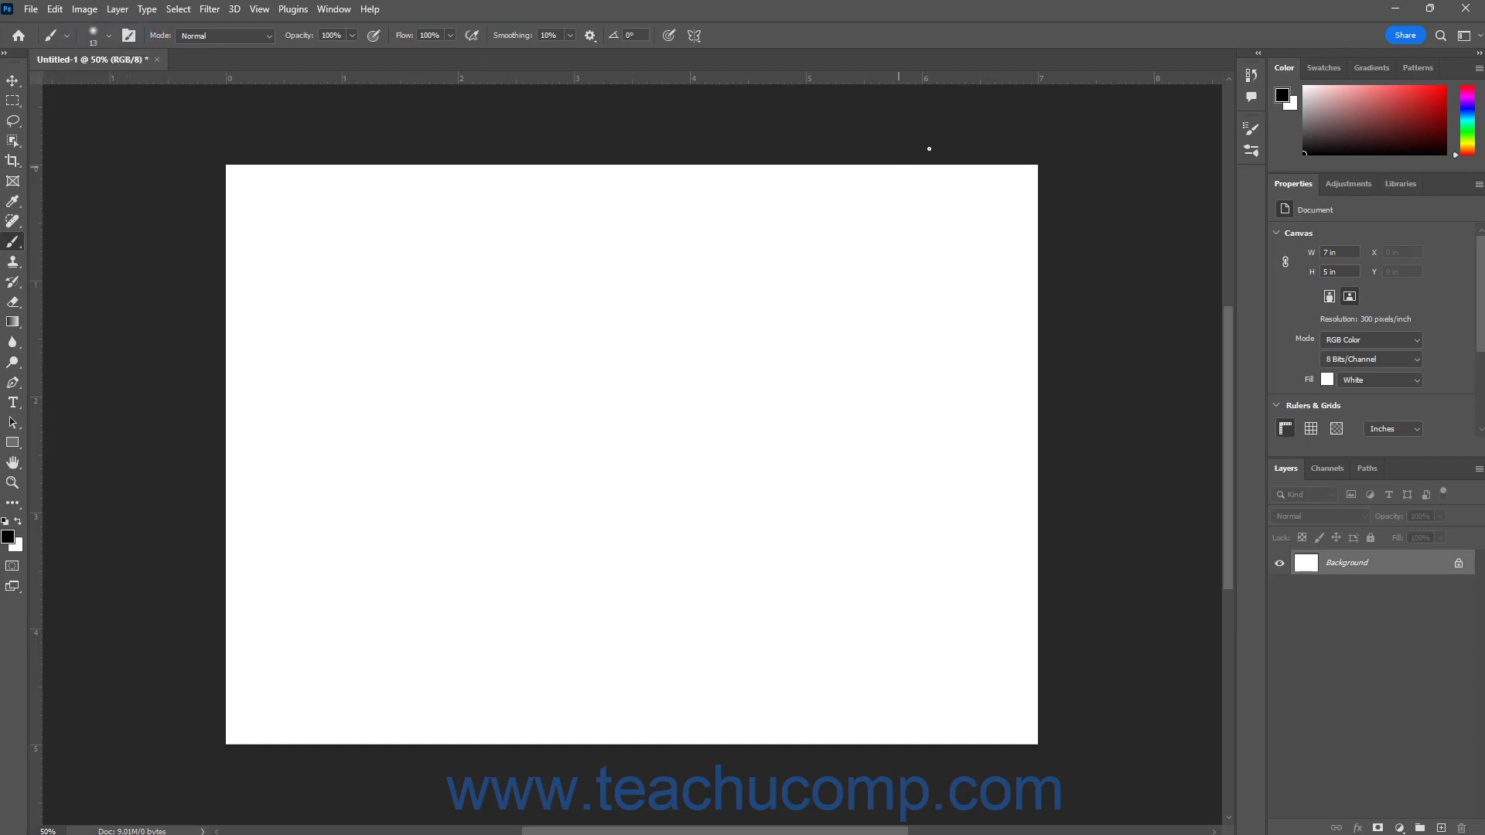
pyautogui.moveTo(1251, 127)
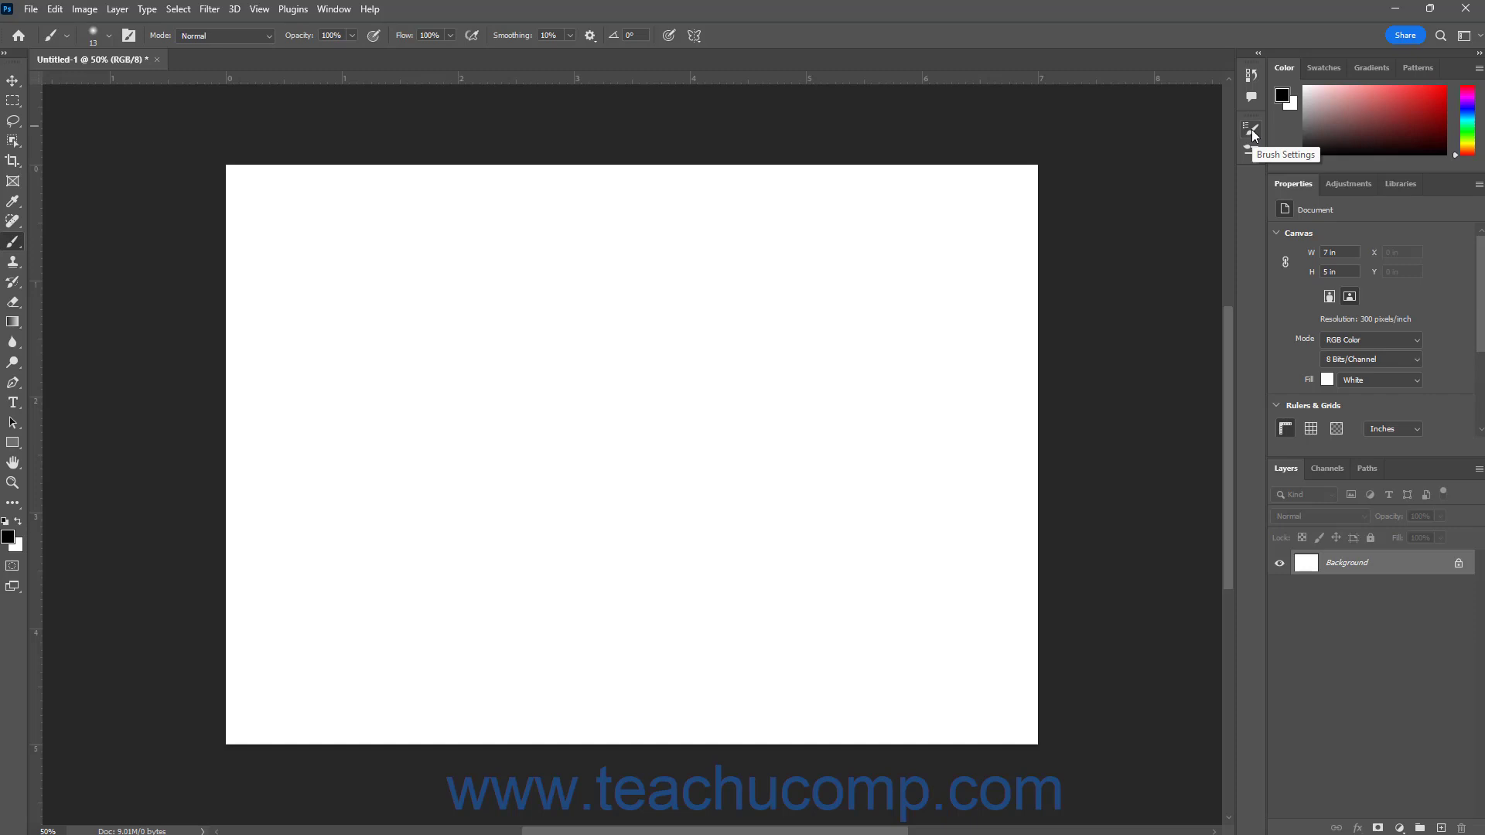
pyautogui.click(1249, 129)
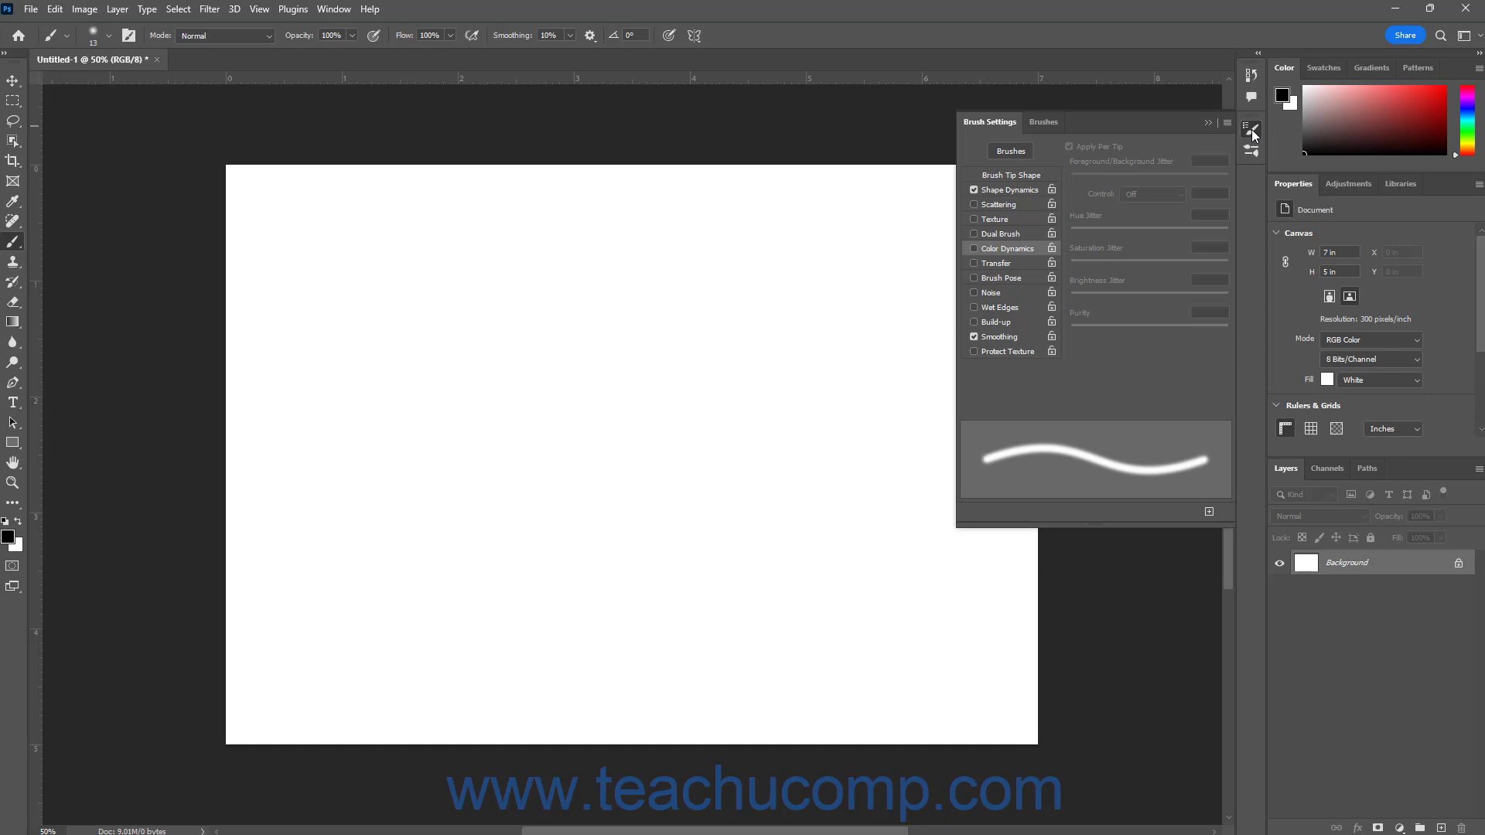
pyautogui.moveTo(1194, 159)
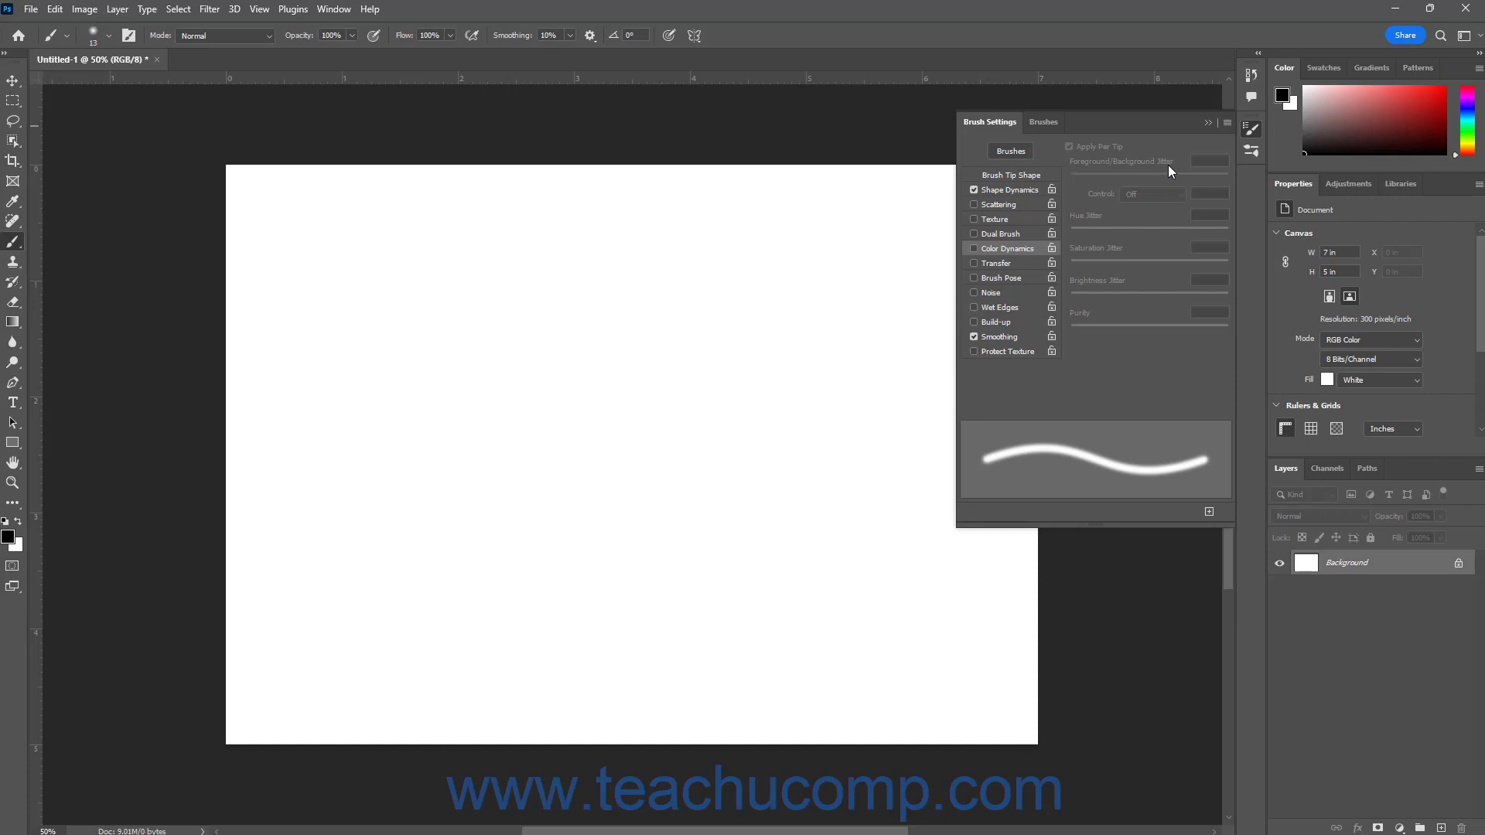
pyautogui.click(1006, 189)
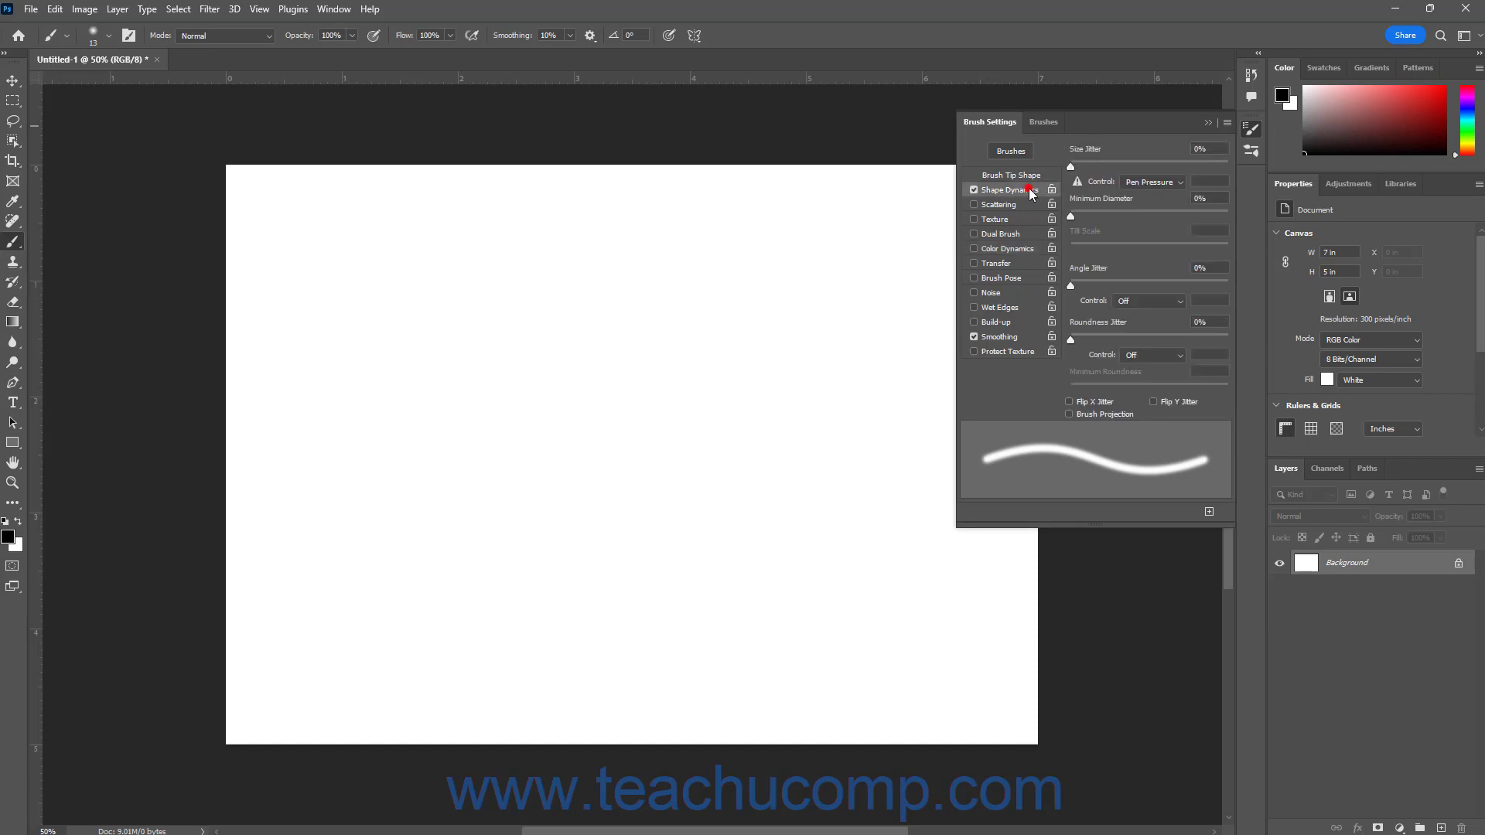
pyautogui.moveTo(1026, 188)
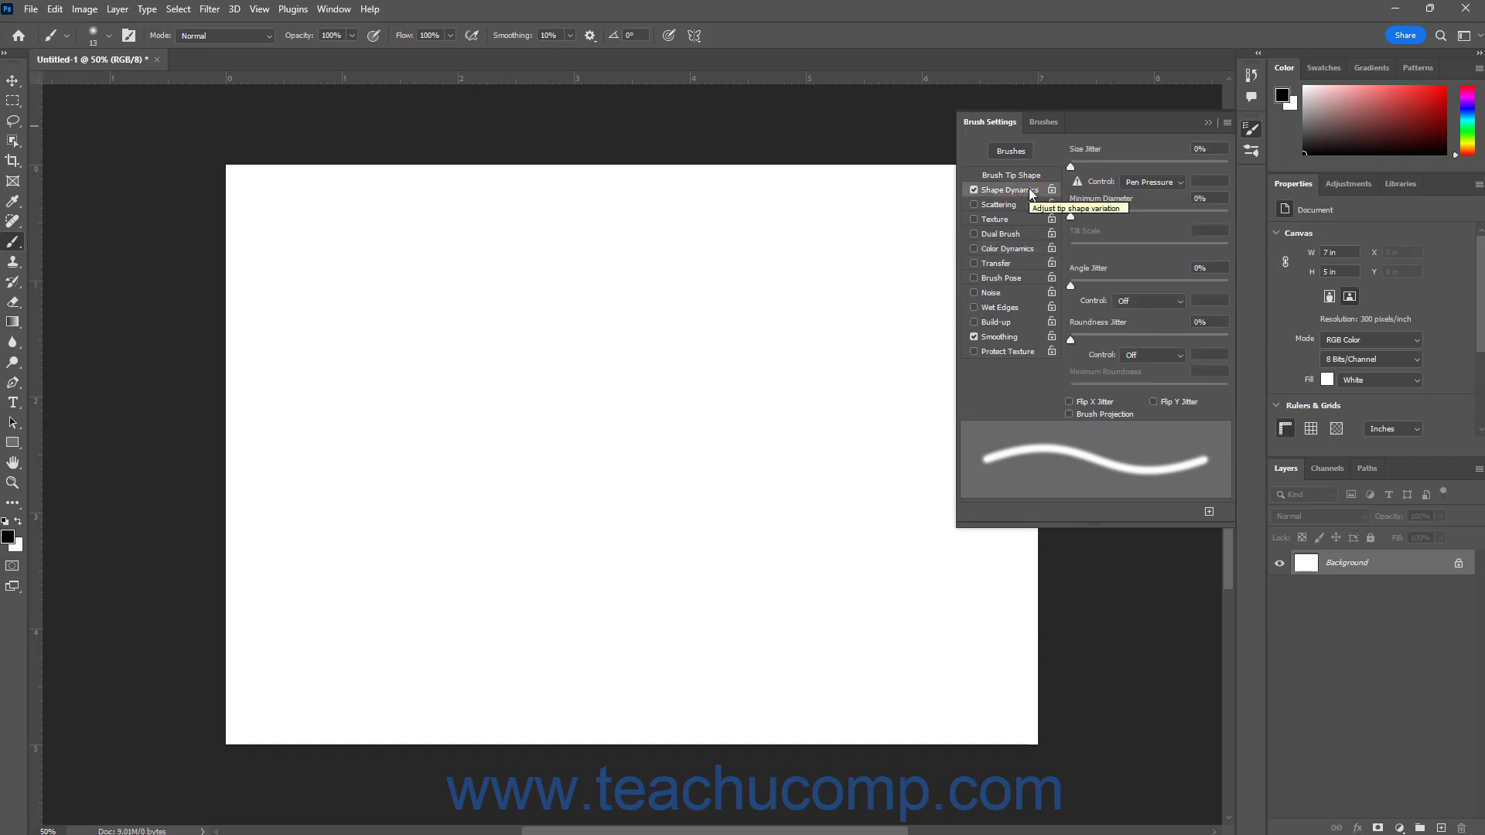
pyautogui.moveTo(1138, 189)
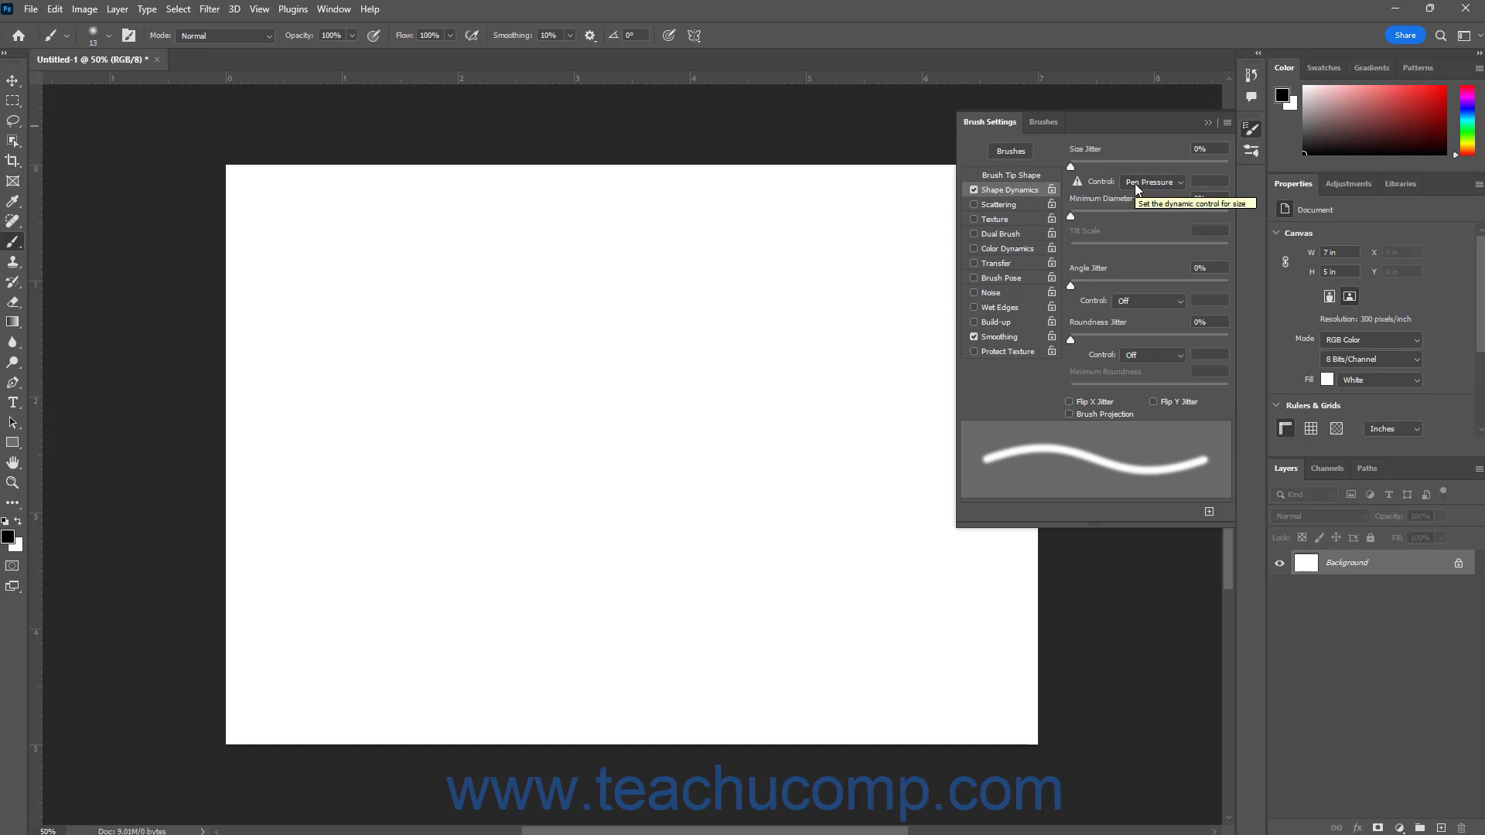